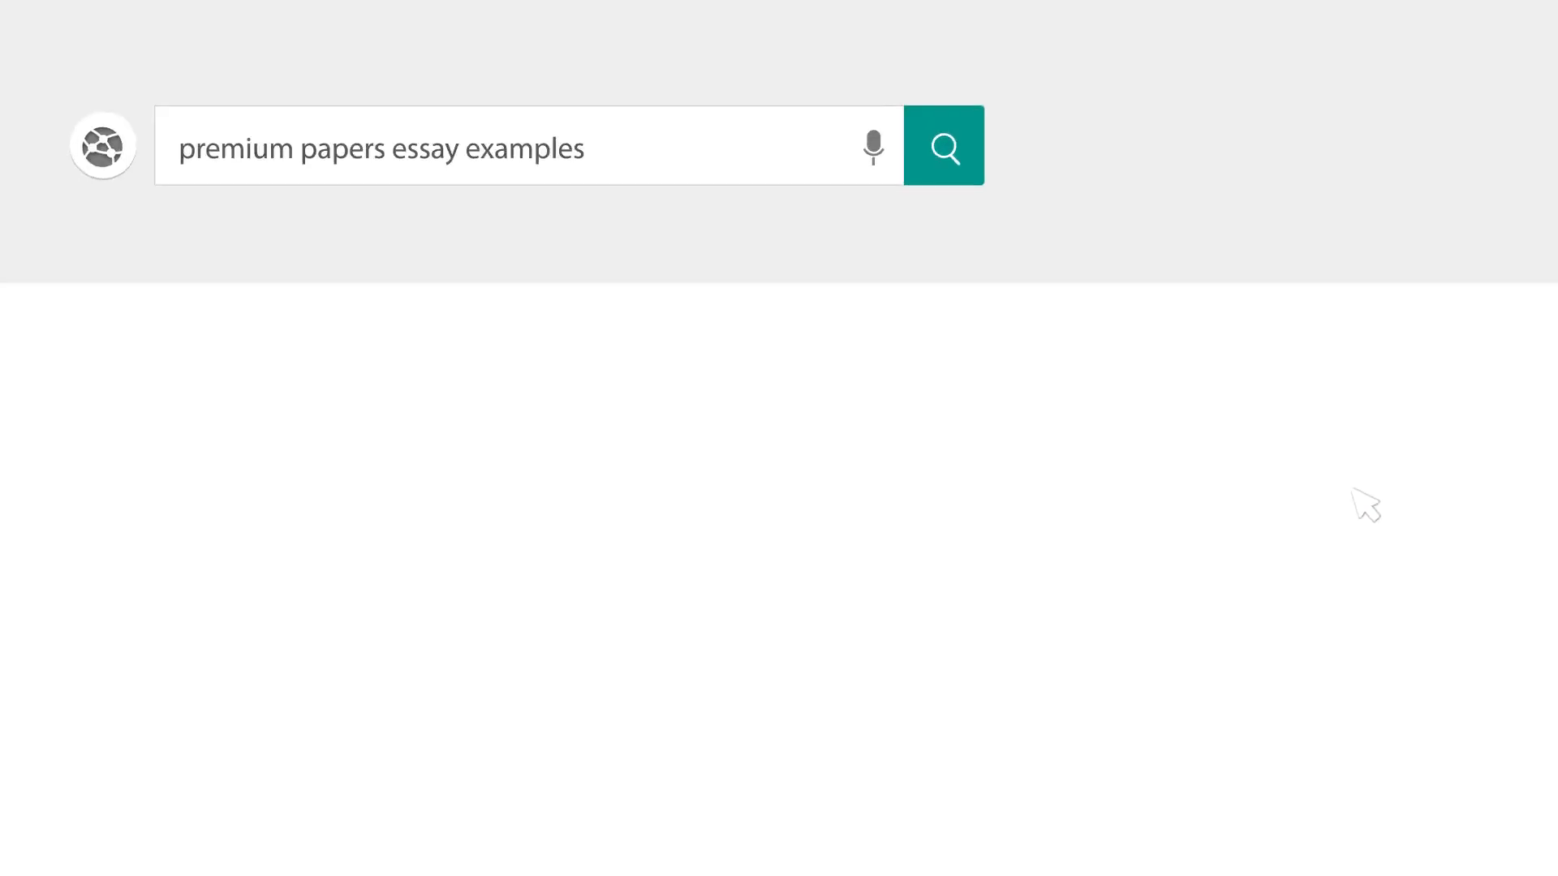
Enter the title 'Ethics and Social Responsibility in the Business Environment' as a bold centred heading
{"action": "left_click", "coordinate": [943, 148]}
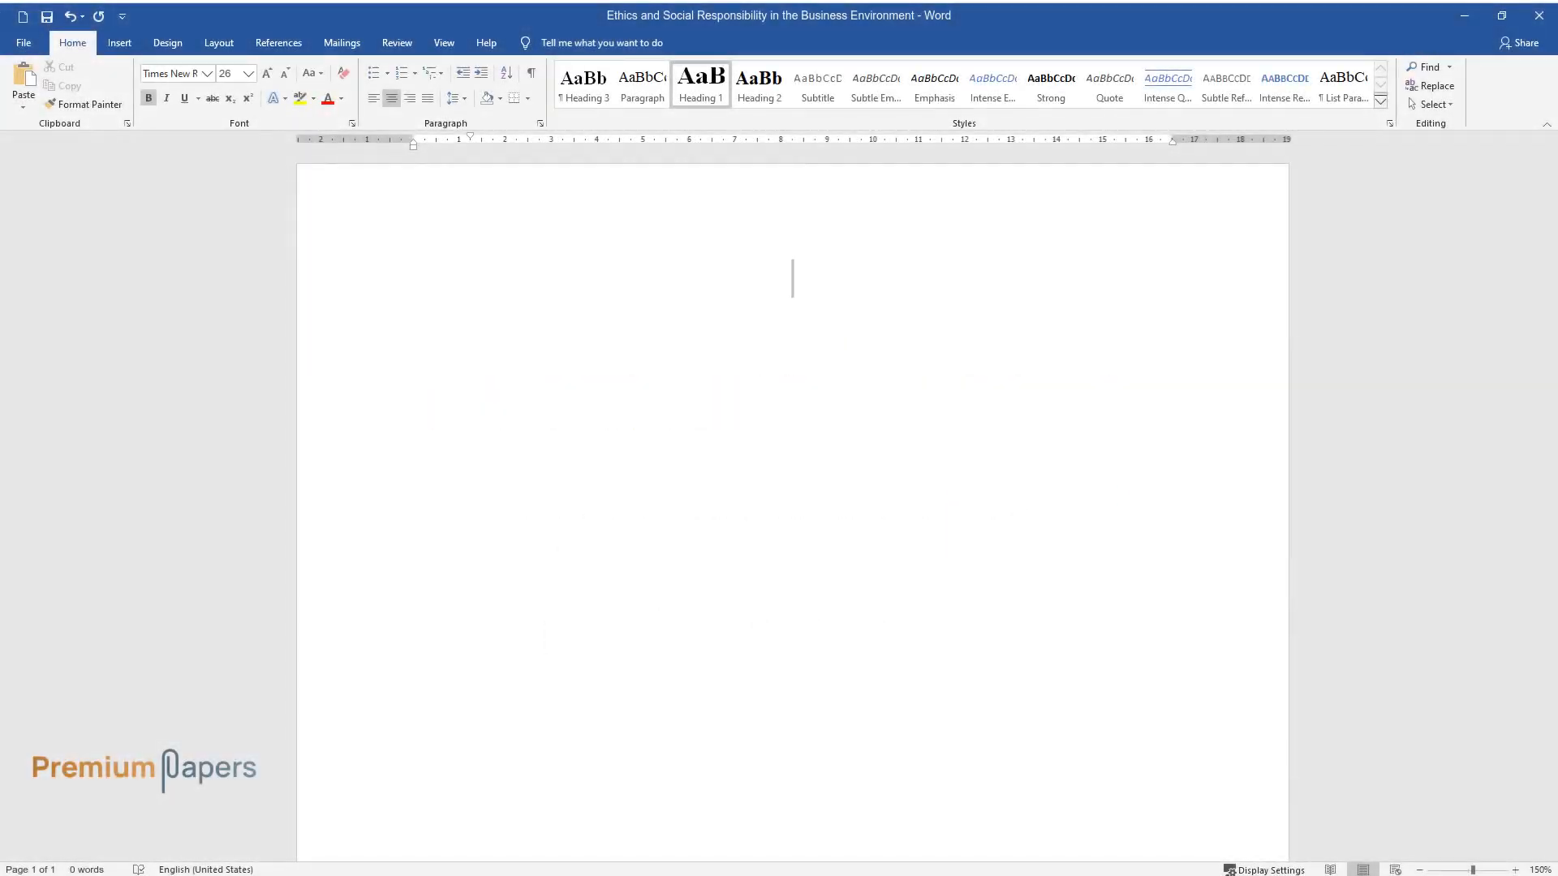
{"action": "type", "text": "Ethics and Social Responsibility in the Bus"}
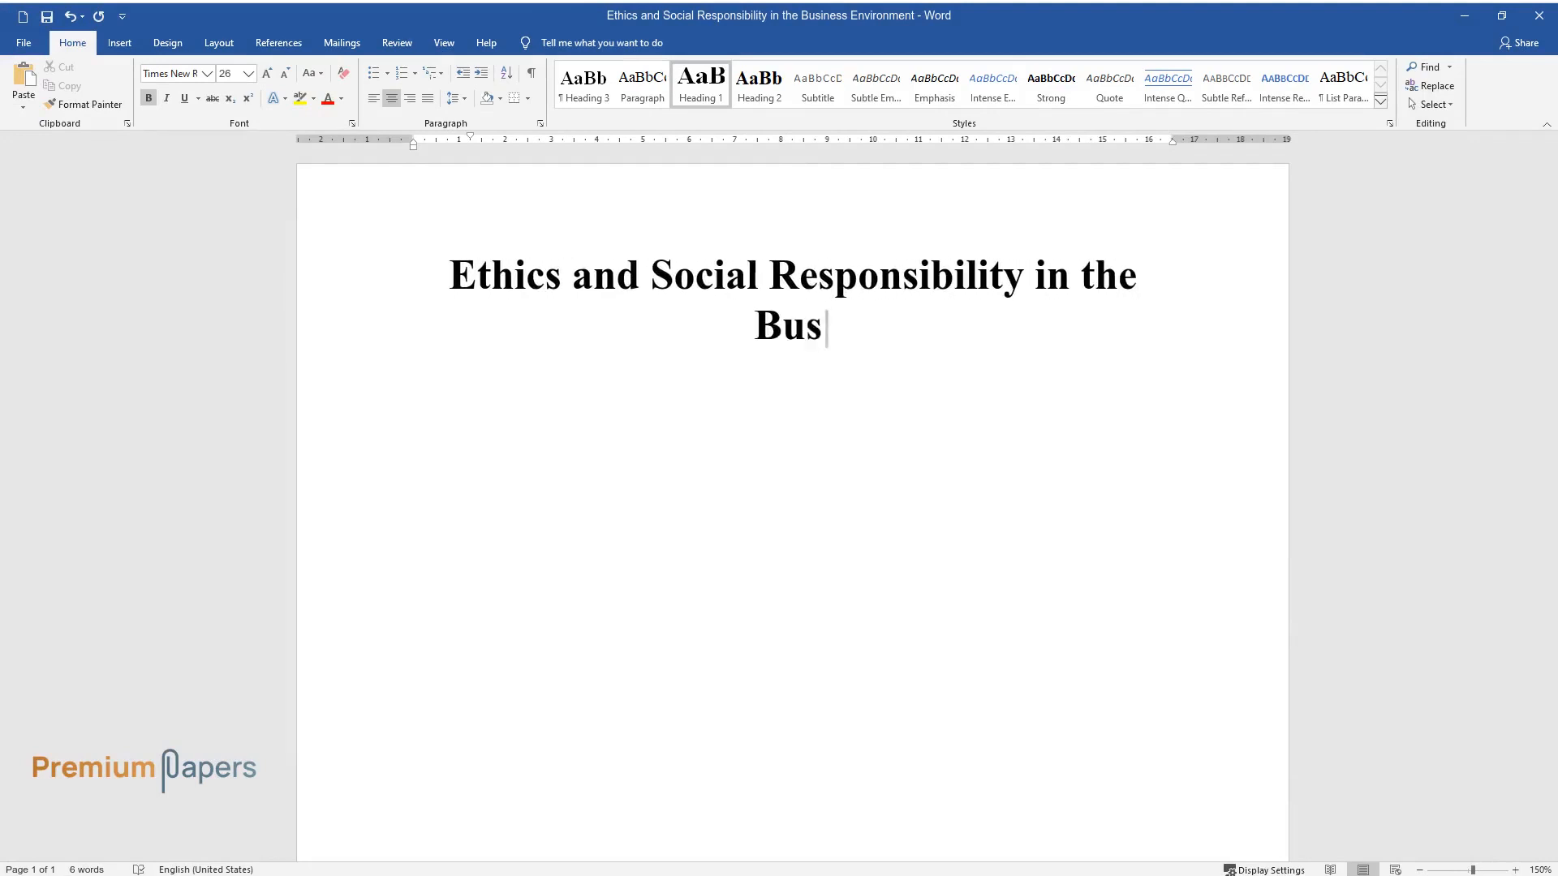
{"action": "type", "text": "iness Environment"}
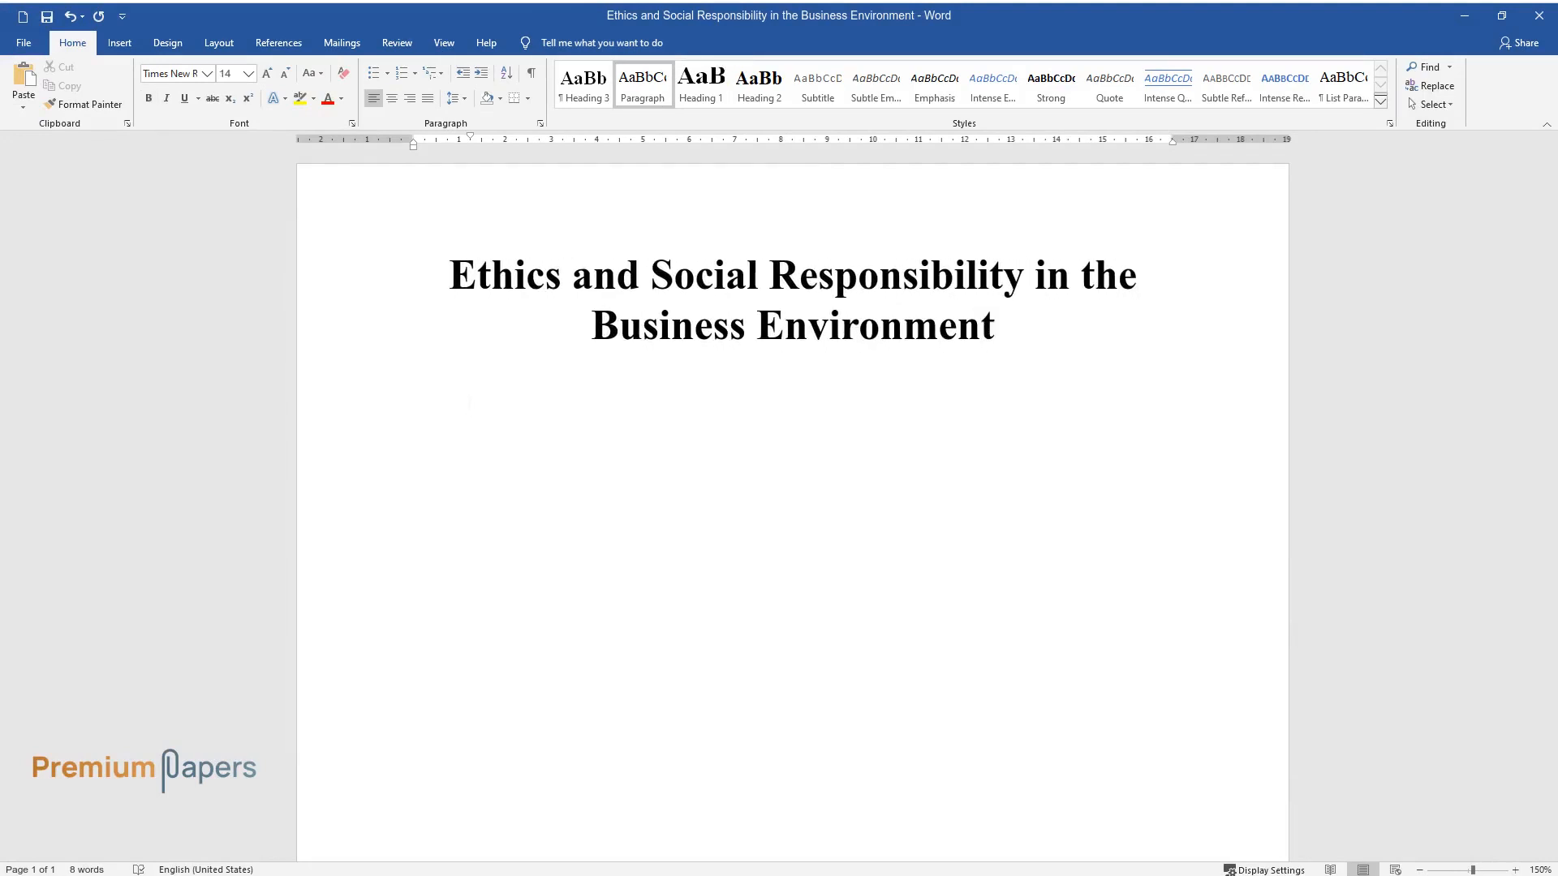
Write the first paragraph's opening on companies, the social environment and ethical standards
{"action": "type", "text": "Modern companies operate within the framework of a global commu"}
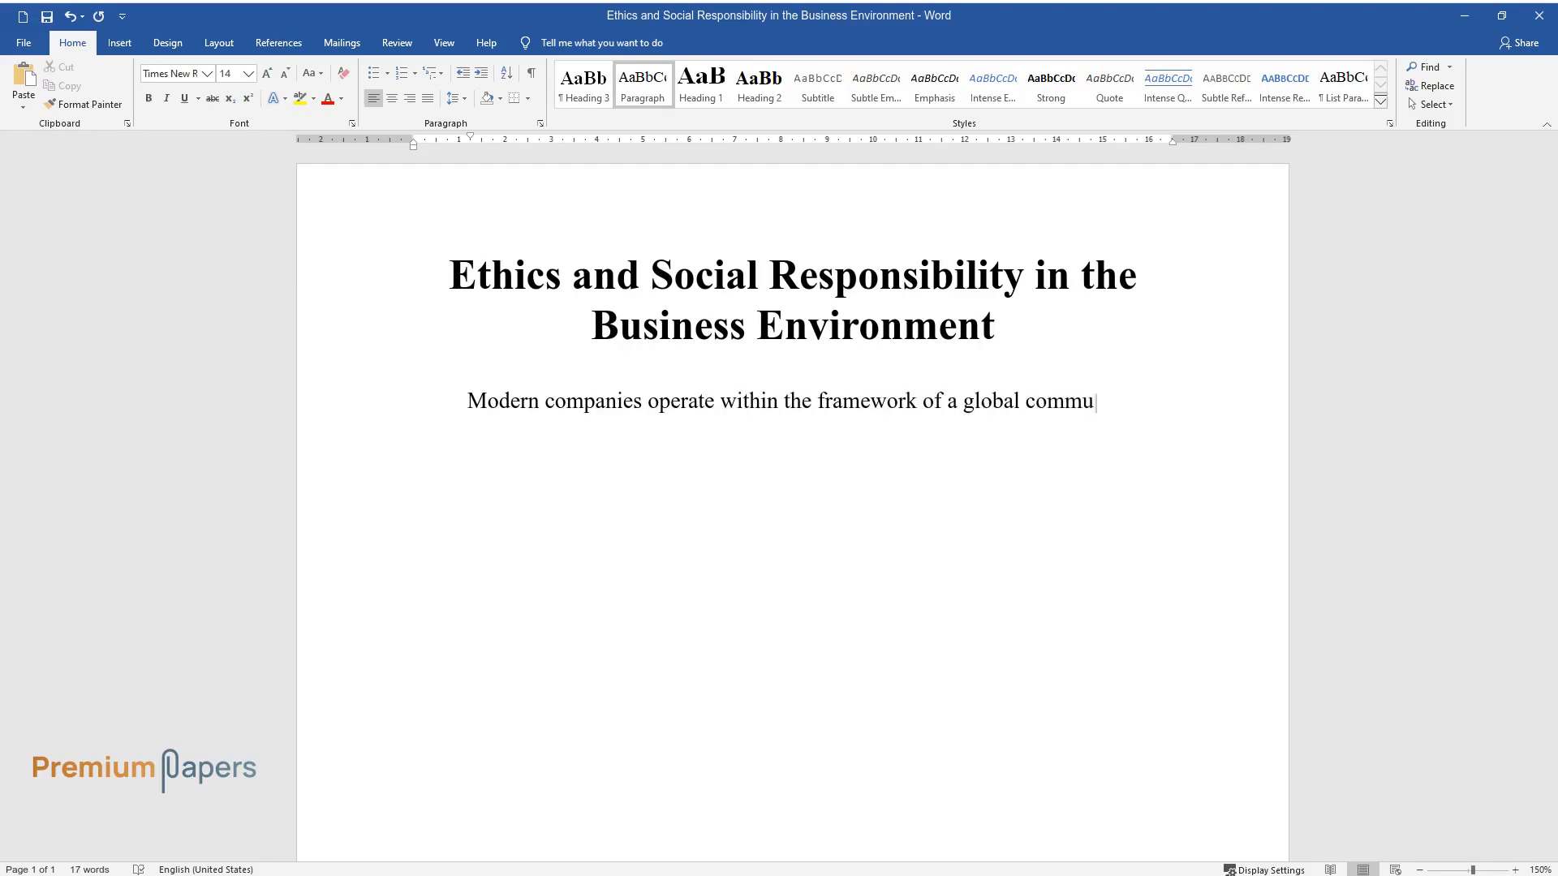
{"action": "type", "text": "nity and are closely connected wit"}
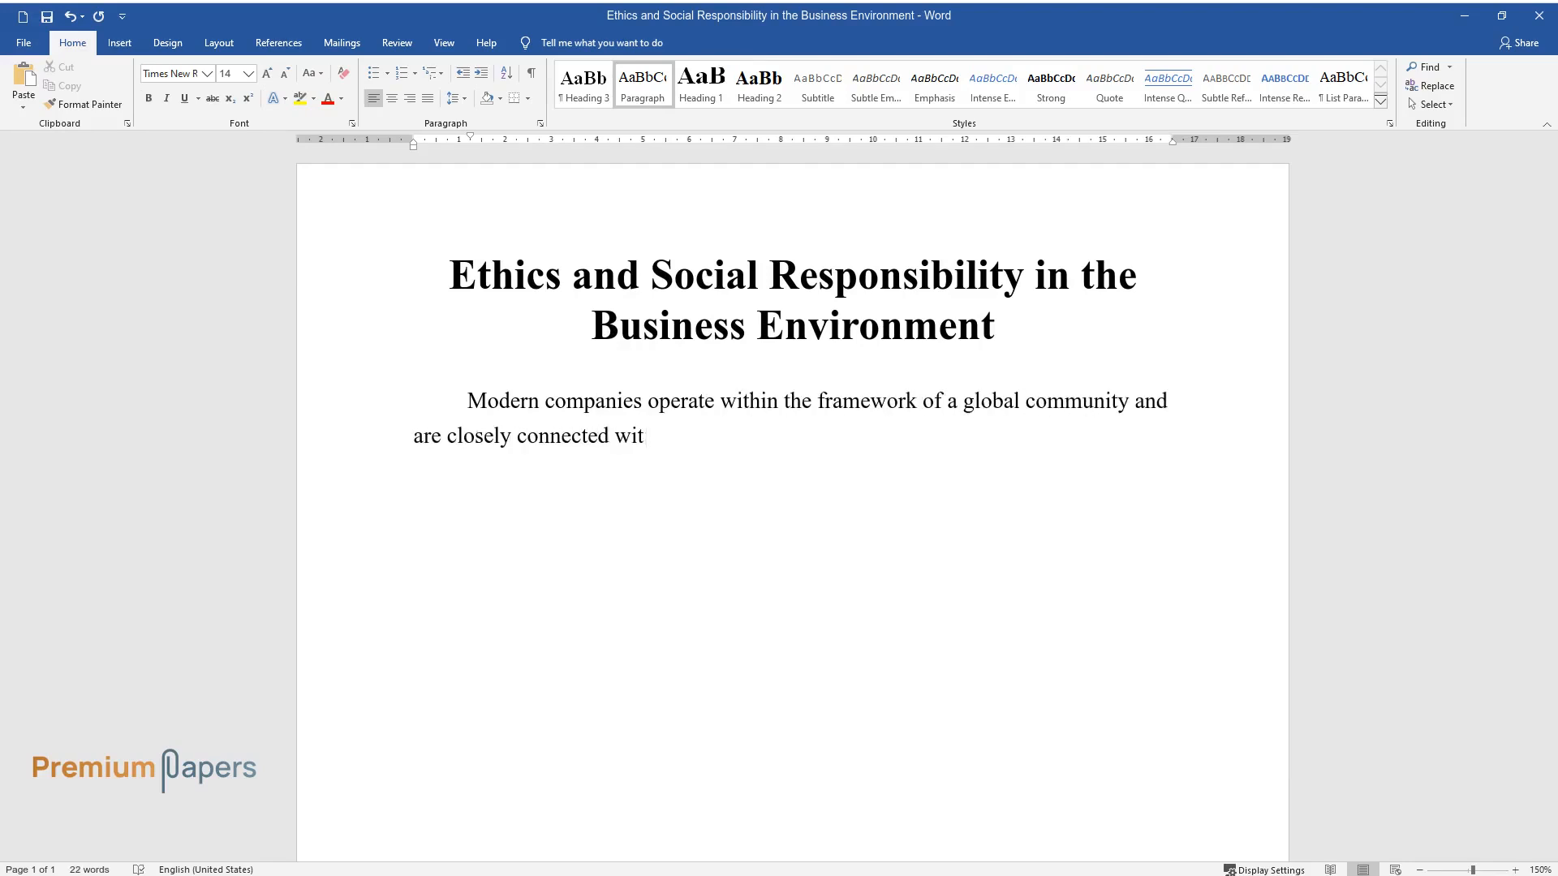
{"action": "type", "text": "h the social environment. In part"}
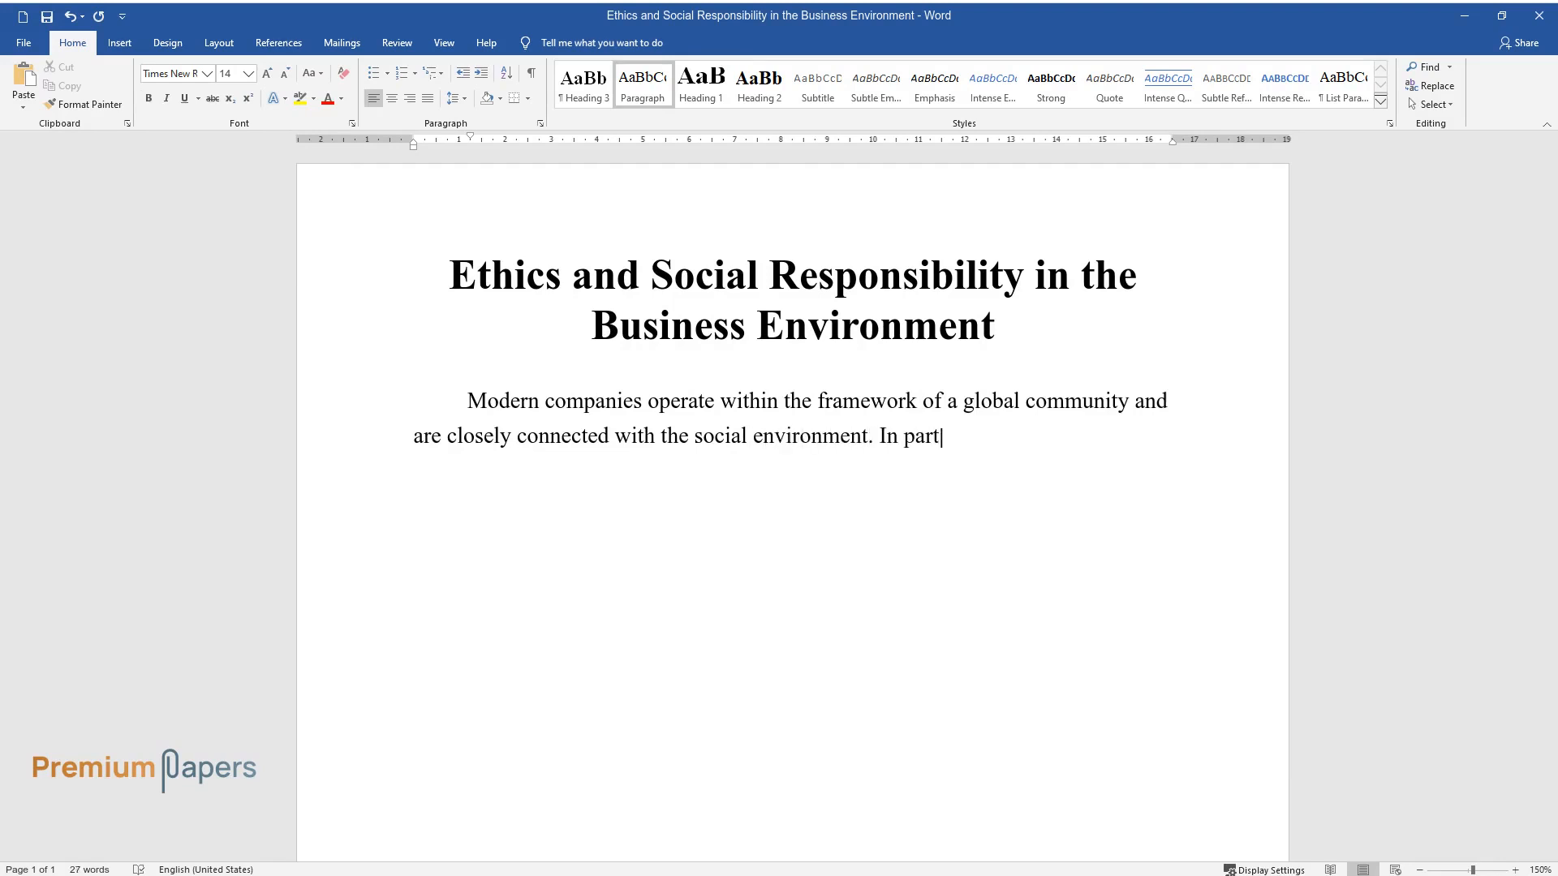
{"action": "type", "text": "icular, businesses must conduct a"}
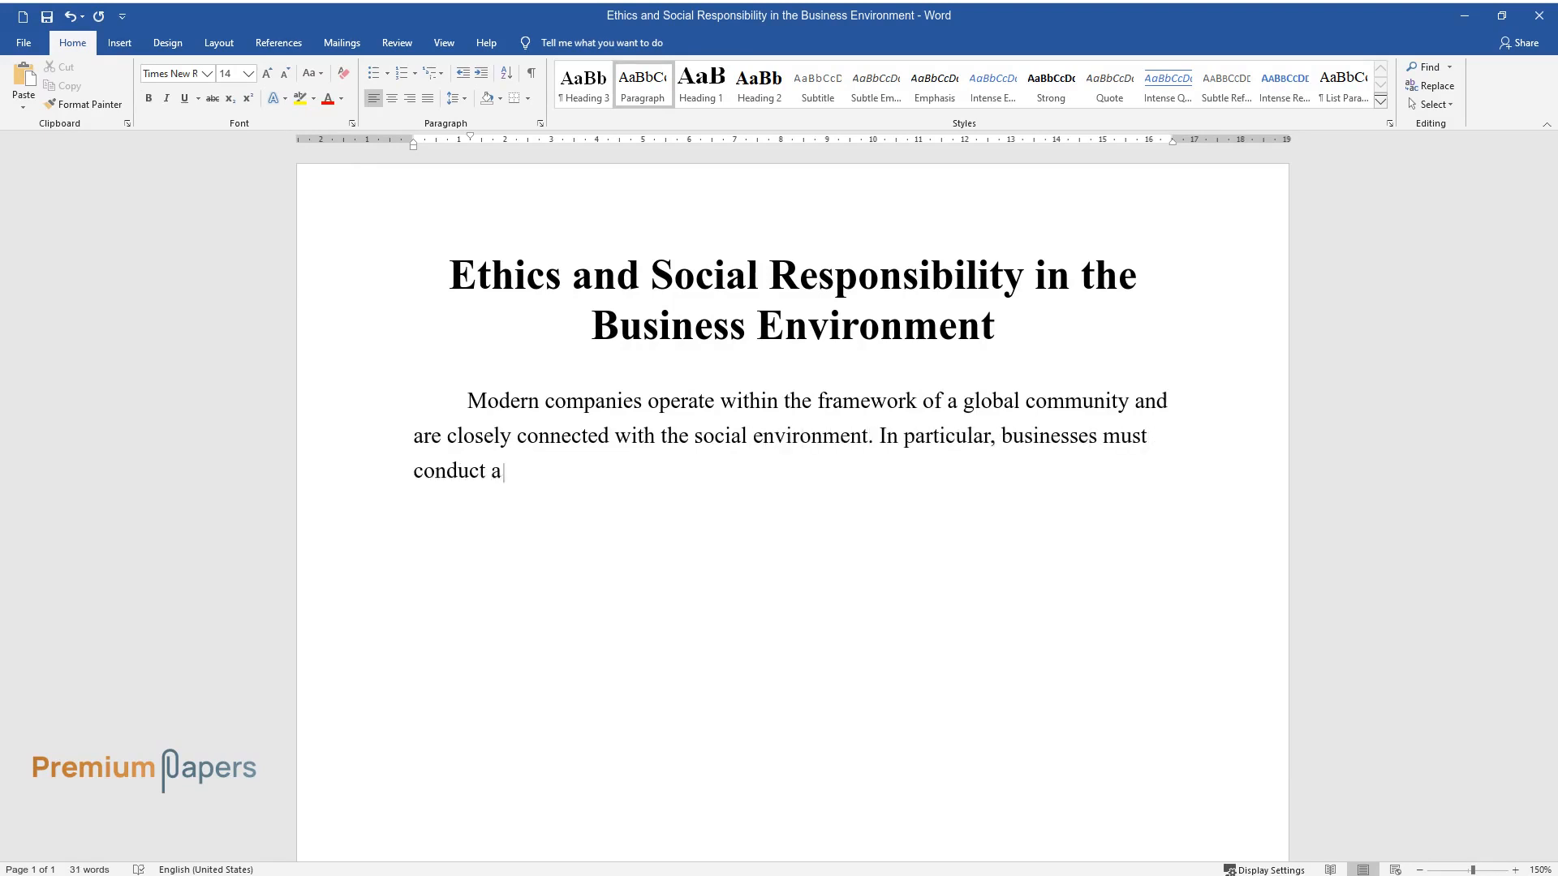
{"action": "type", "text": "ctivities according to ethical sta"}
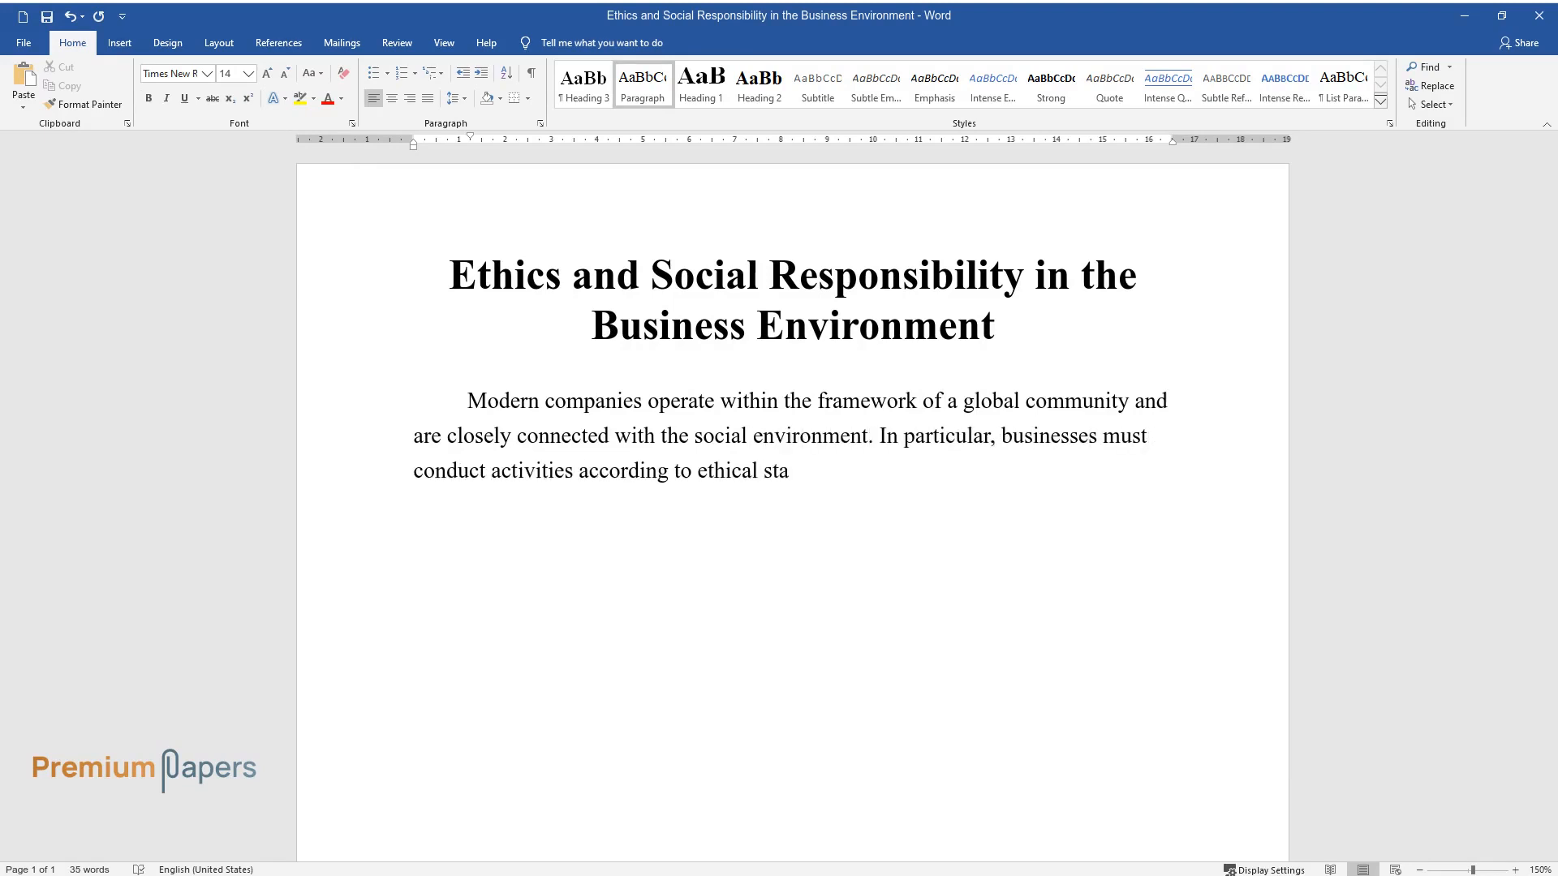
{"action": "type", "text": "ndards. Organizations need to mak"}
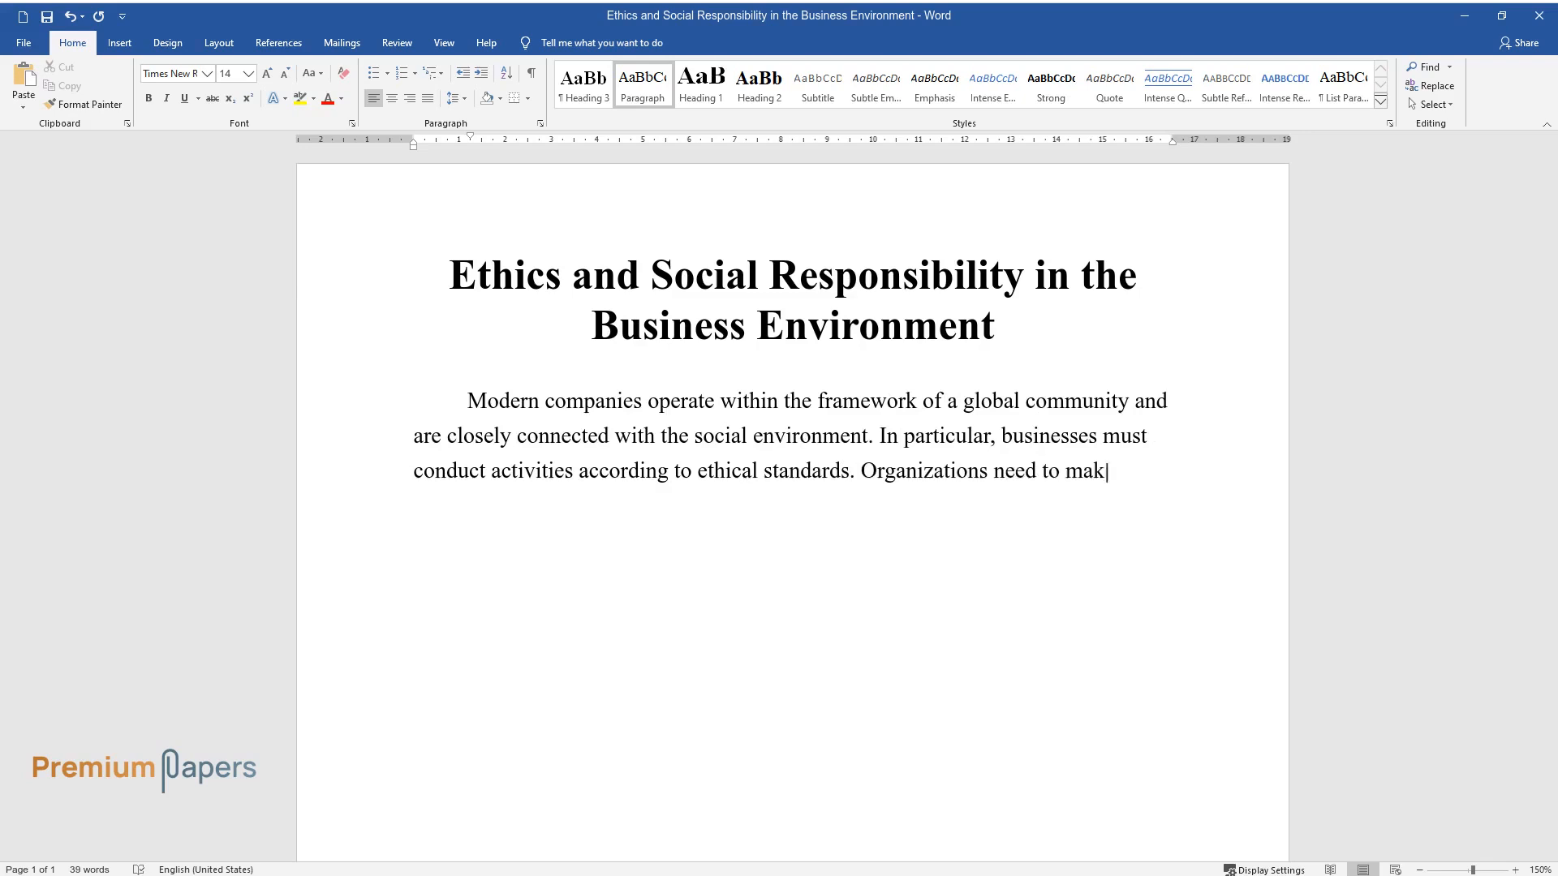
{"action": "type", "text": "e decisions that prioritize the g"}
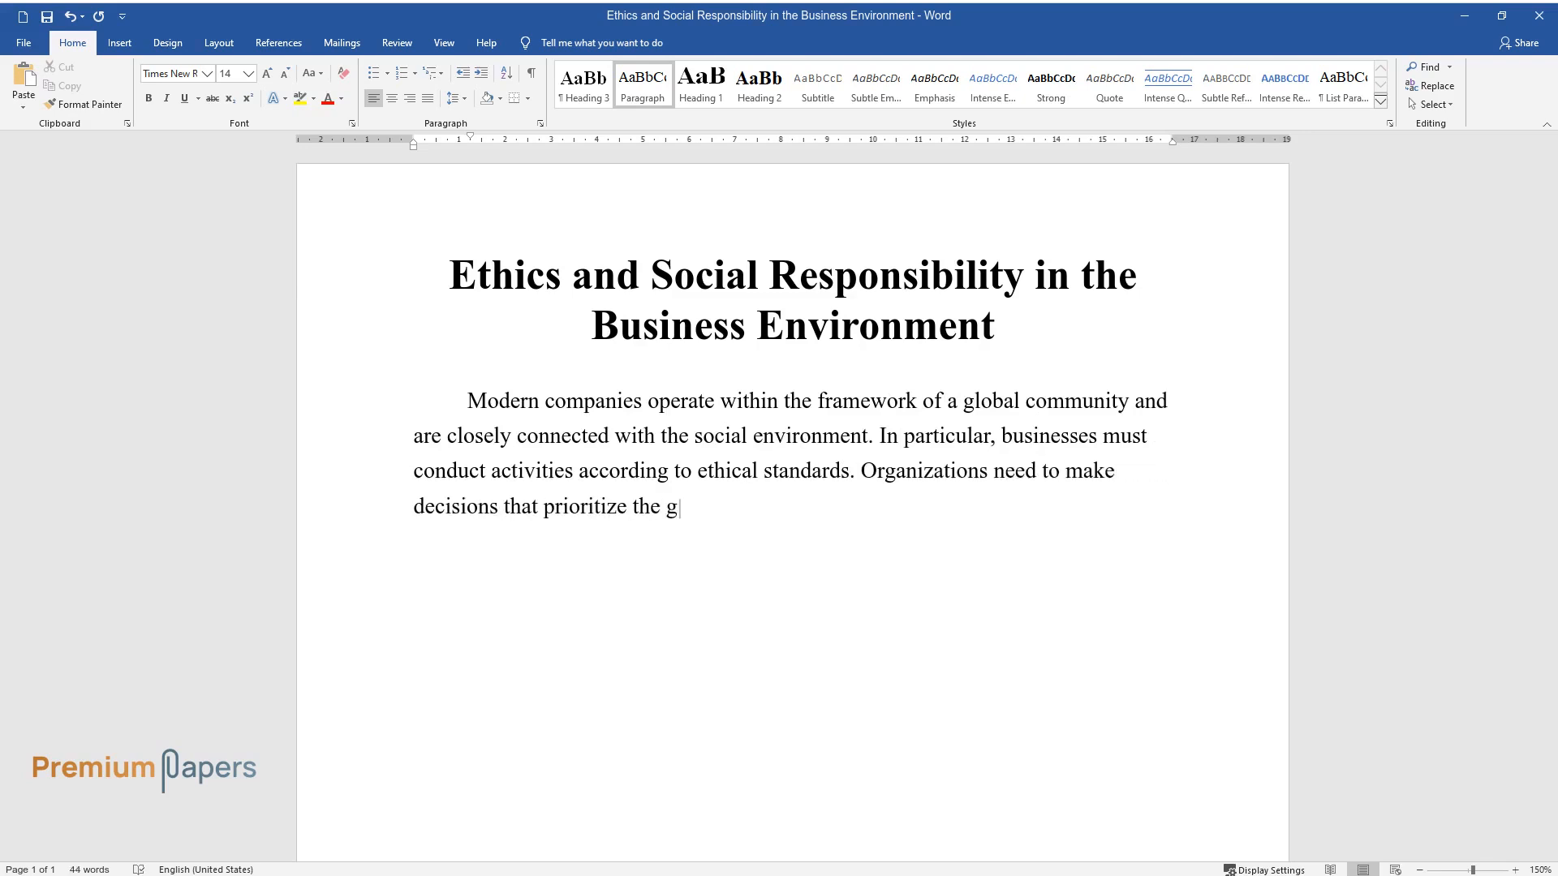
{"action": "type", "text": "ood of employees, customers, and society as a whole"}
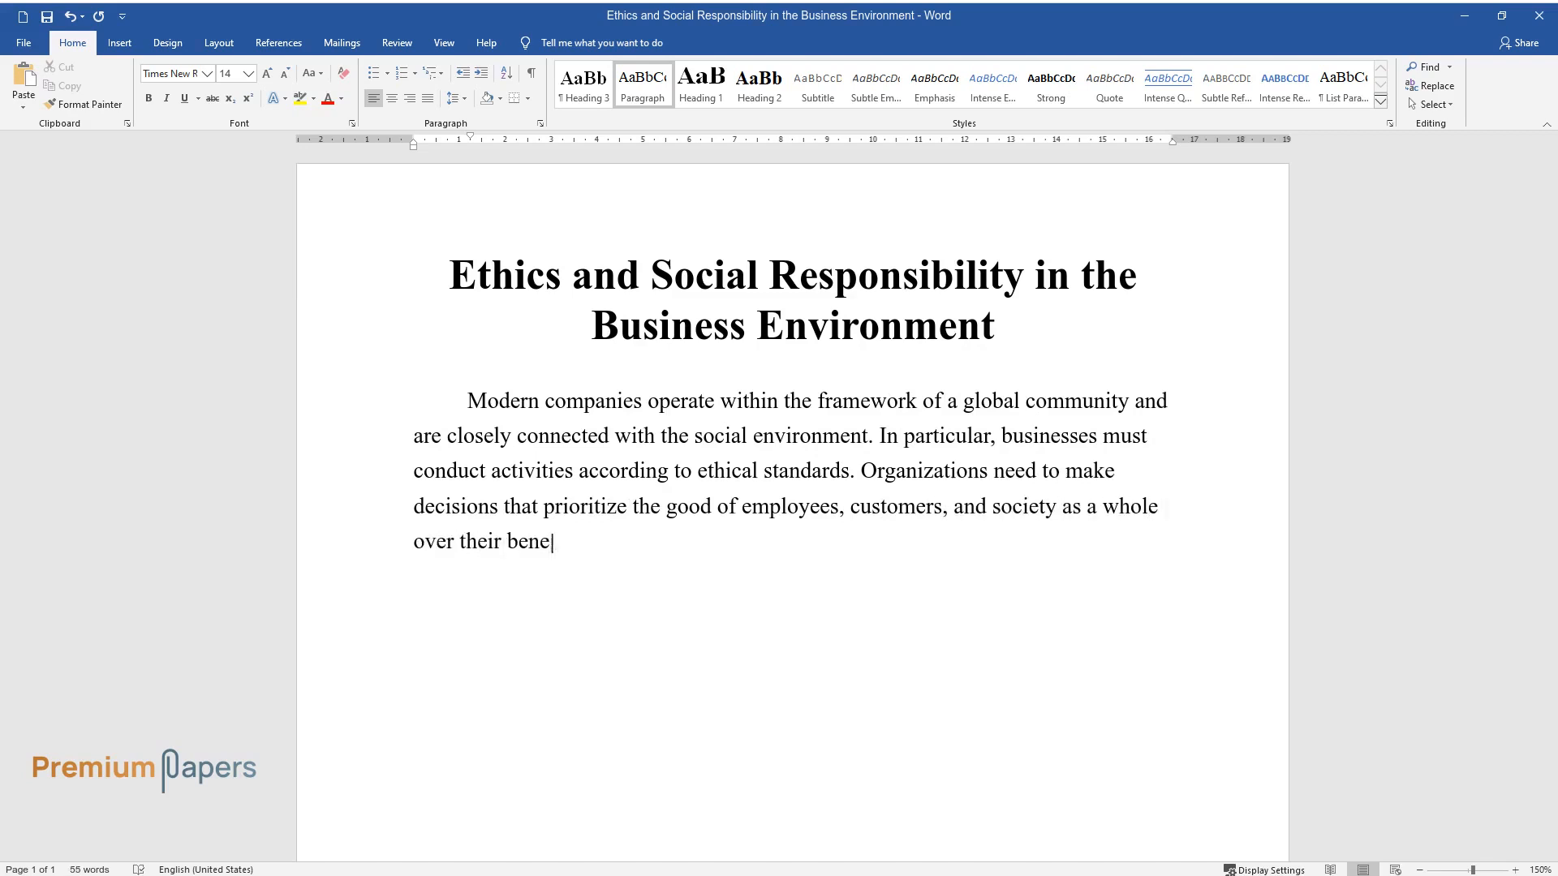
Continue the paragraph on social responsibility through 'practical application in the business environment'
{"action": "type", "text": "fit. This concept is associated w"}
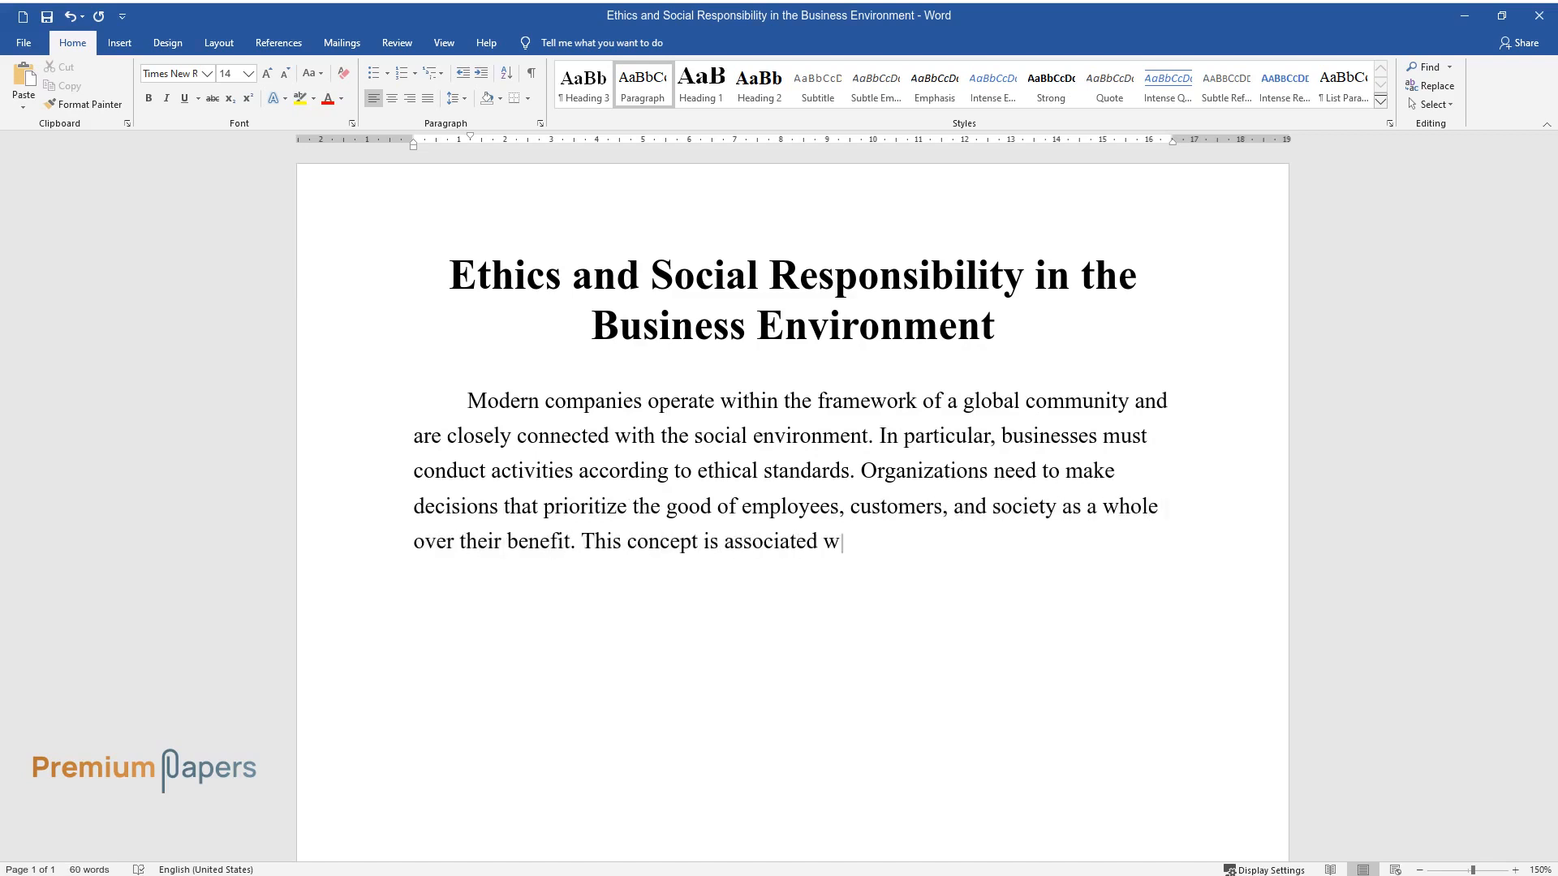
{"action": "type", "text": "ith social responsibility, which d"}
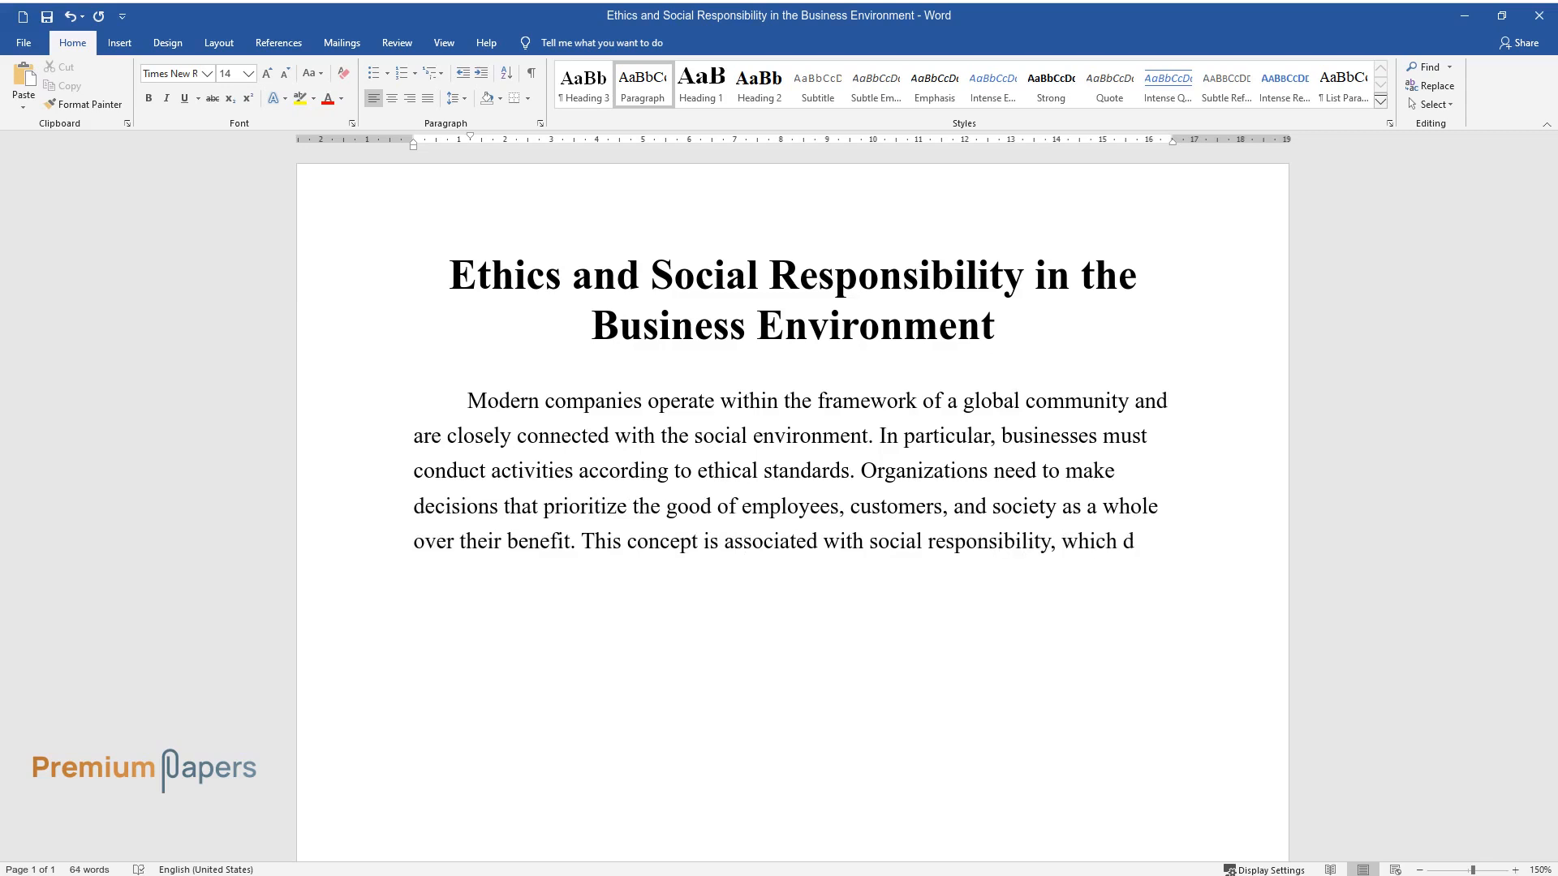
{"action": "type", "text": "escribes the activities of the co"}
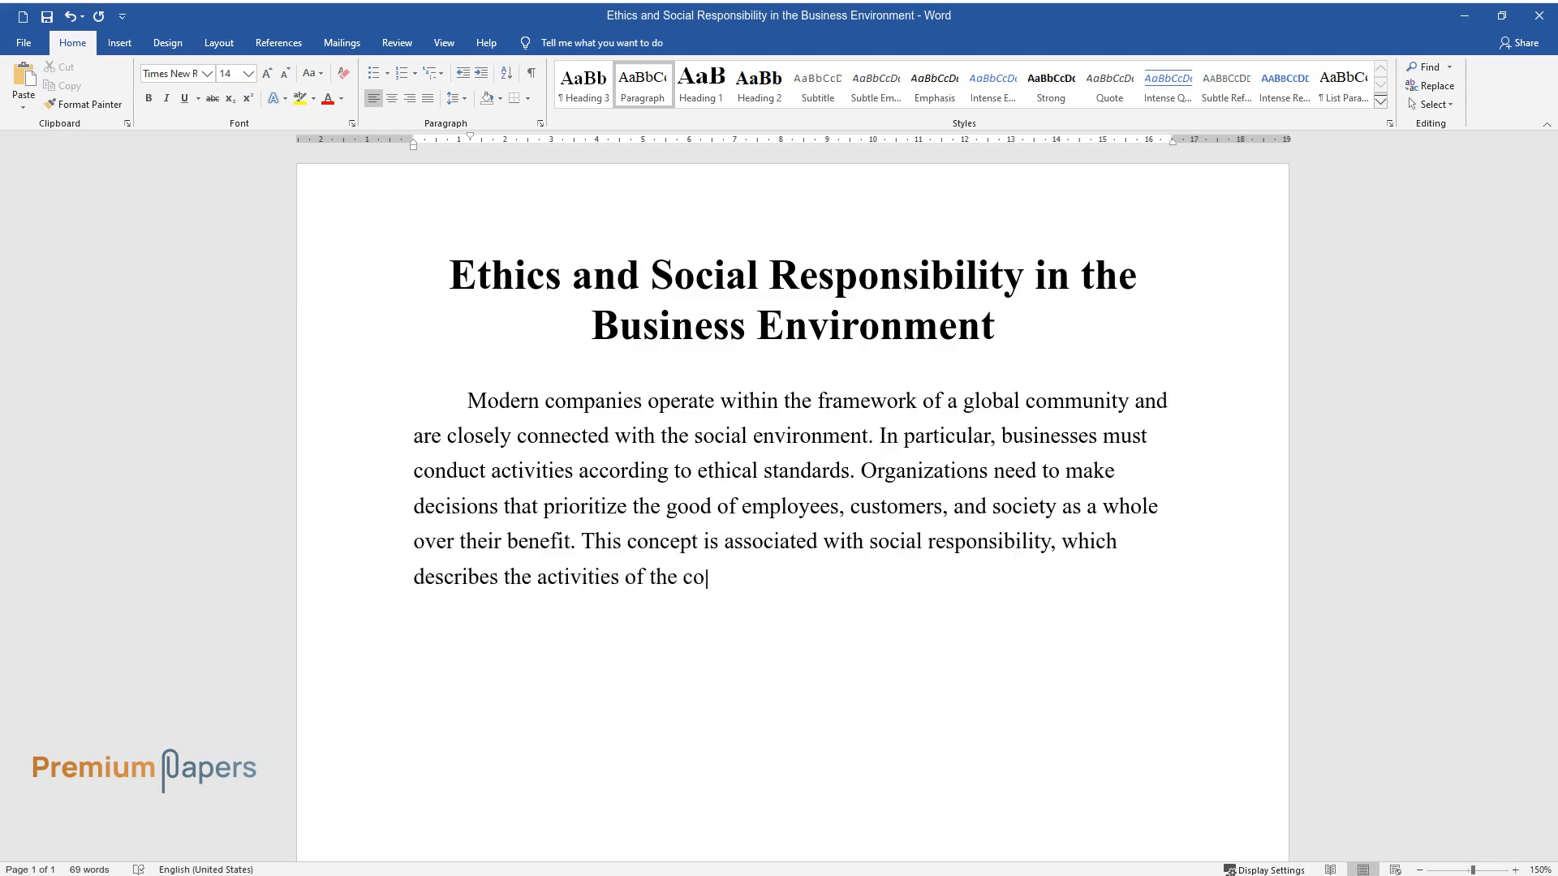
{"action": "type", "text": "mpany concerning social challenges. This concept"}
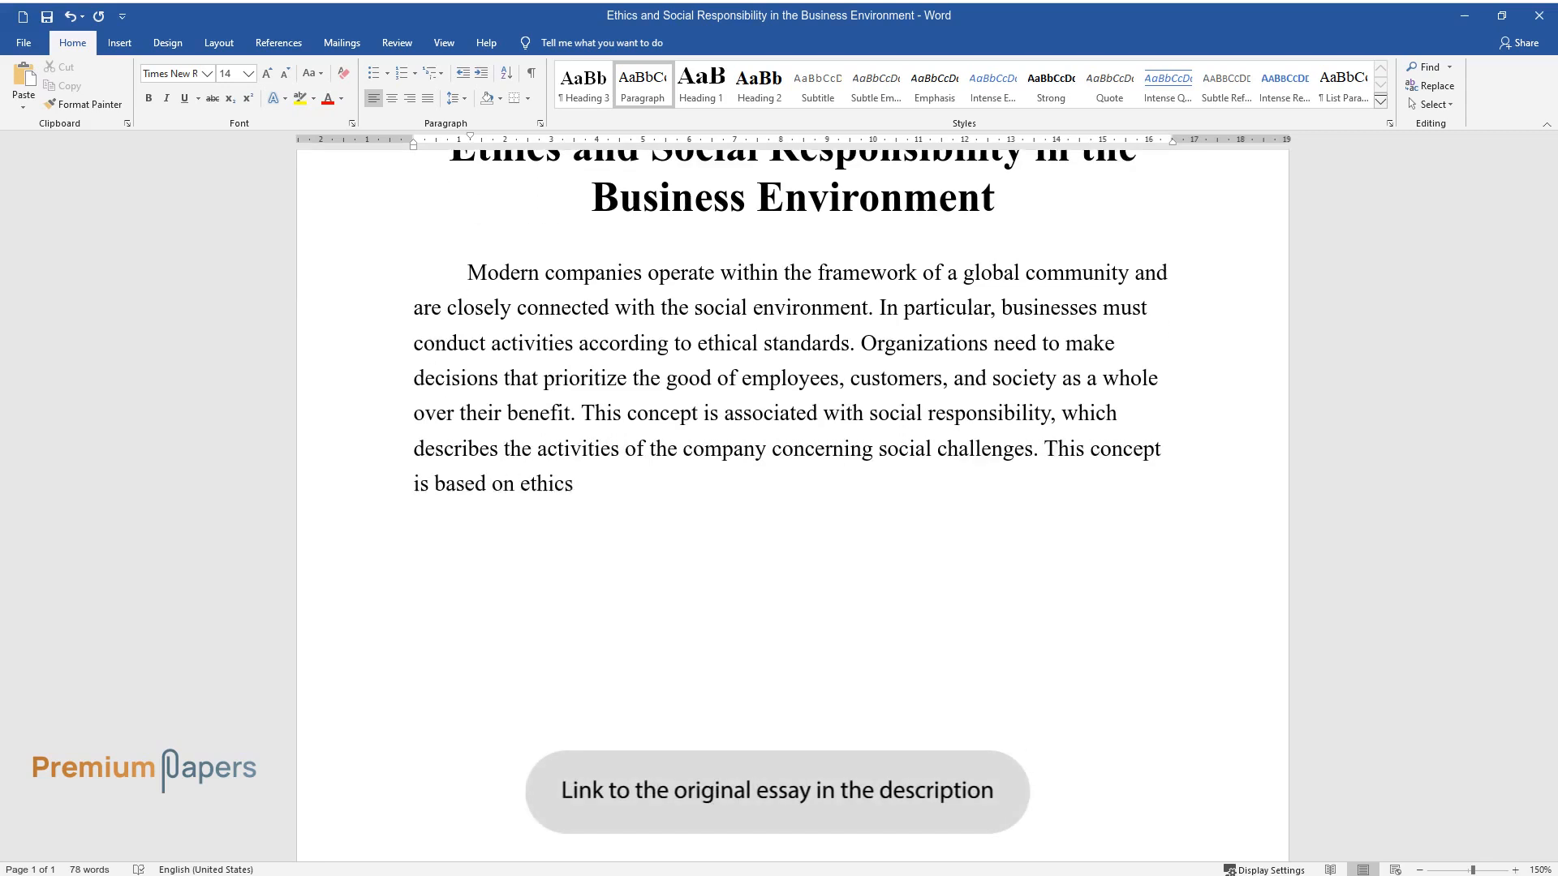
{"action": "type", "text": ", which allows companies to determine the morally right and"}
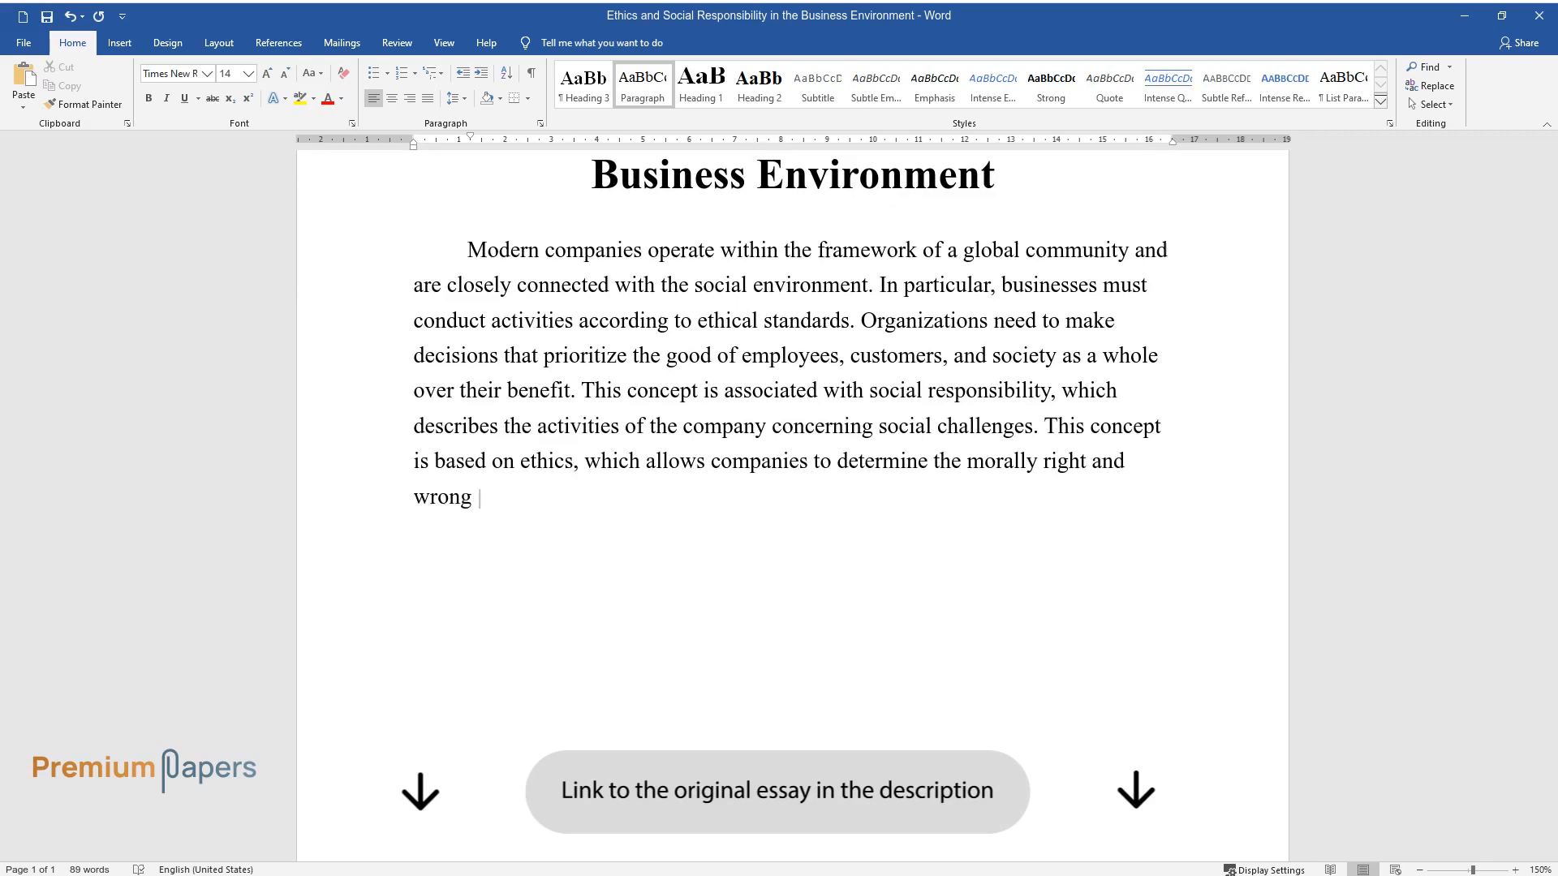
{"action": "type", "text": "behavior. Ethics and social responsibility are connected as a theoretical"}
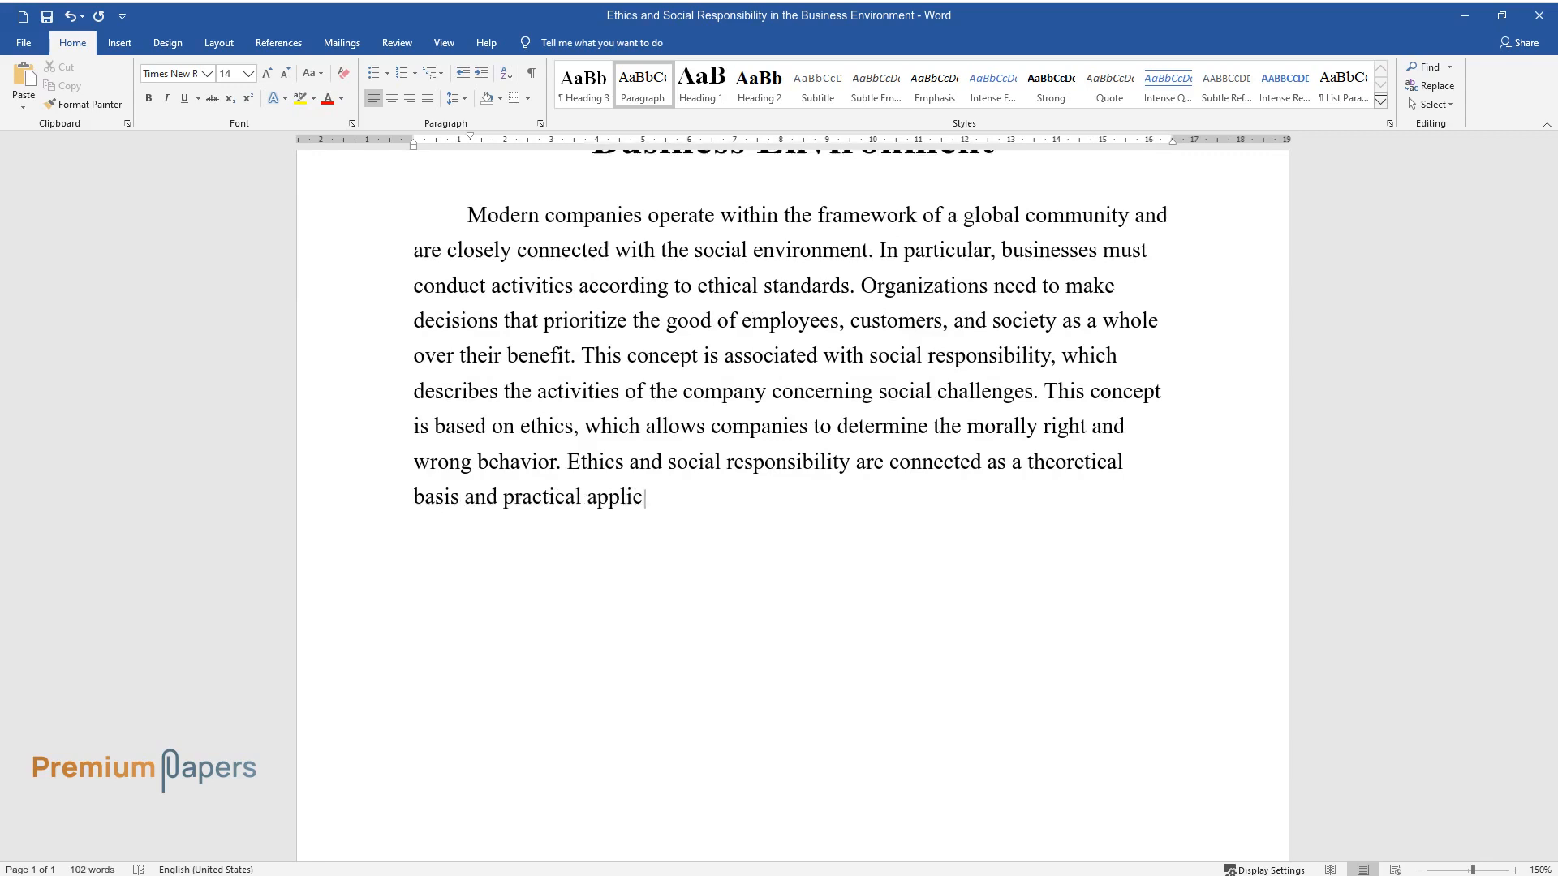
{"action": "type", "text": "ation in the business environment"}
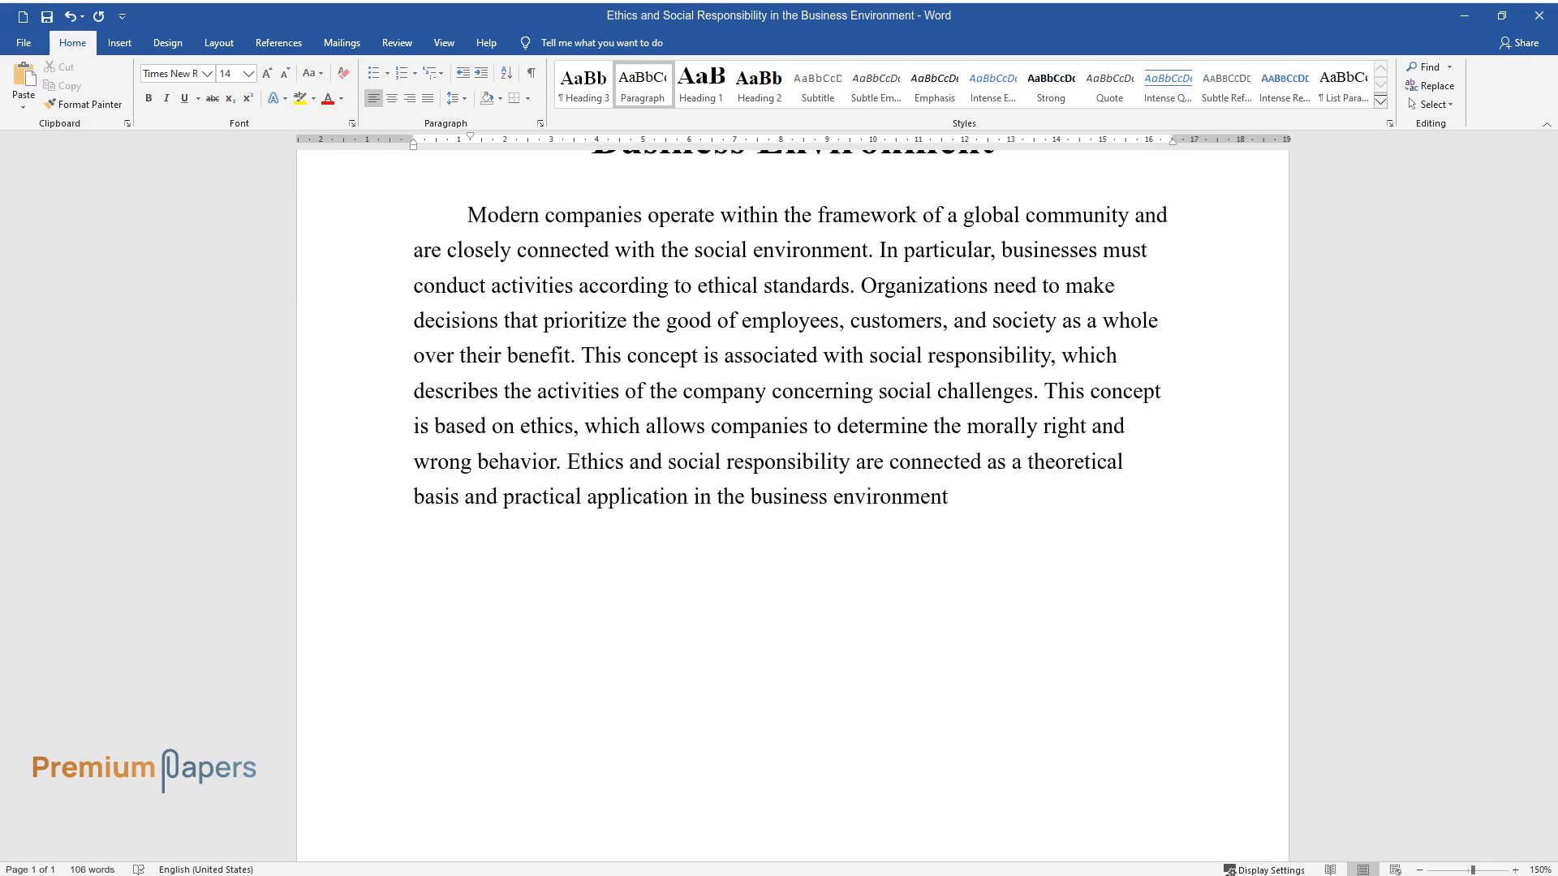
Write the second paragraph's opening defining ethics and the four key elements of business ethics
{"action": "type", "text": "Ethics include"}
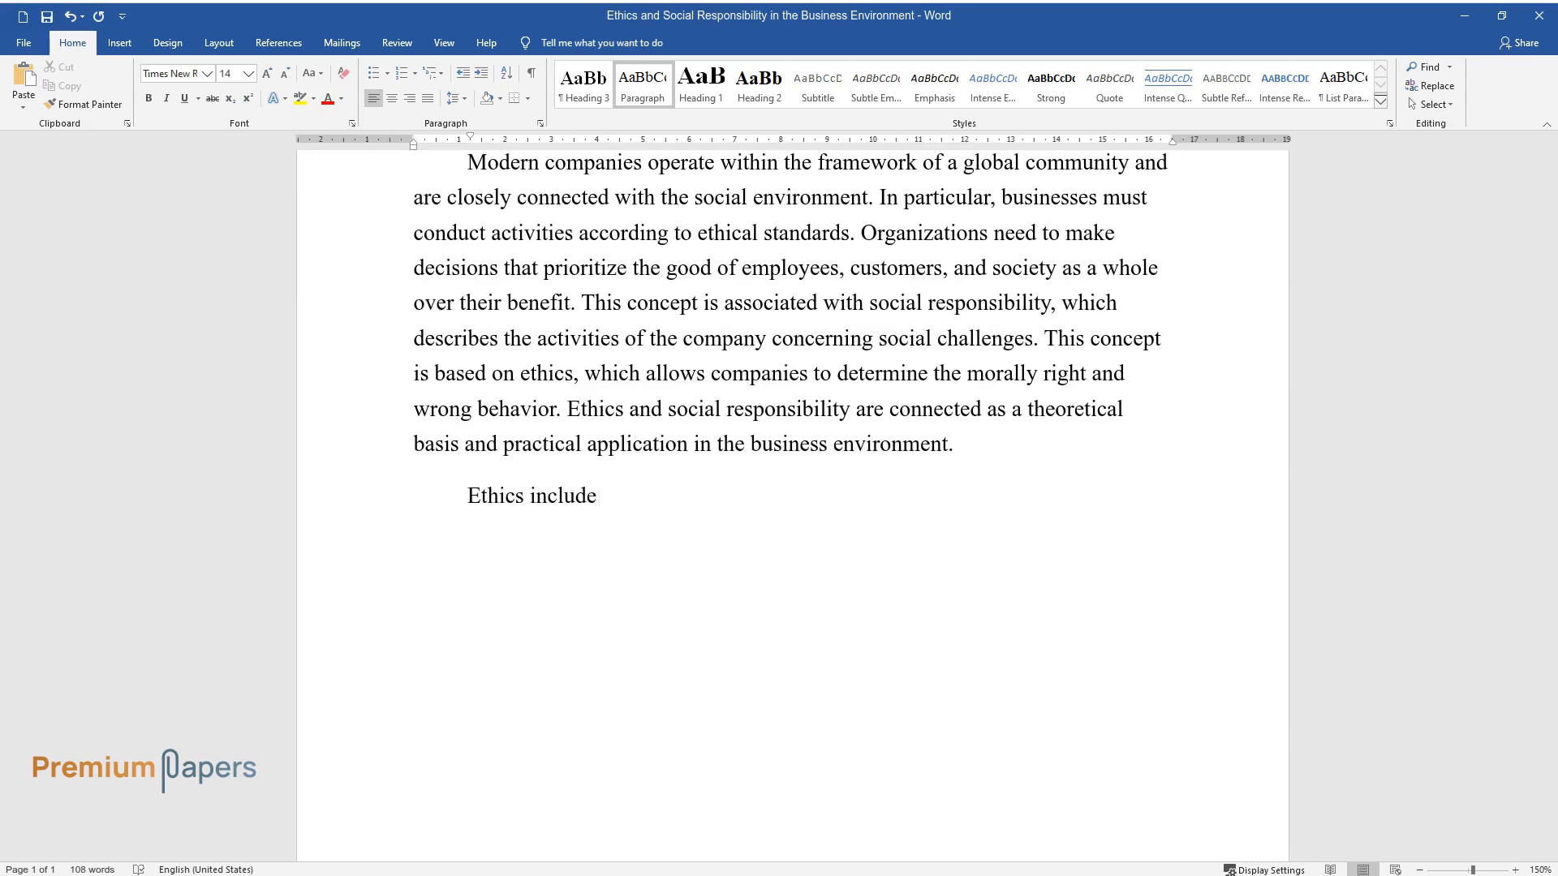
{"action": "type", "text": "s socially accepted standards of"}
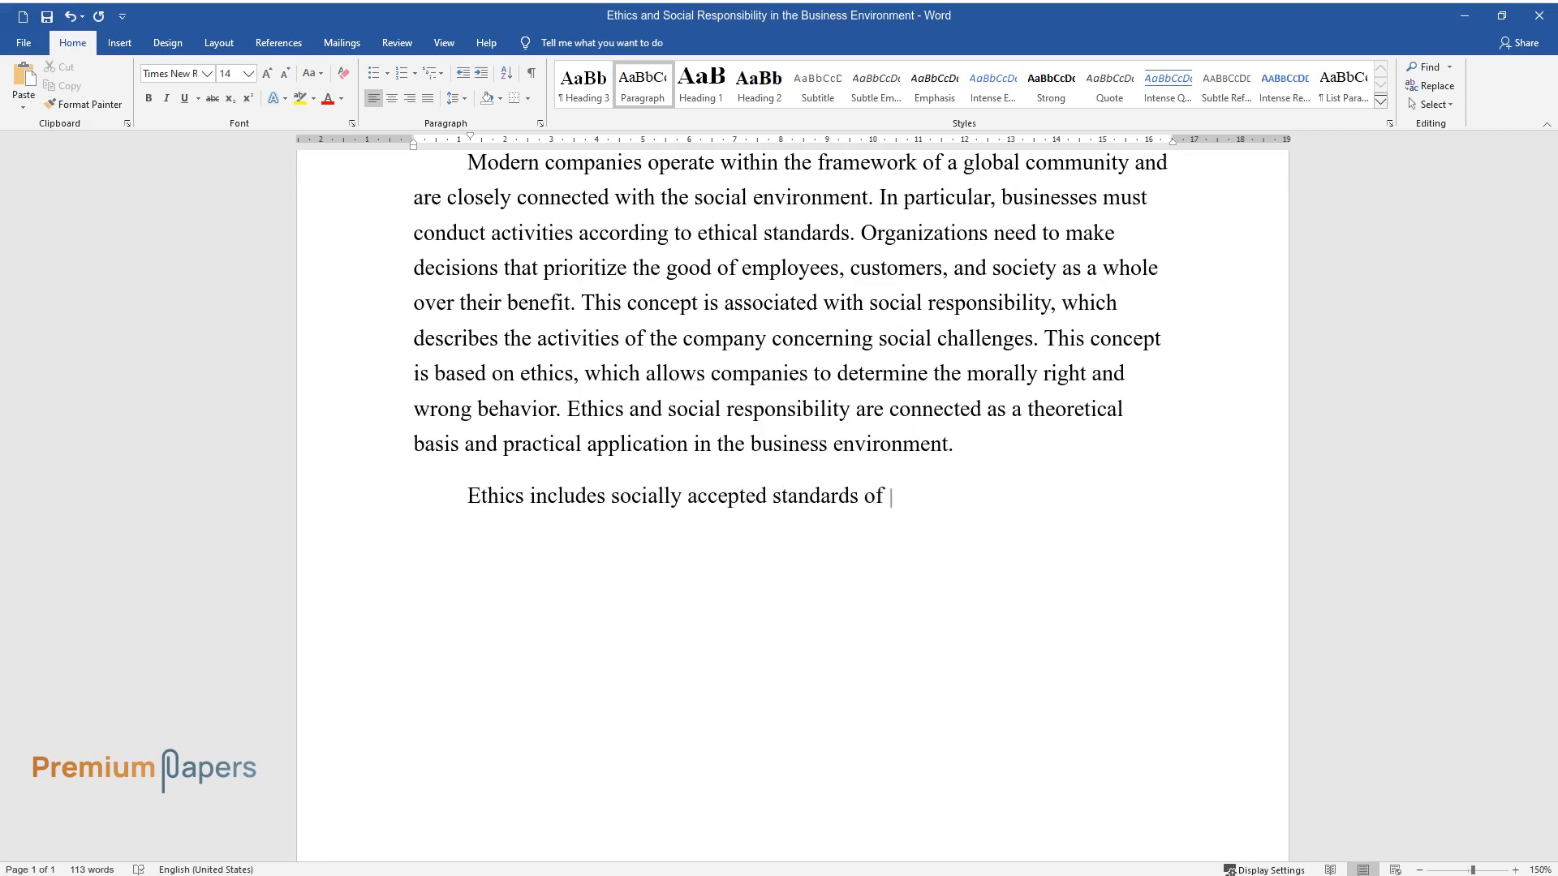
{"action": "type", "text": "what is morally right and wrong. B"}
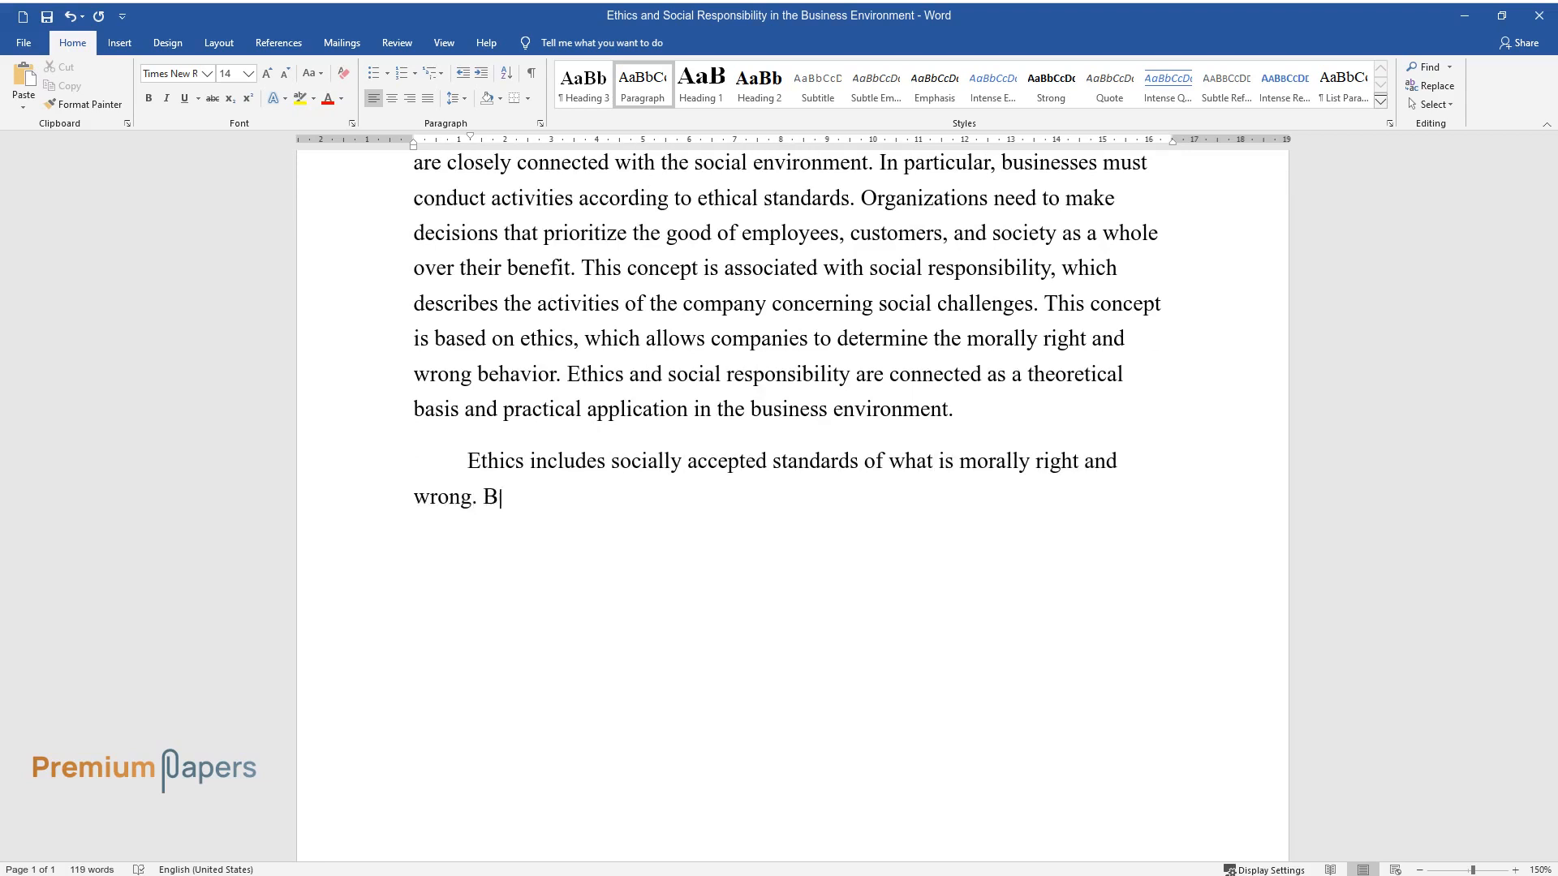
{"action": "type", "text": "usiness ethics are defined by the"}
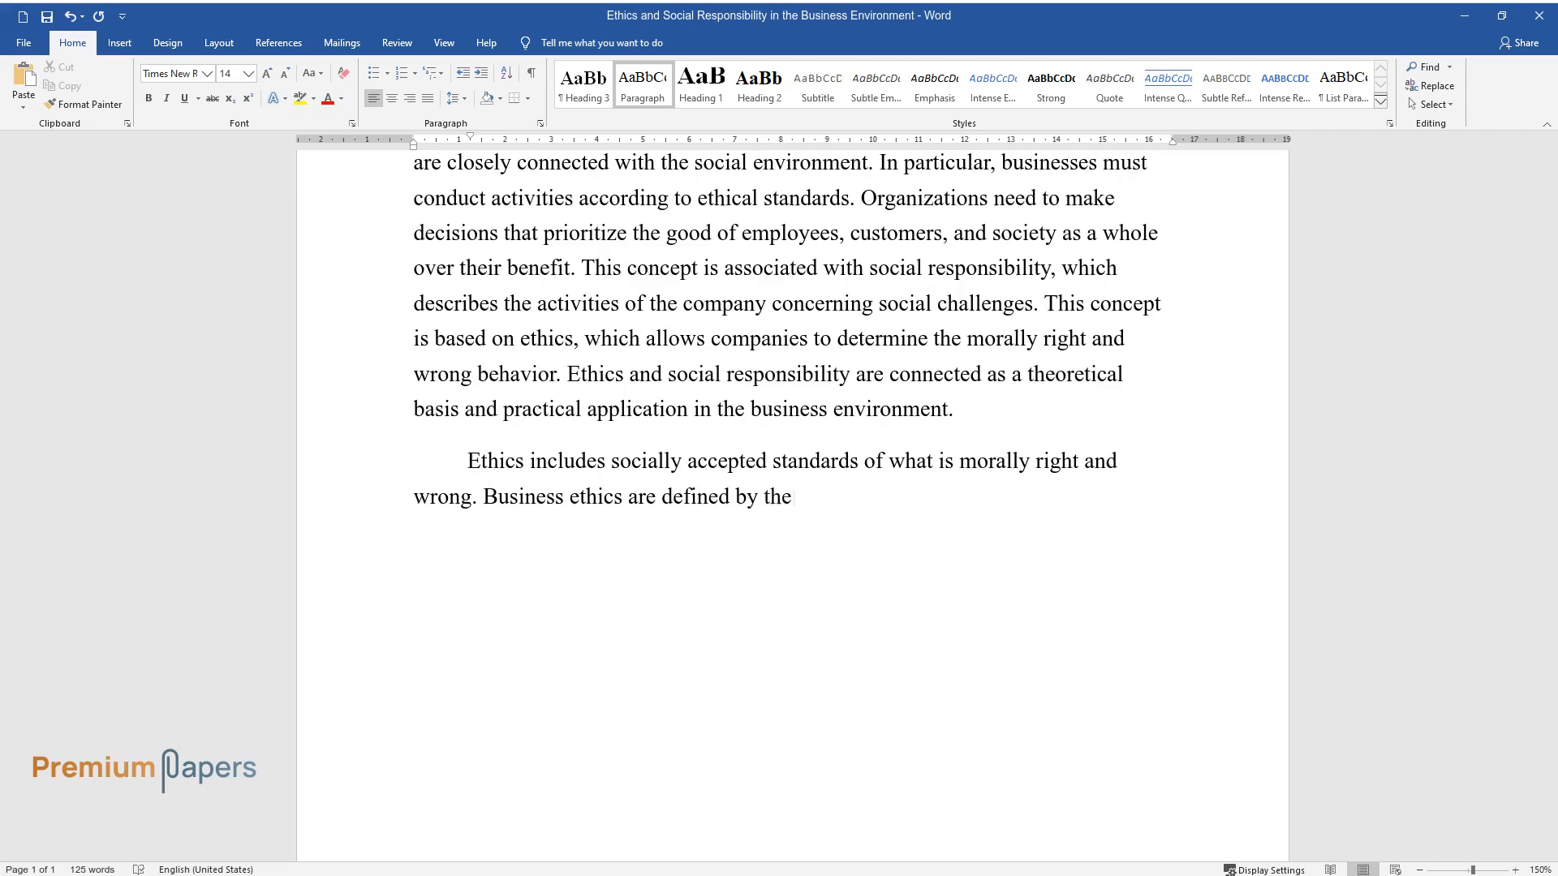
{"action": "type", "text": "interaction of four key elements"}
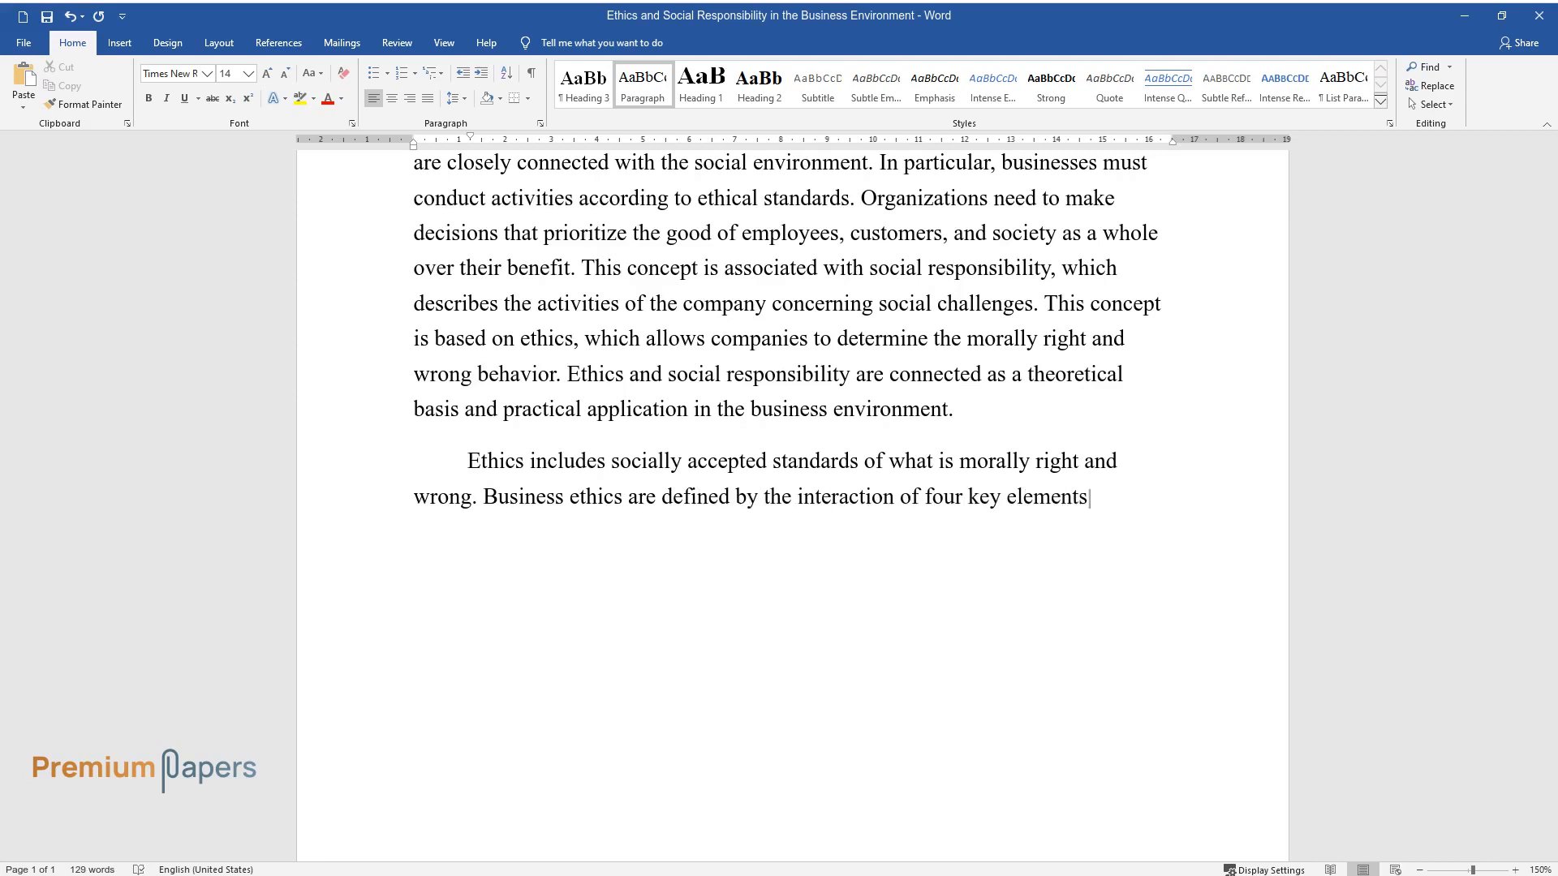
{"action": "type", "text": ": law, society, organization, and"}
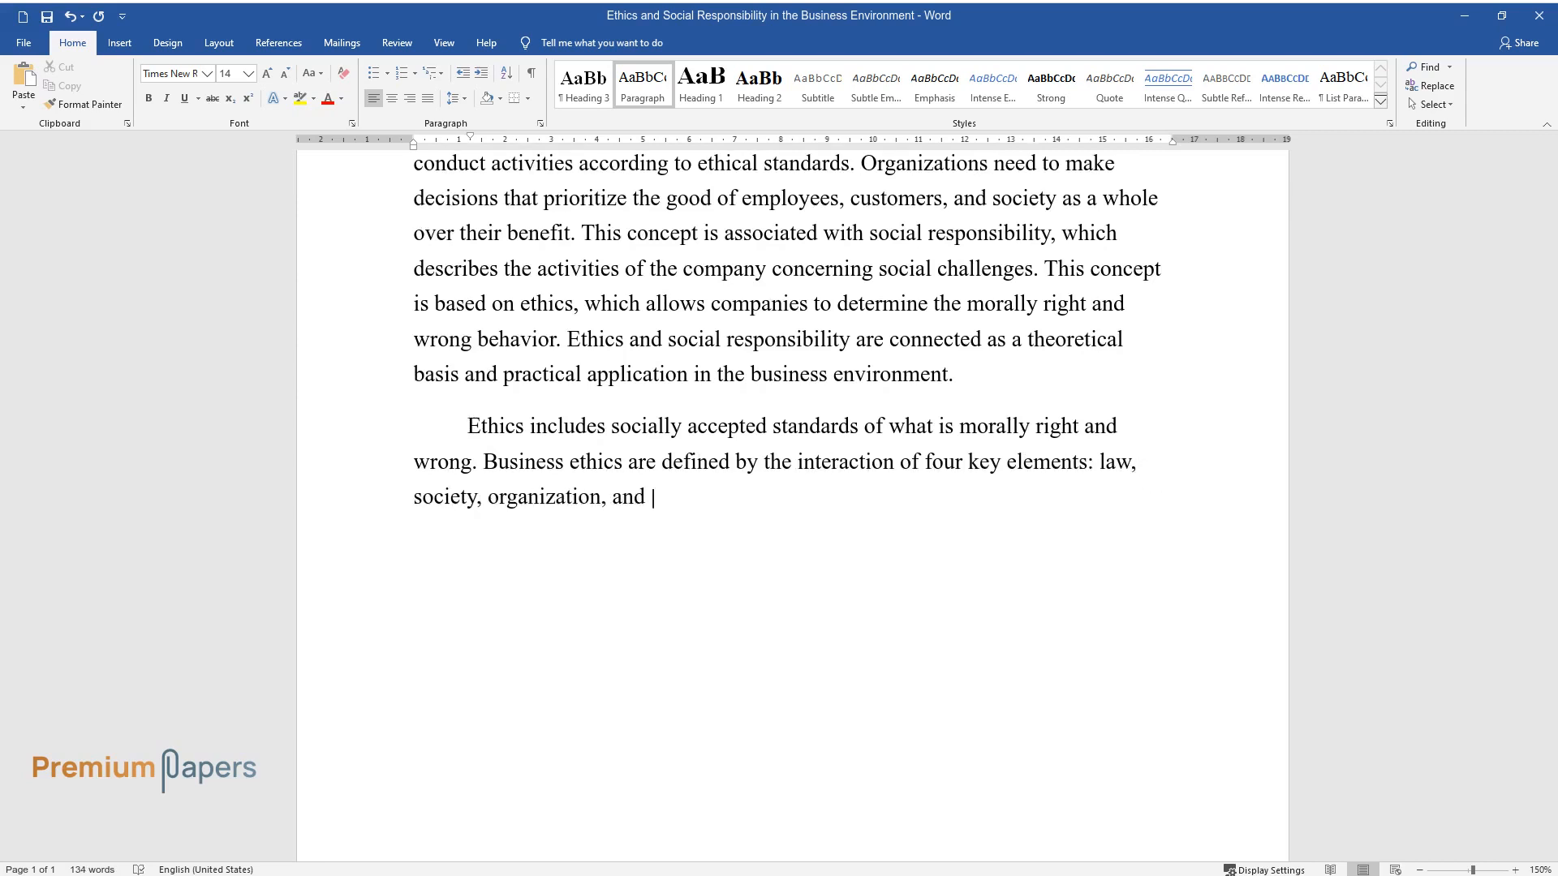
{"action": "type", "text": "individual. A company's ethical conduct is based on"}
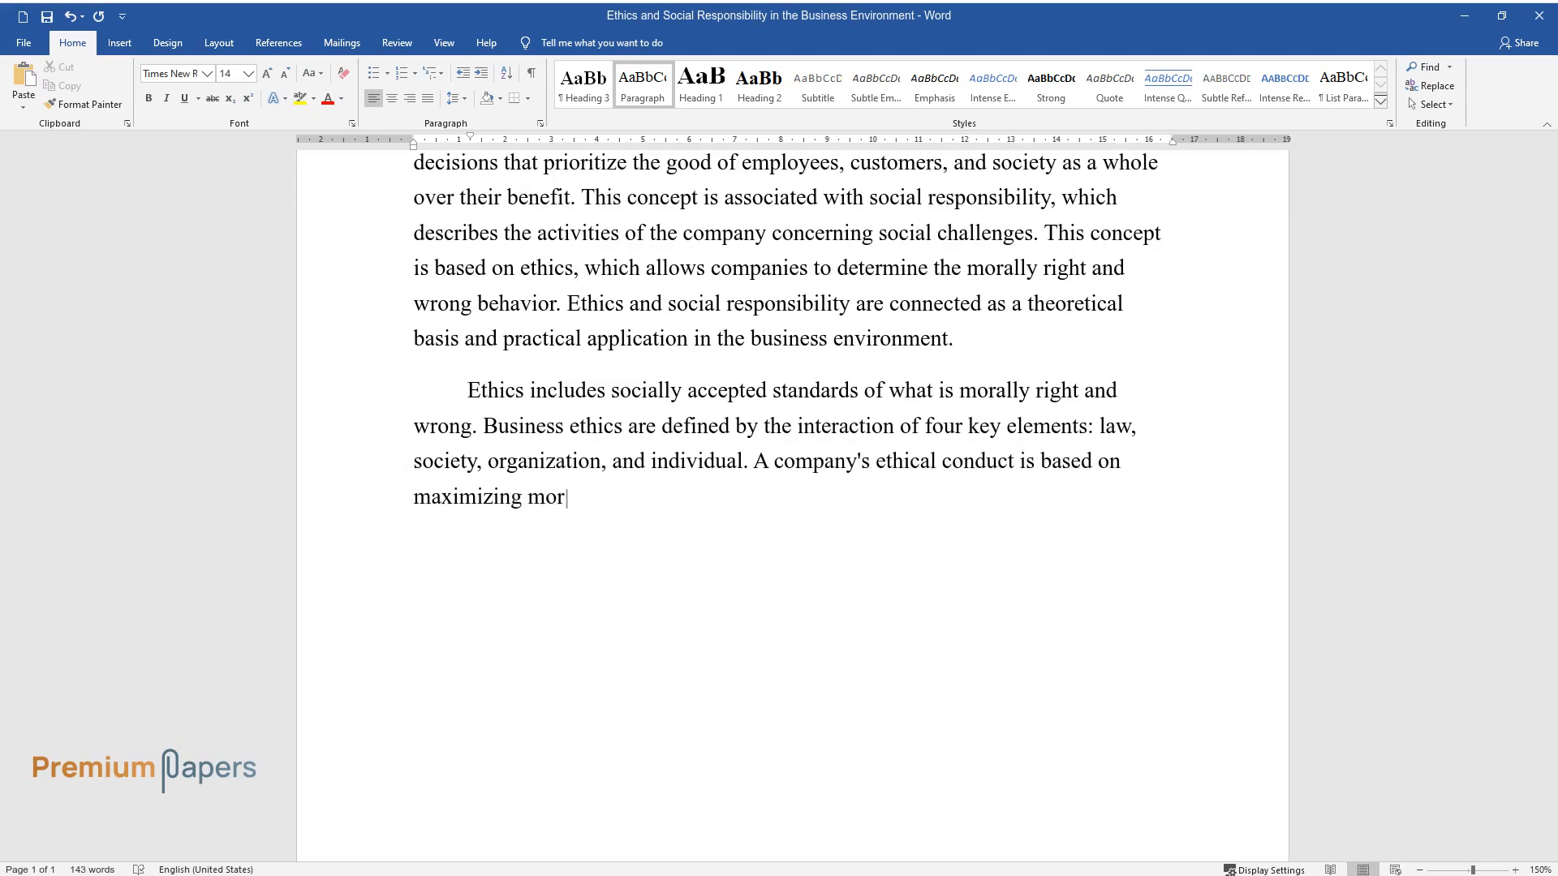
{"action": "type", "text": "ally justified acts in all busines"}
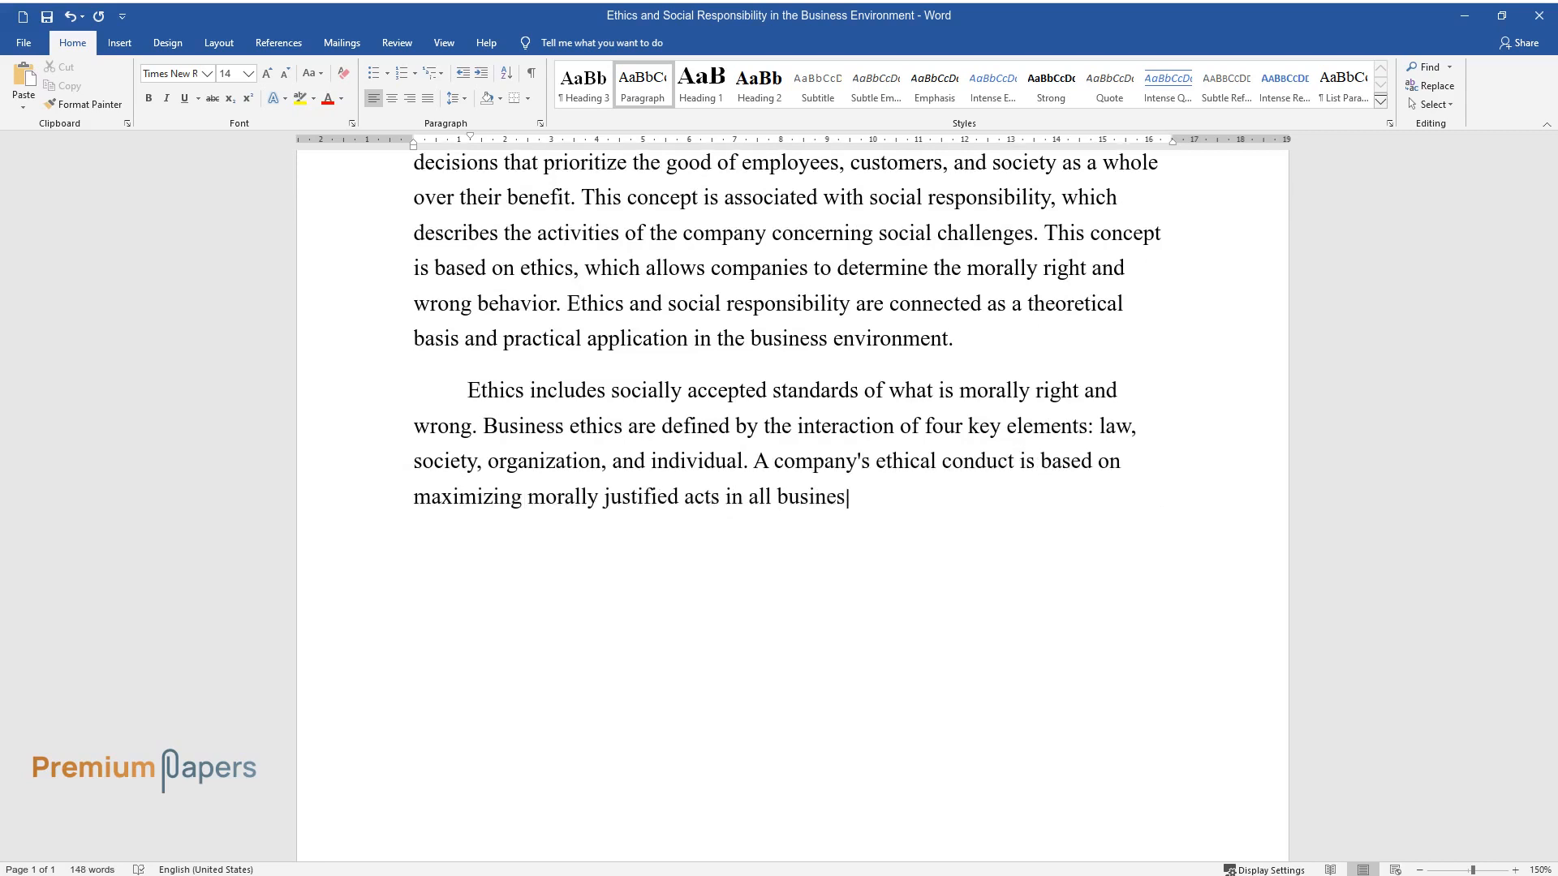
{"action": "type", "text": "s activities concerning employees"}
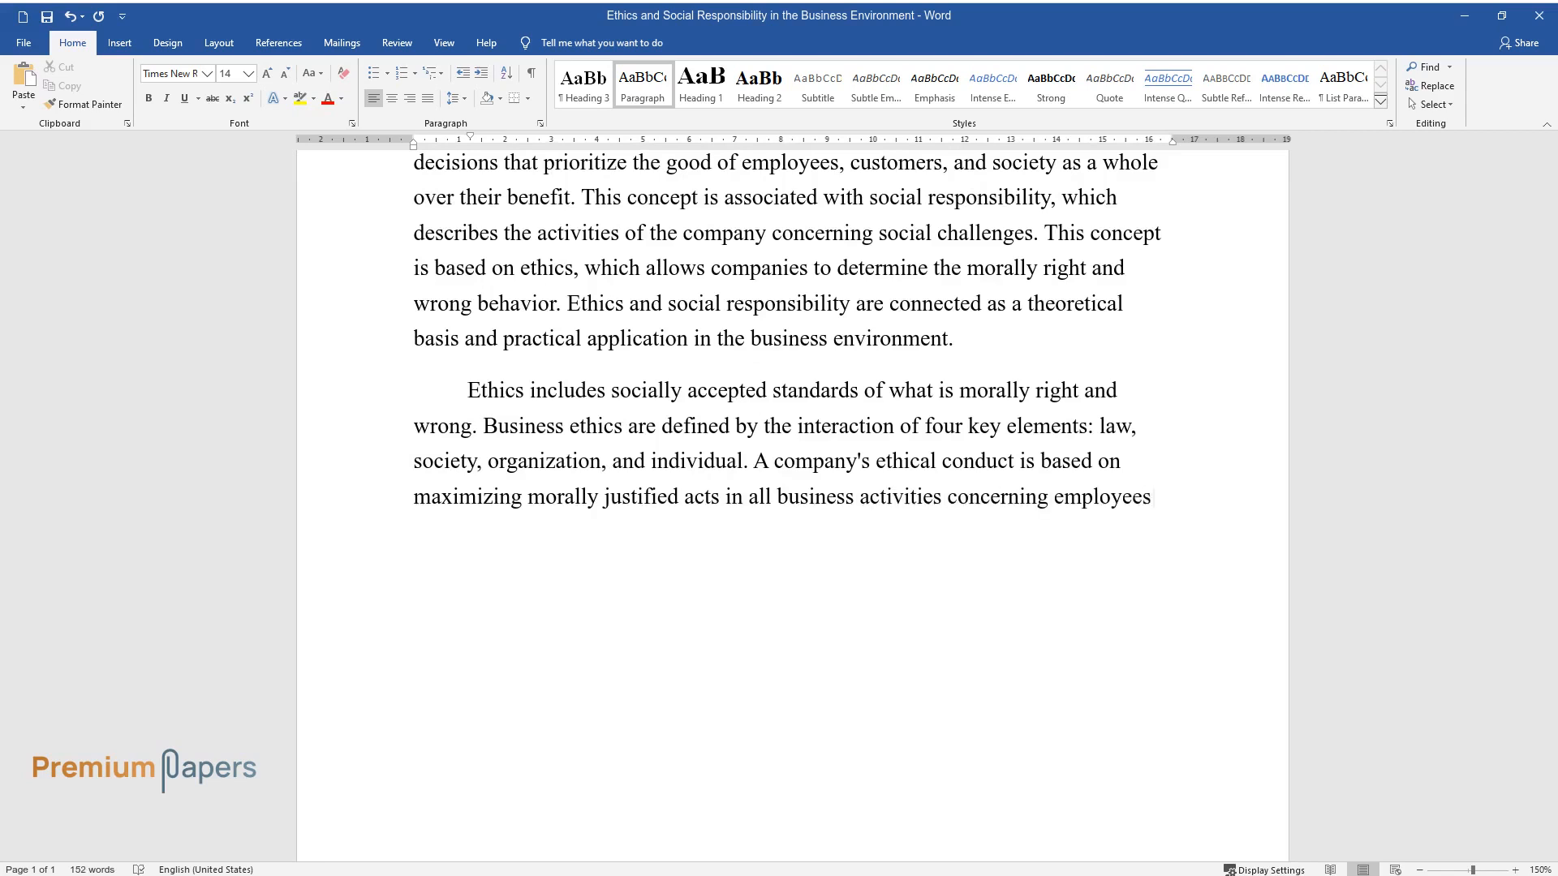
Finish the paragraph on ethical standards and a human approach 'in relation to employees and customers.'
{"action": "type", "text": "and customers. Ethical standards"}
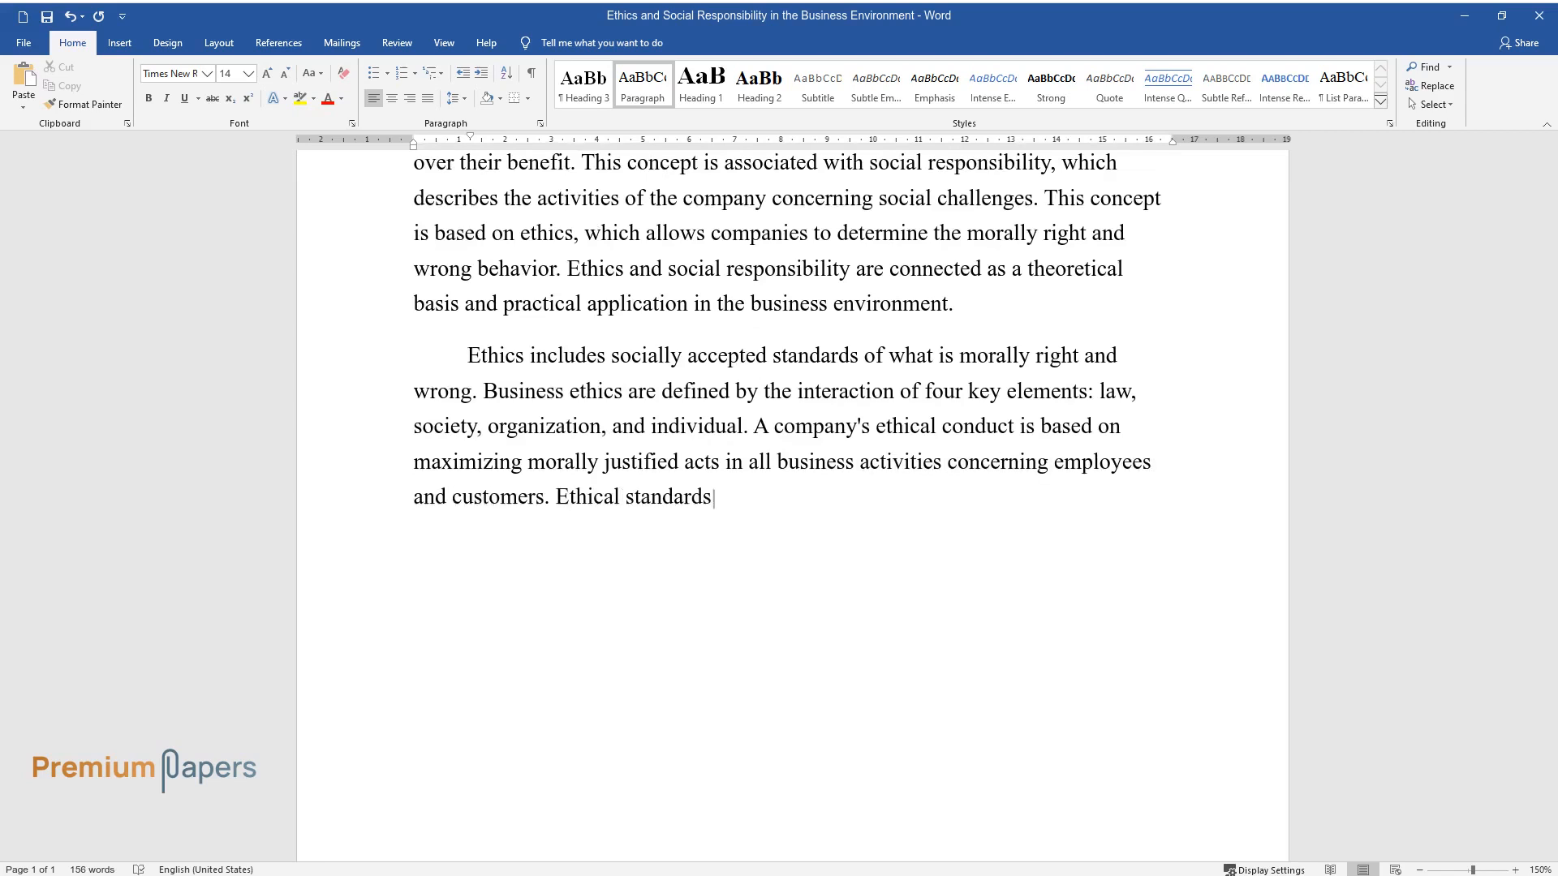
{"action": "type", "text": "are part of the decision-making strategy in"}
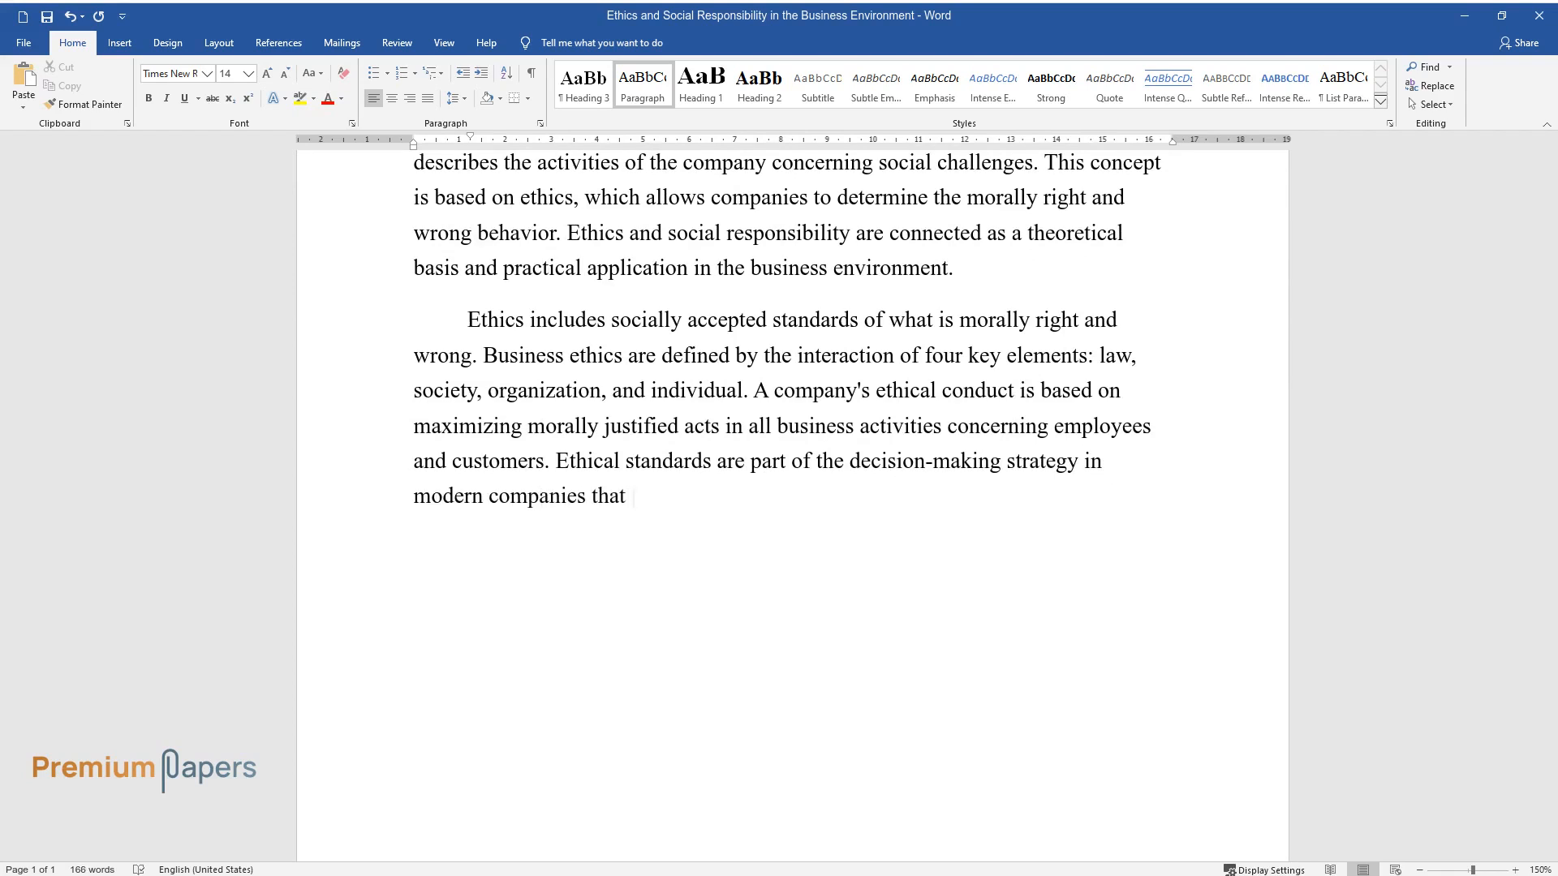
{"action": "type", "text": "strive for sustainable developmen"}
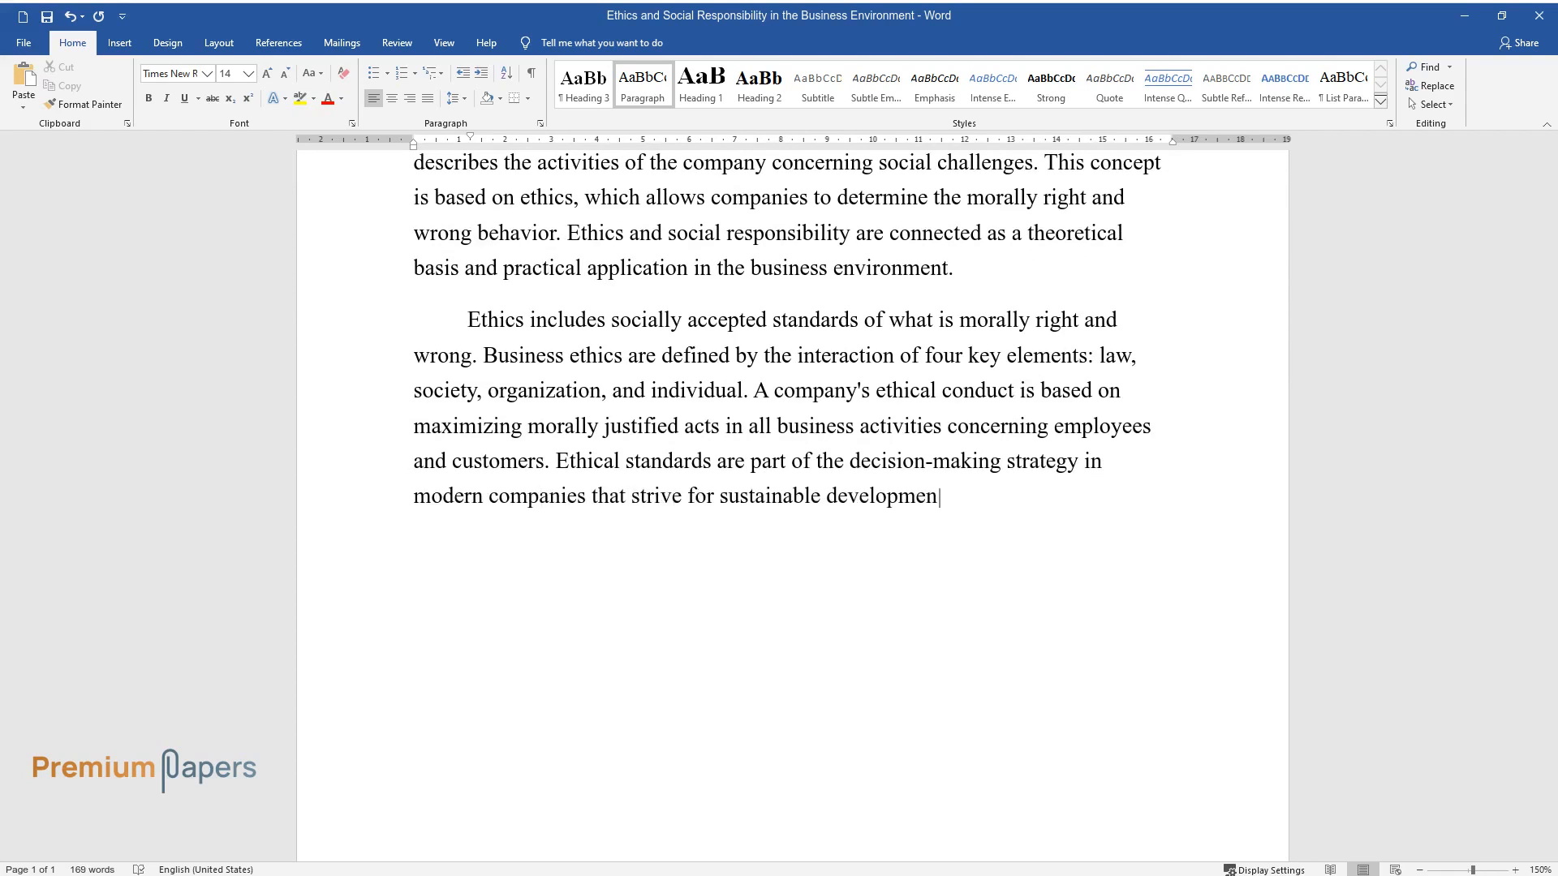
{"action": "type", "text": "and building a positive reputati"}
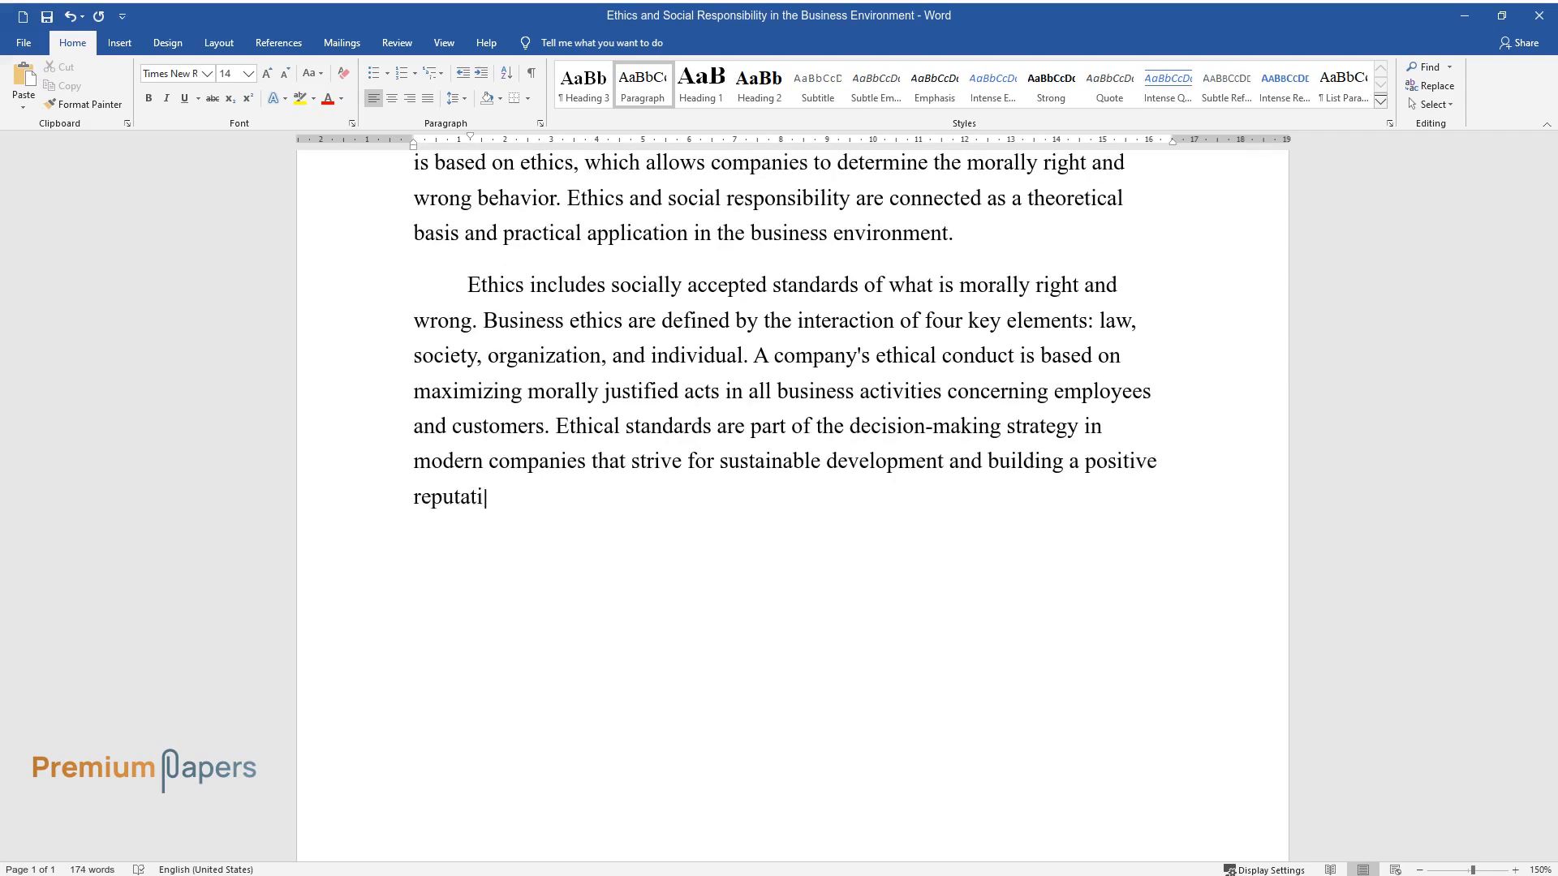
{"action": "type", "text": "on. Ethics allows companies to ma"}
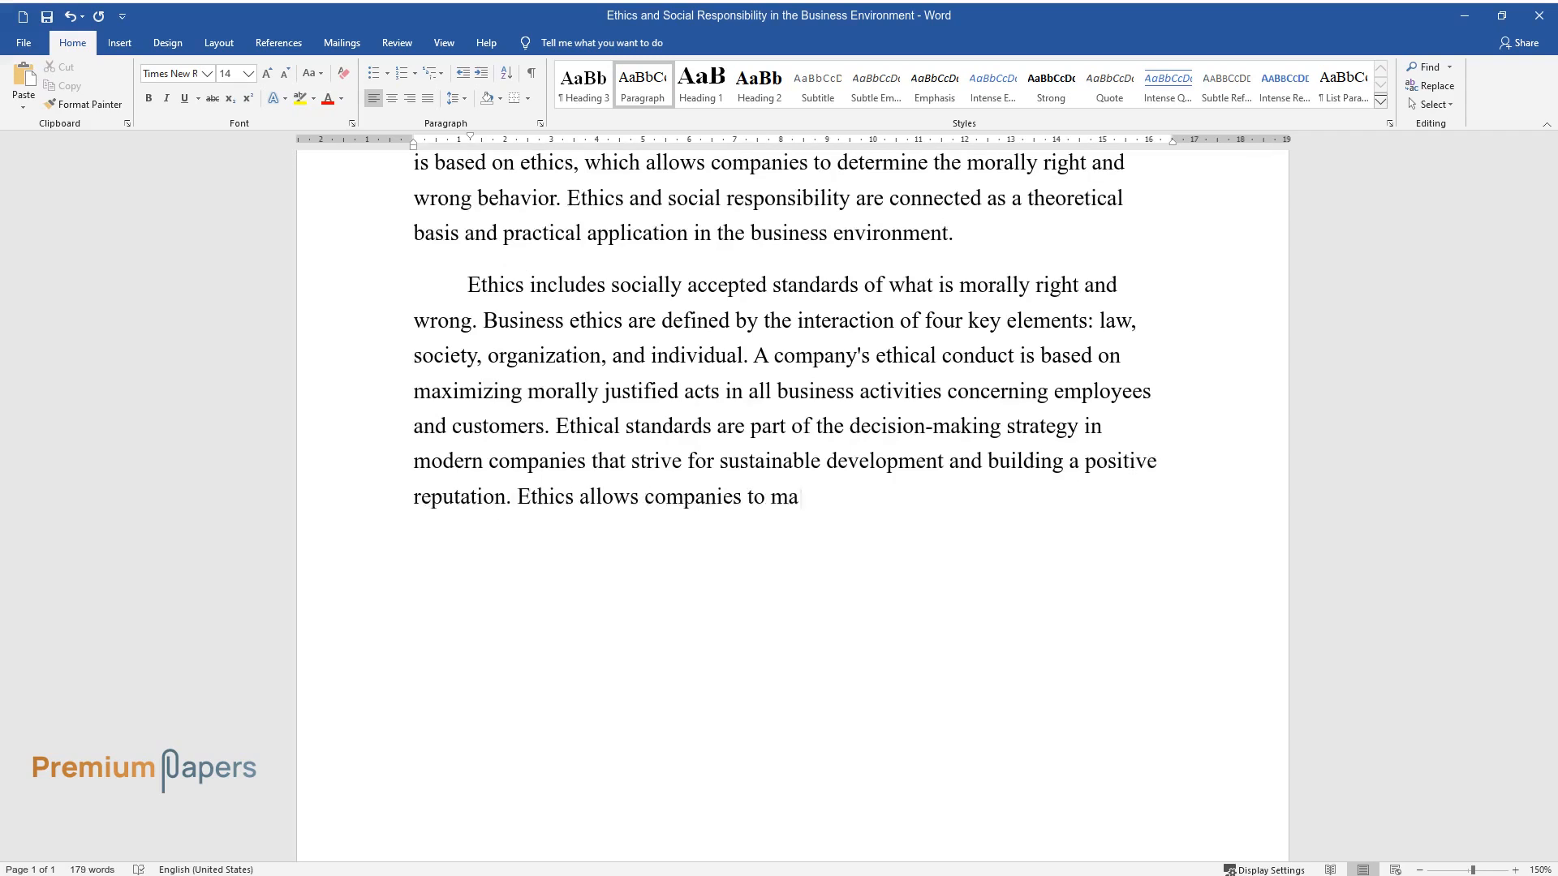
{"action": "type", "text": "ke decisions aimed at cultivating"}
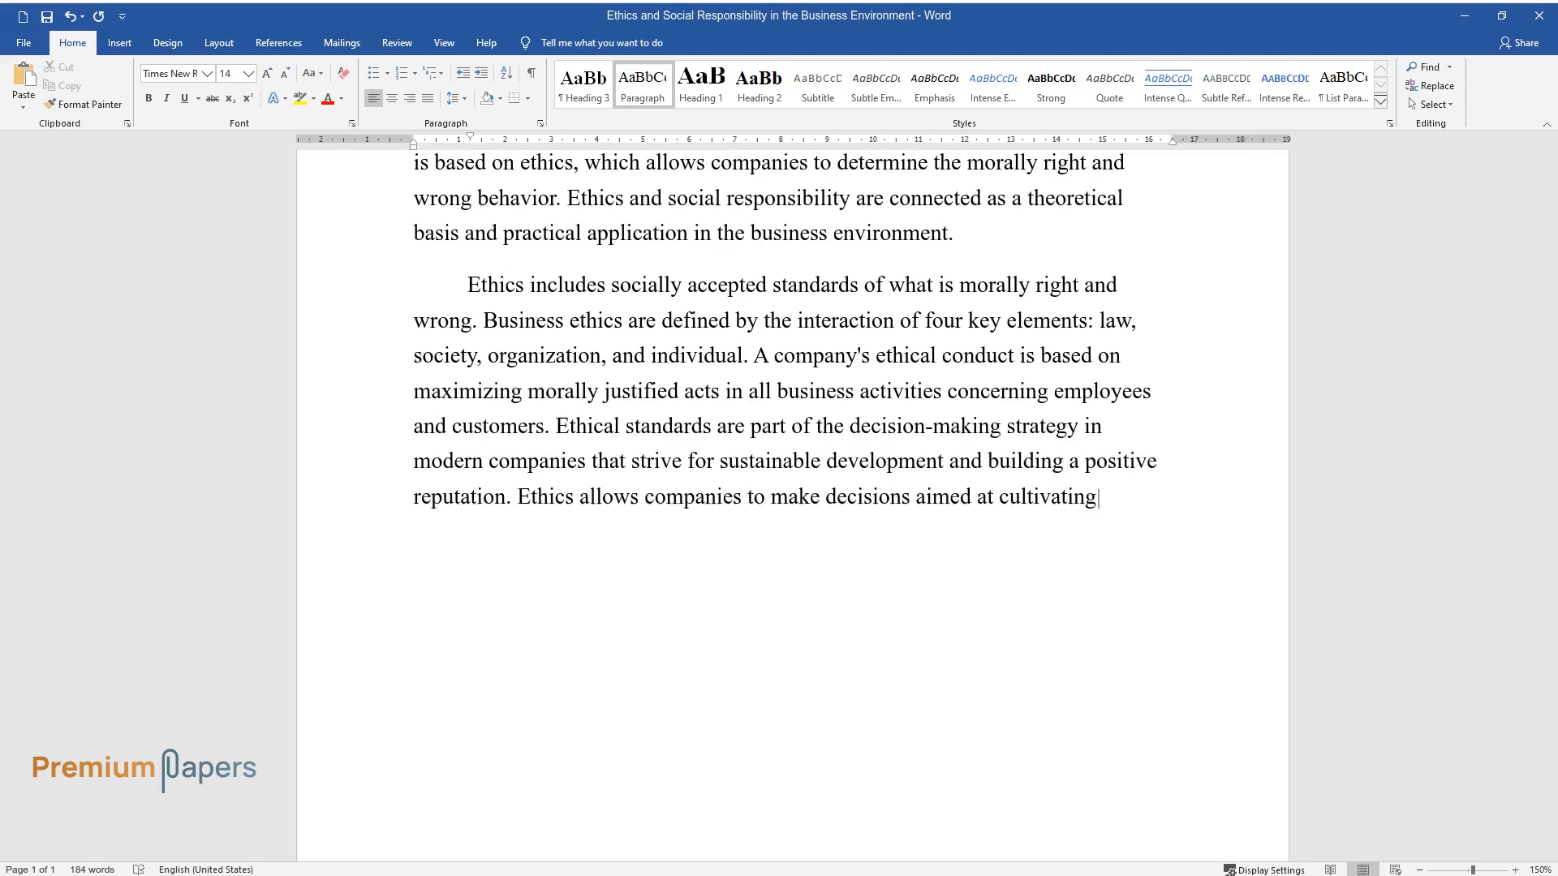
{"action": "type", "text": "a human approach to the function"}
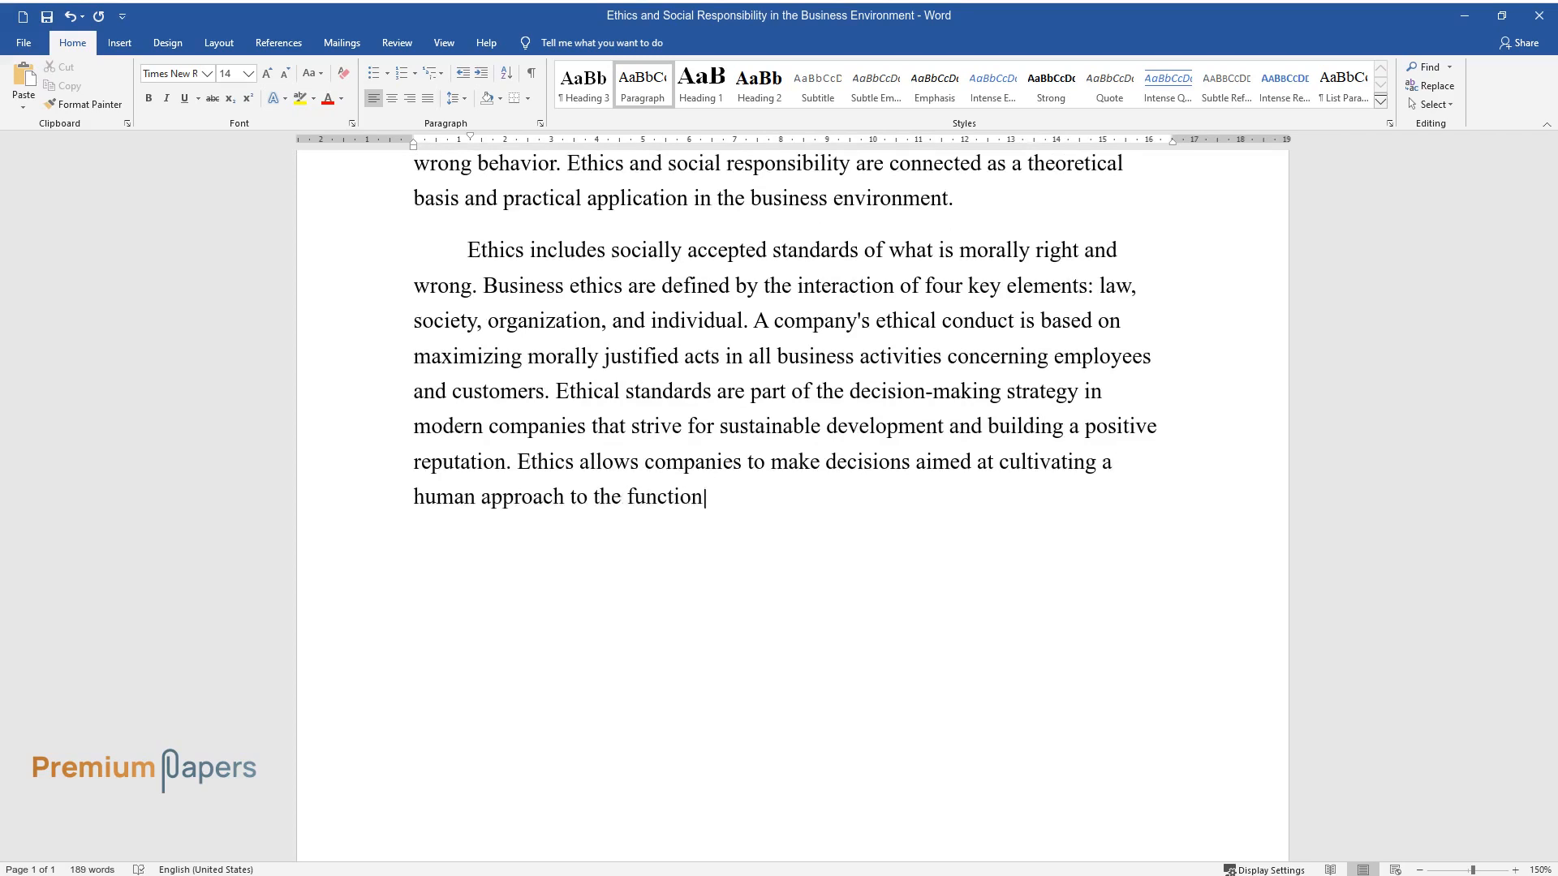
{"action": "type", "text": "ing of business in relation to employees and"}
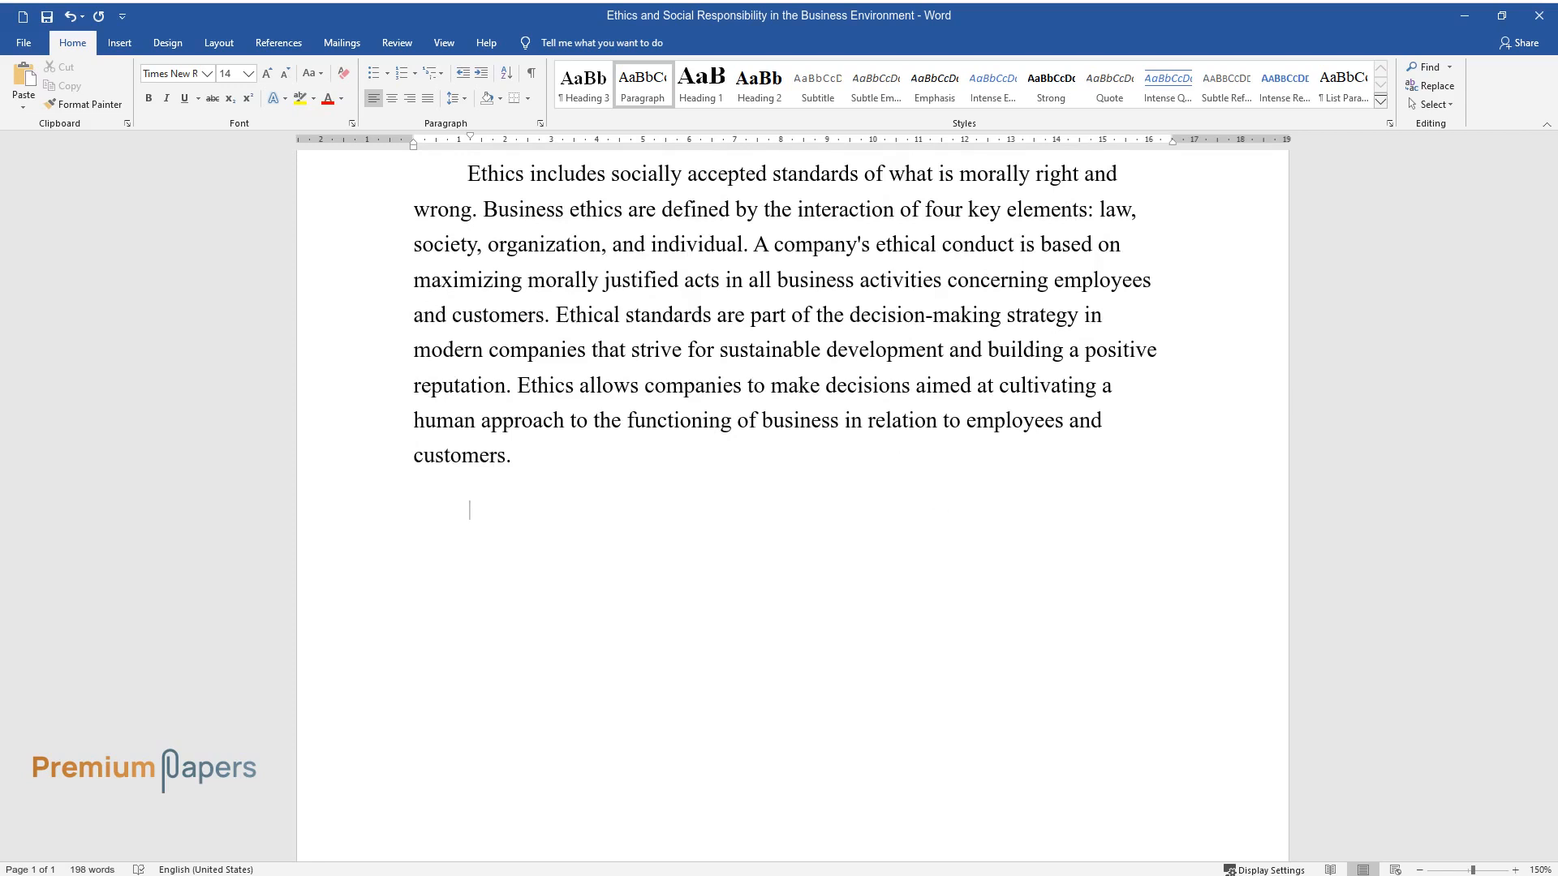
Begin the third paragraph defining social responsibility as moral obligations to society
{"action": "type", "text": "Social responsi"}
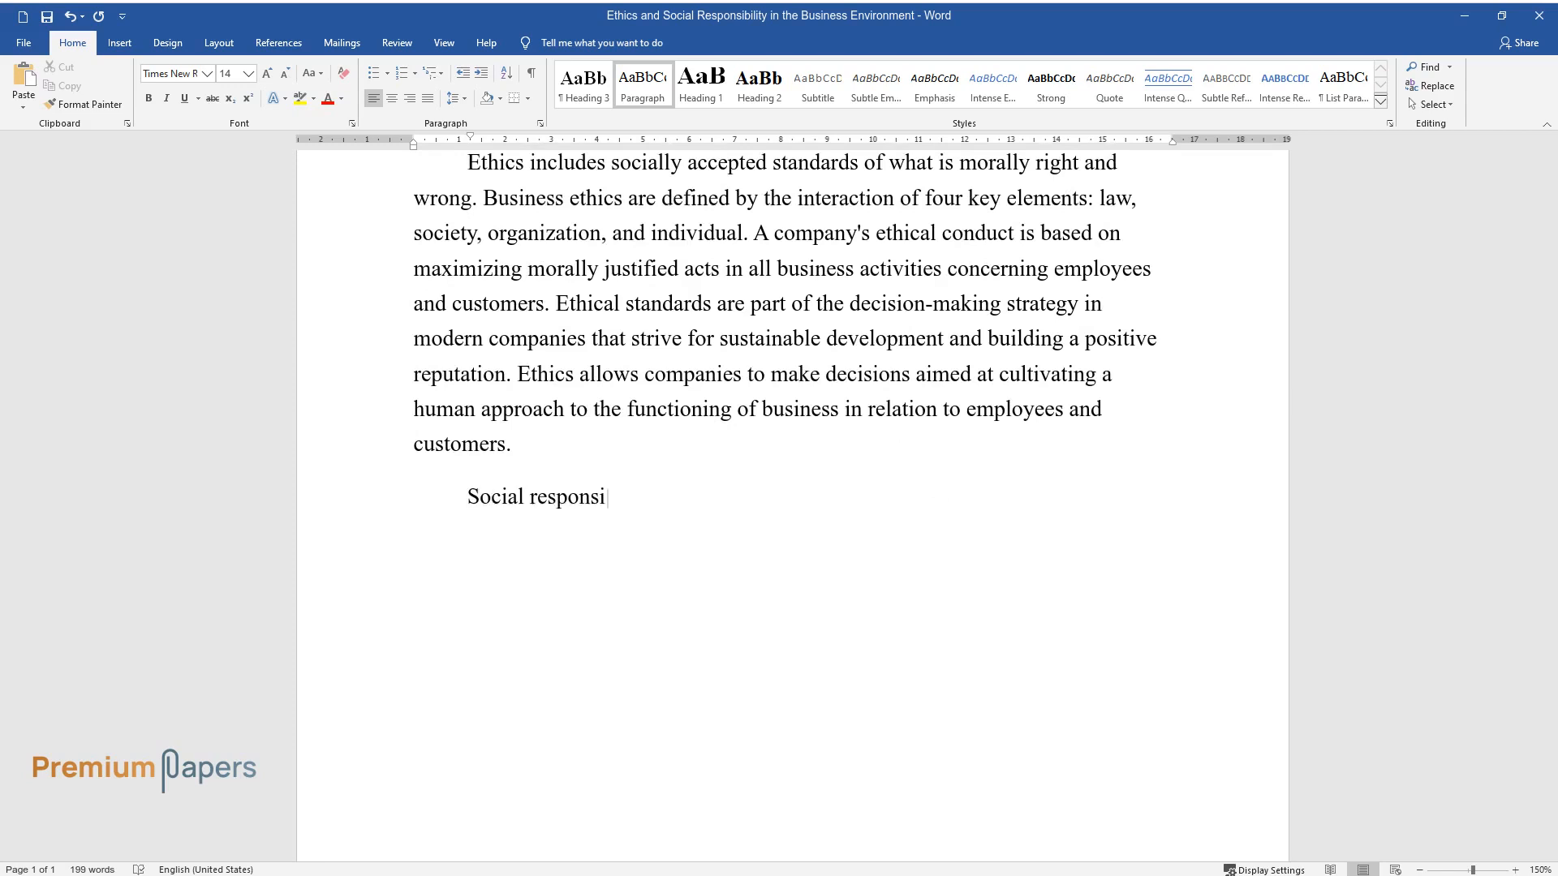
{"action": "type", "text": "bility describes the moral obligations that companies have"}
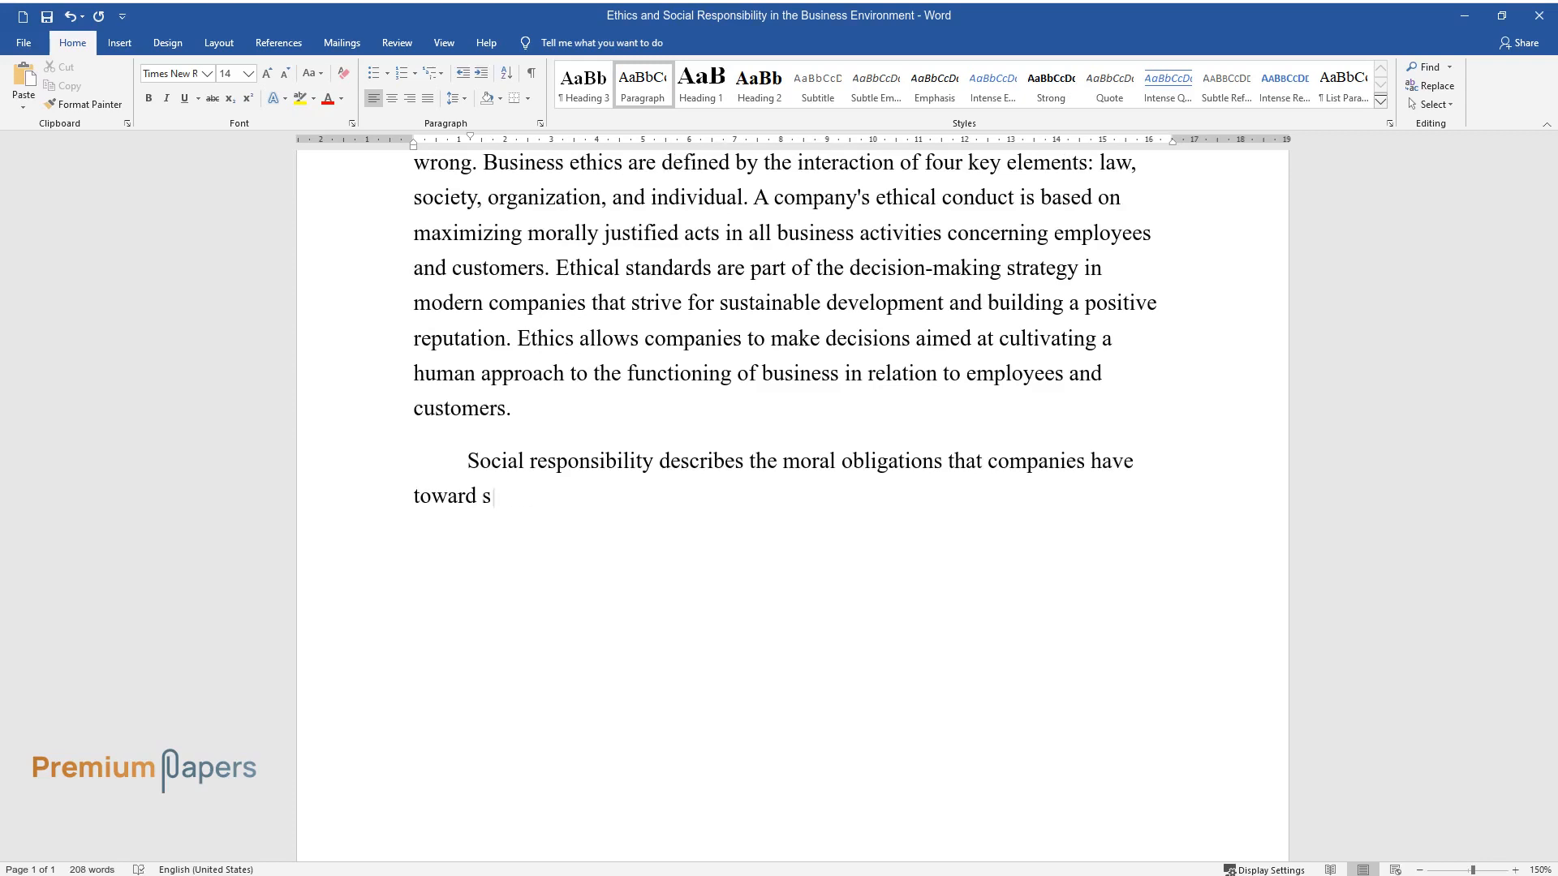
{"action": "type", "text": "ociety. In the broadest sense, th"}
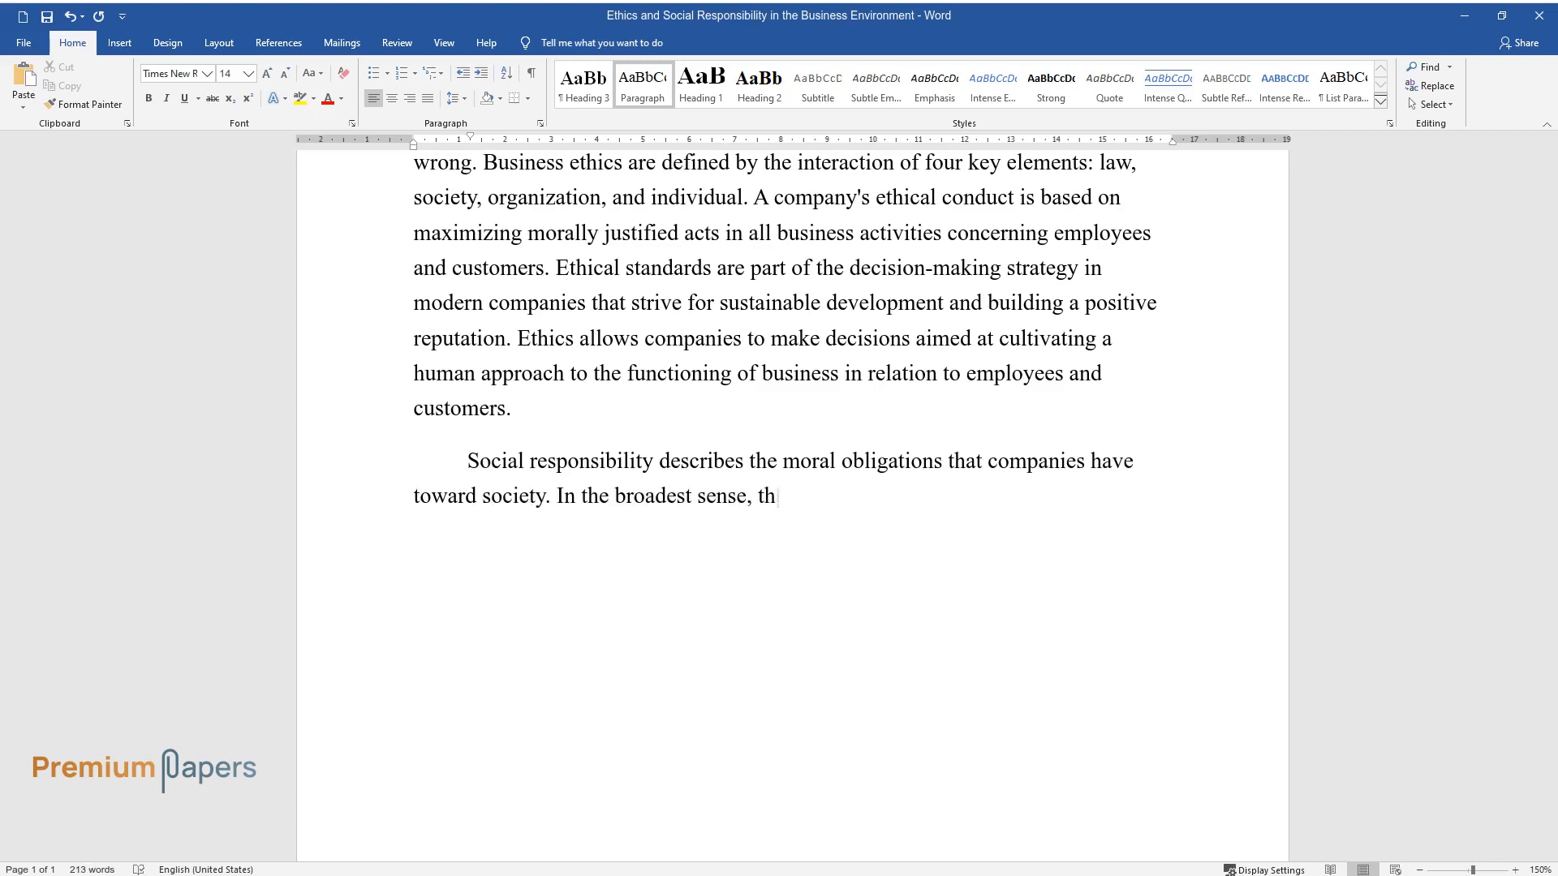
{"action": "type", "text": "e concept prescribes to businesses “to"}
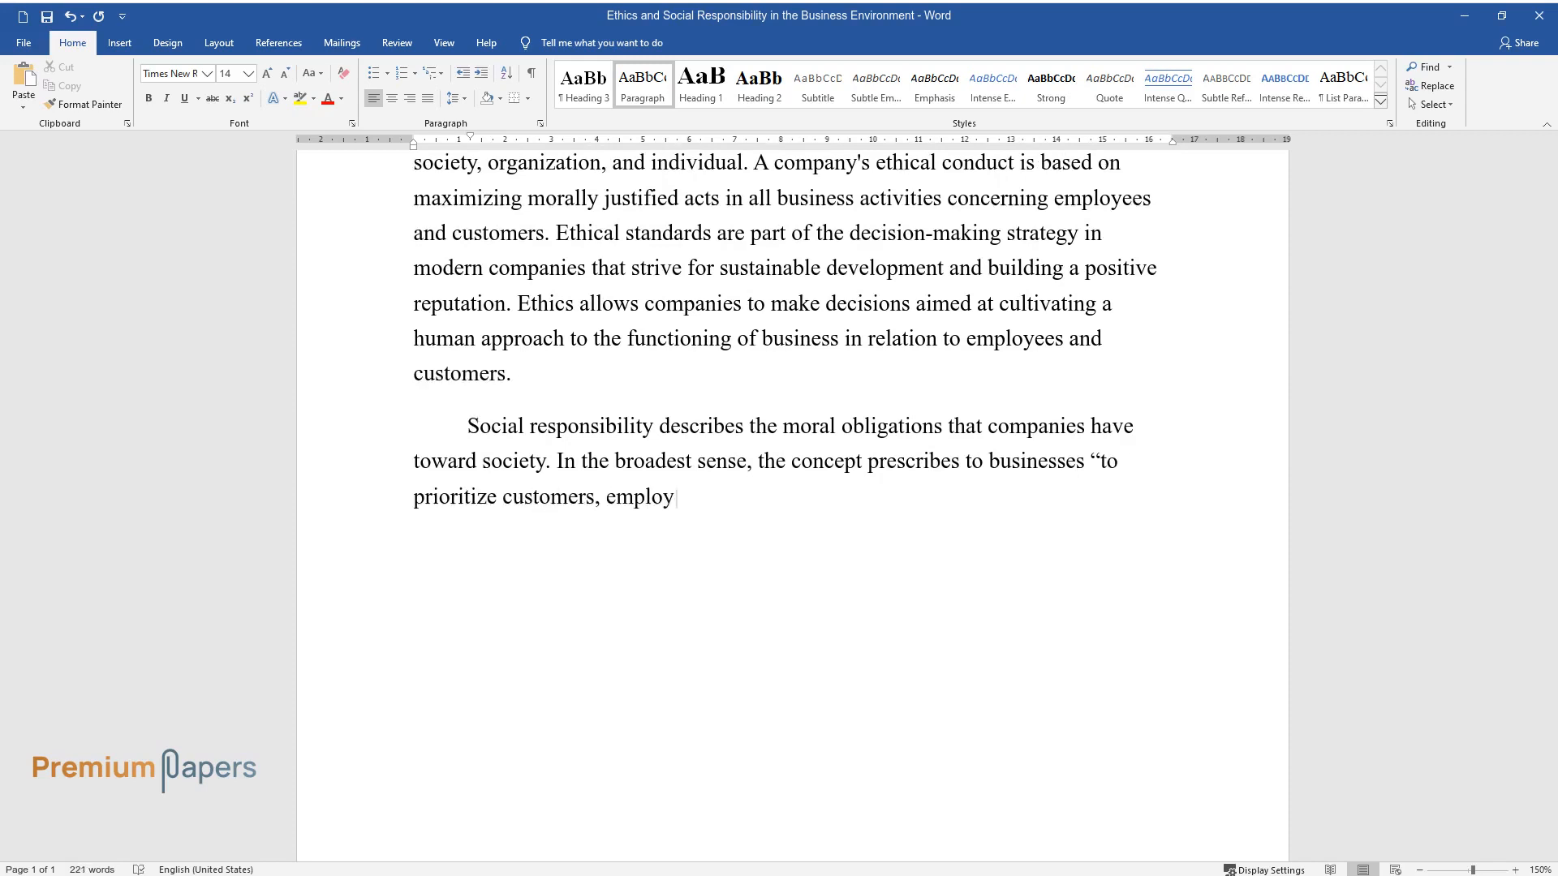
{"action": "type", "text": "ees, consumers, and organization"}
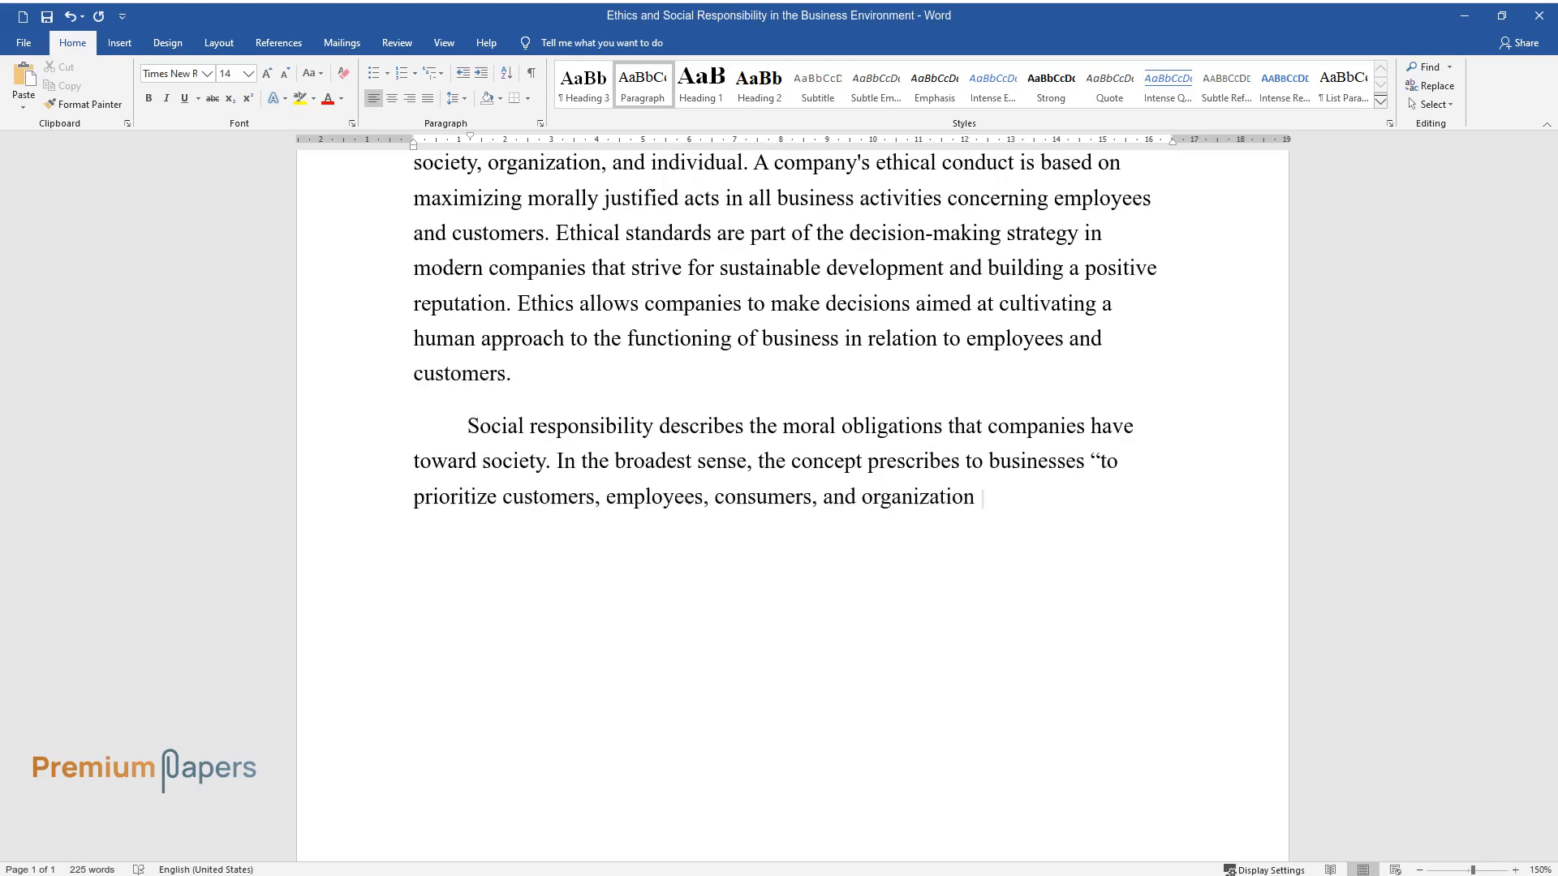
{"action": "type", "text": "dealers over making profits.” Res"}
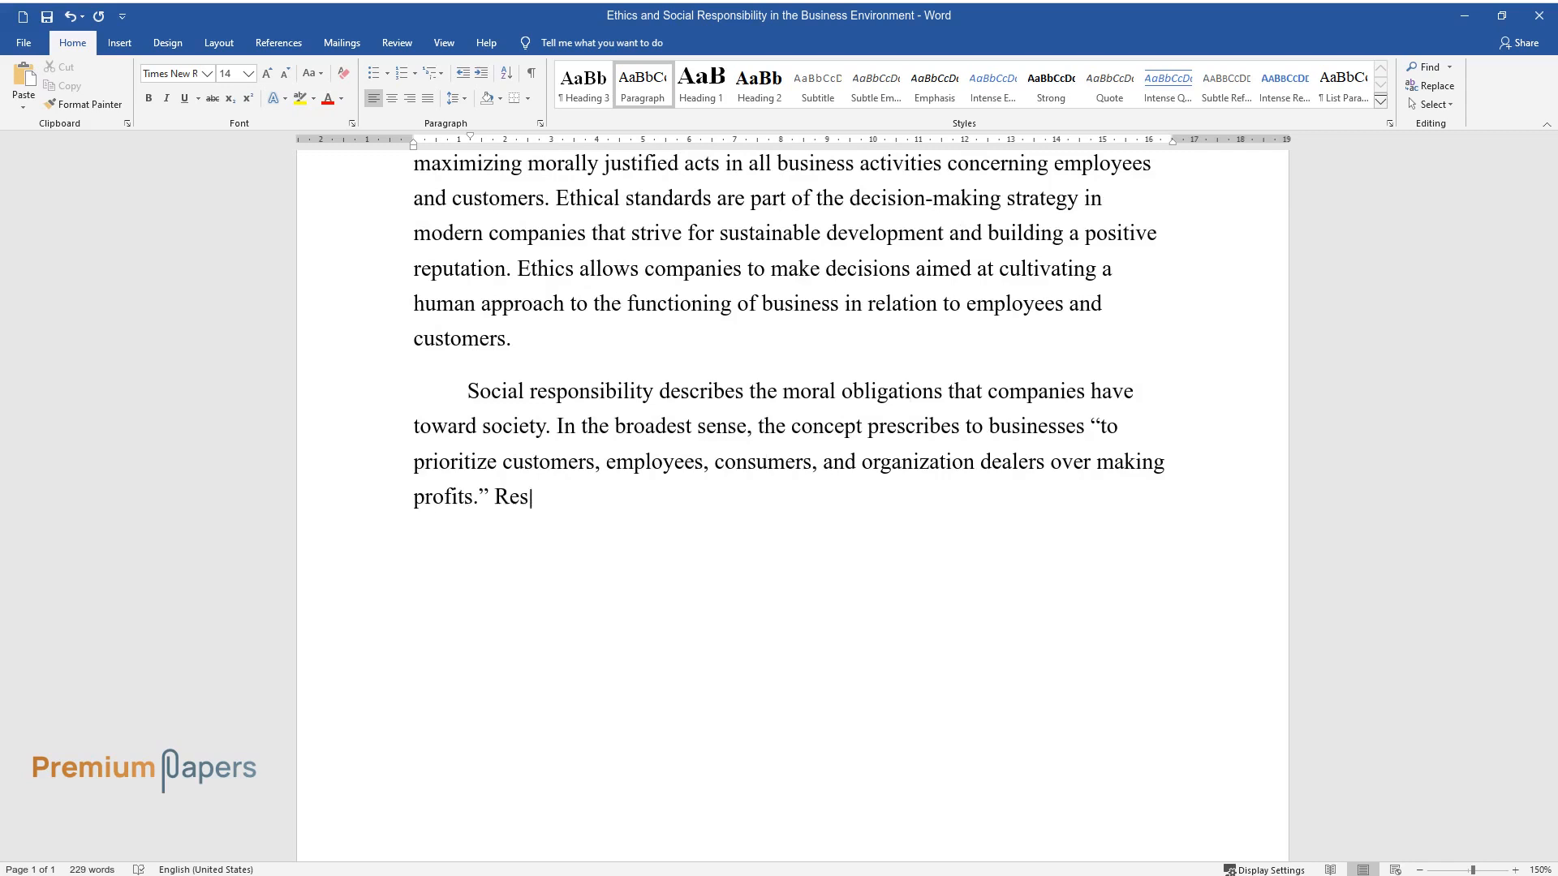
Add the researchers' definition and Torelli's point about ethical strategies and external pressure
{"action": "type", "text": "earchers define it as \"a type of international private business sel"}
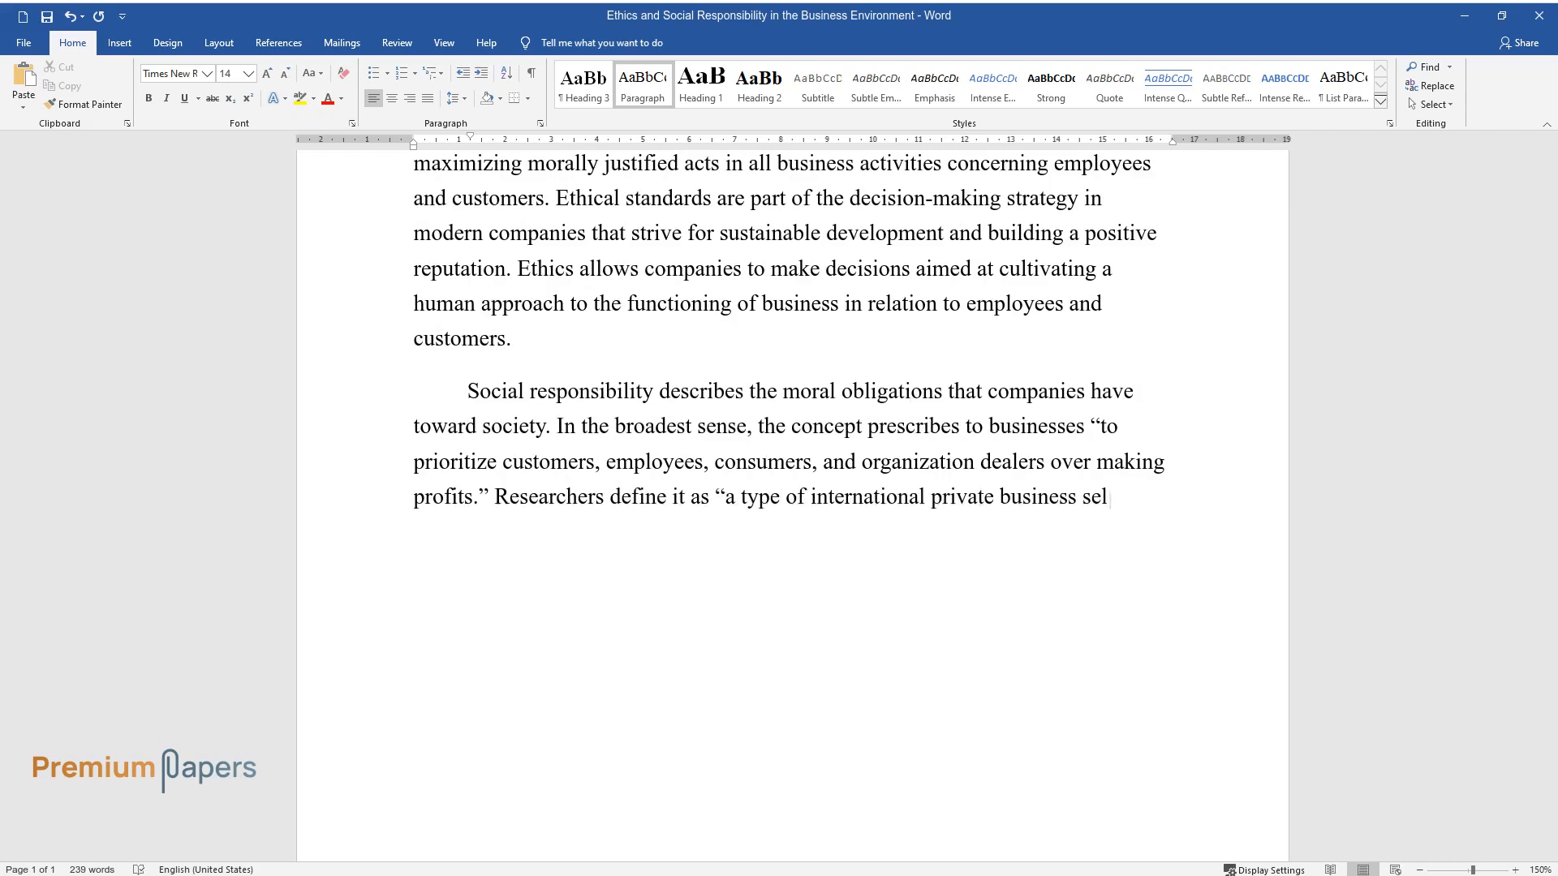
{"action": "type", "text": "f-regulation.\" Torelli emphasizes"}
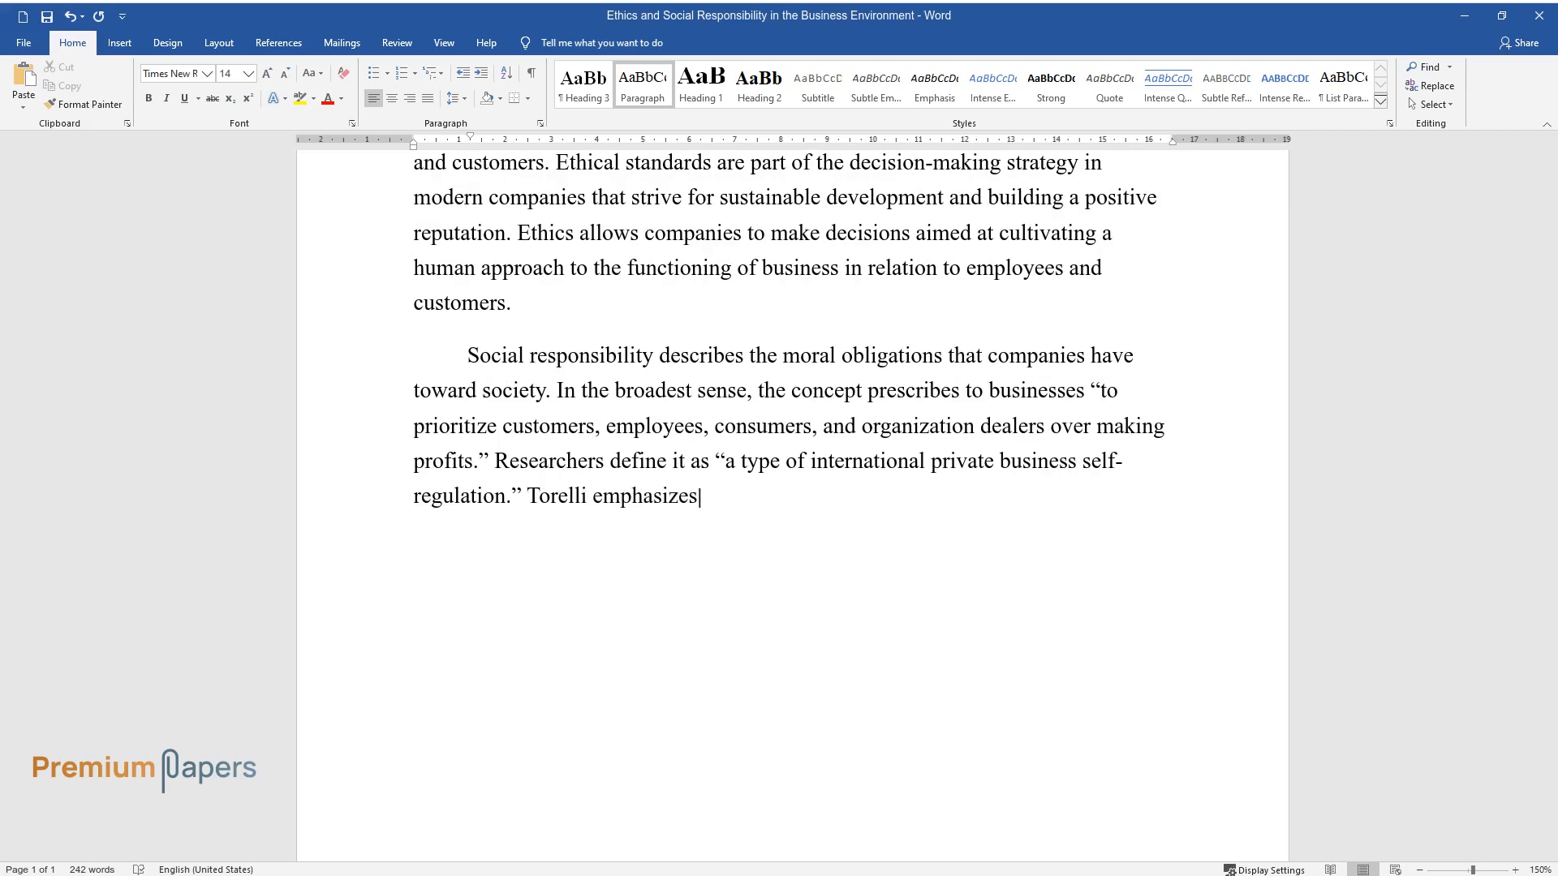
{"action": "type", "text": "that social responsibility includes not only a"}
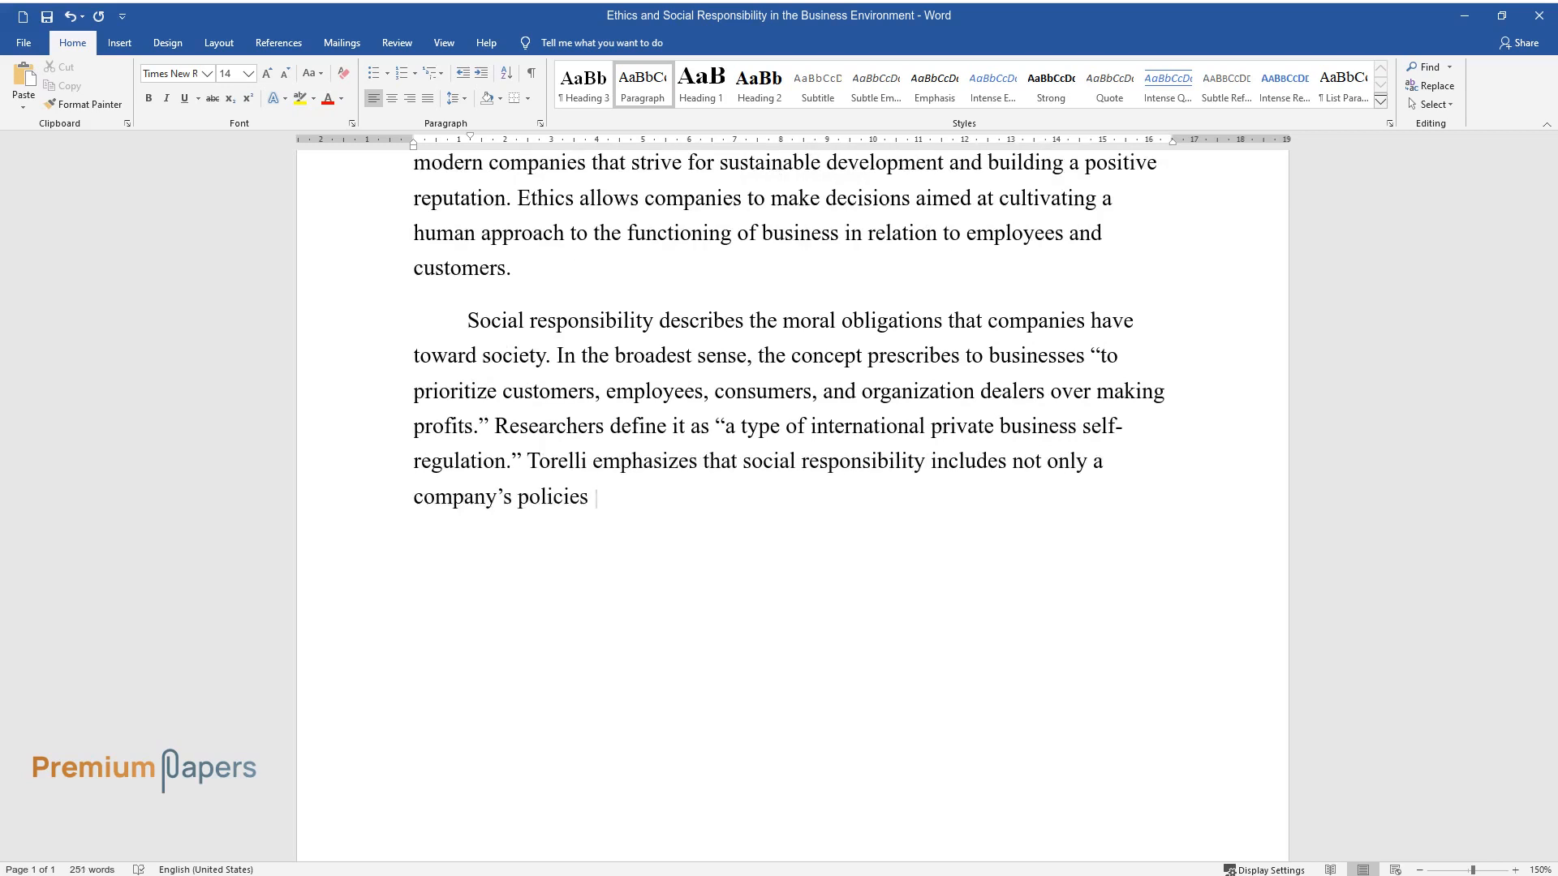
{"action": "type", "text": "but also its ethical strategies t"}
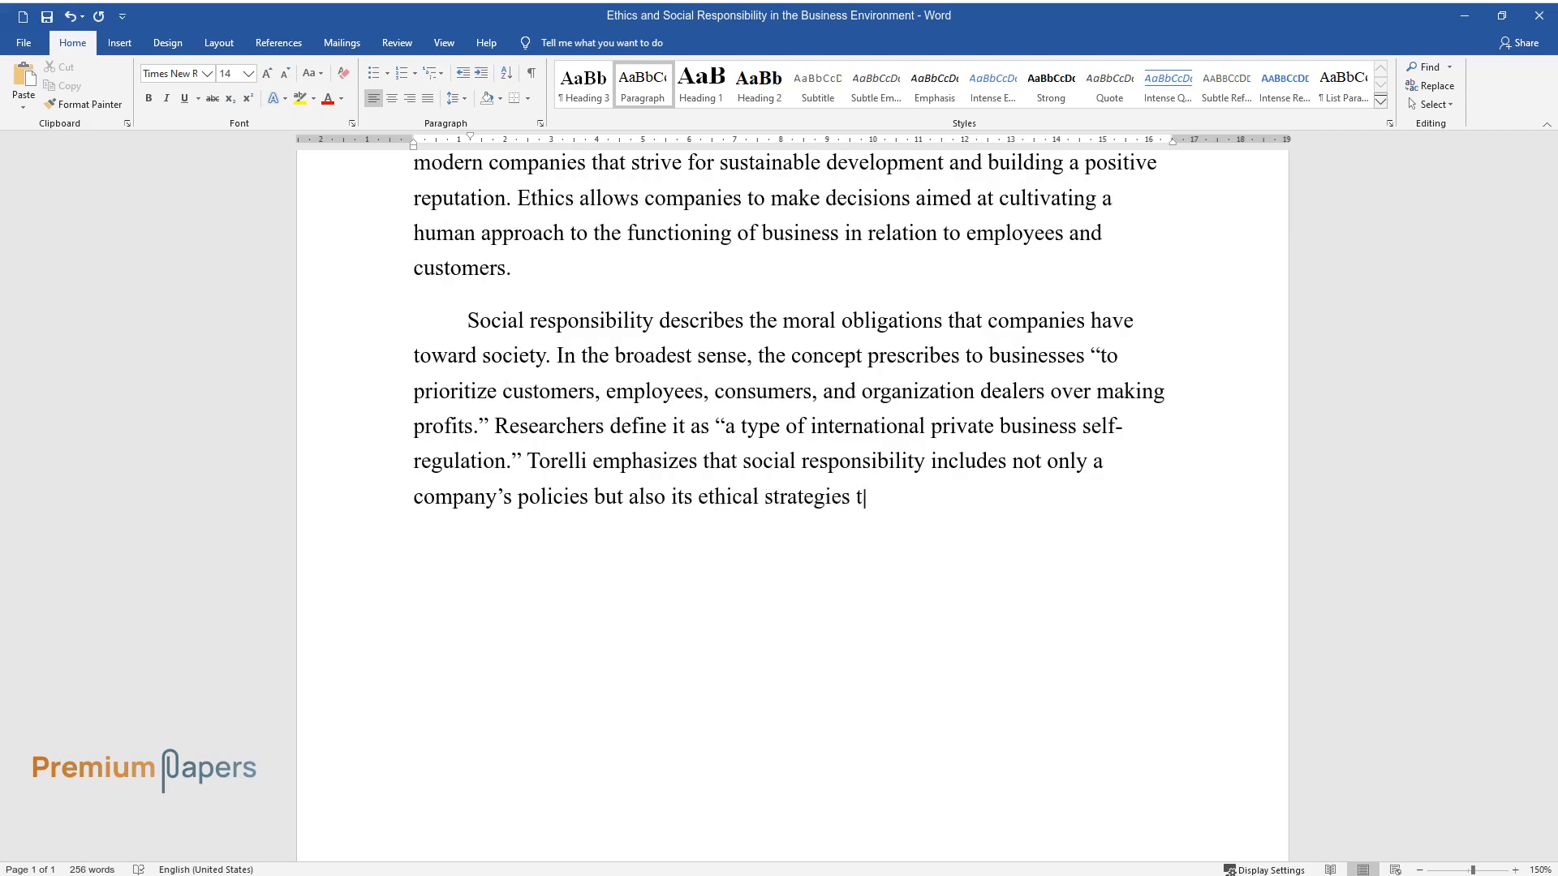
{"action": "type", "text": "o address factors of external pres"}
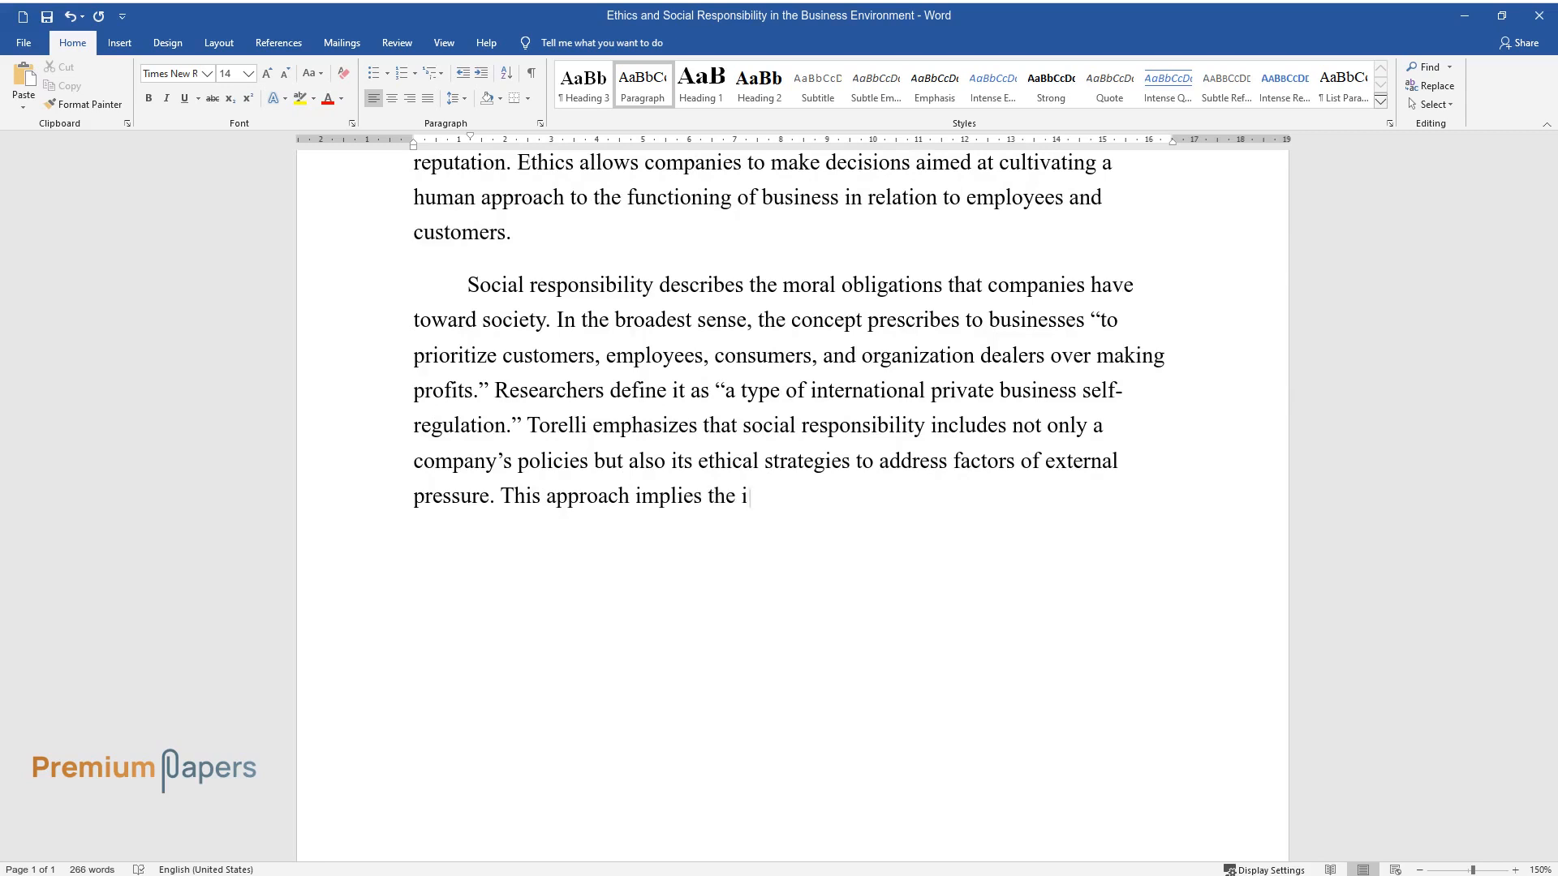
Continue with identification of social or environmental challenges and the company's motivation
{"action": "type", "text": "dentification of social or environ"}
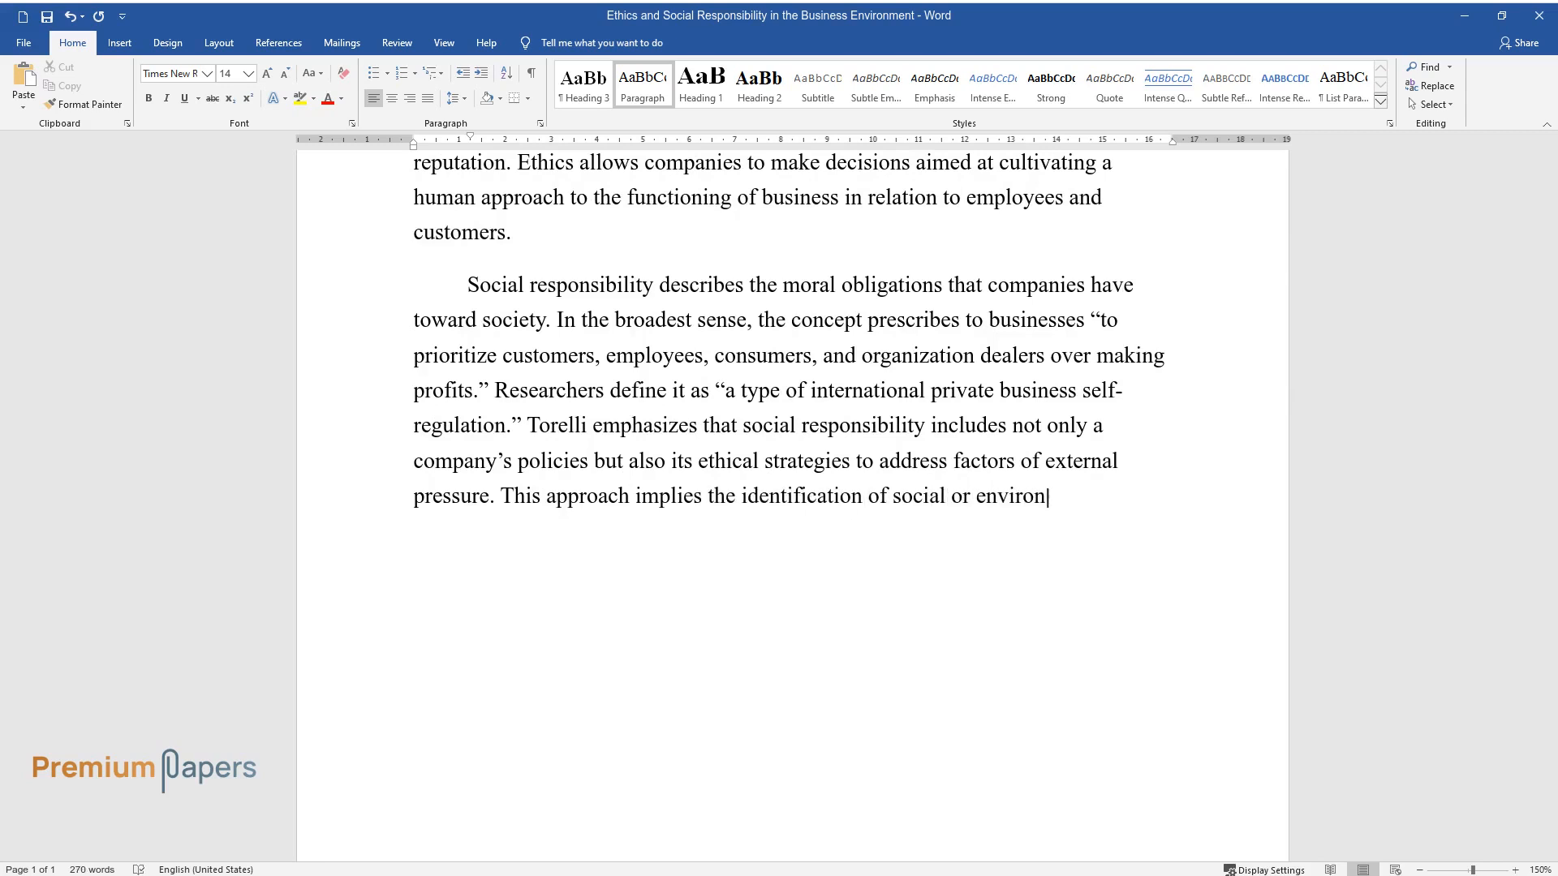
{"action": "type", "text": "mental challenges, as well as the"}
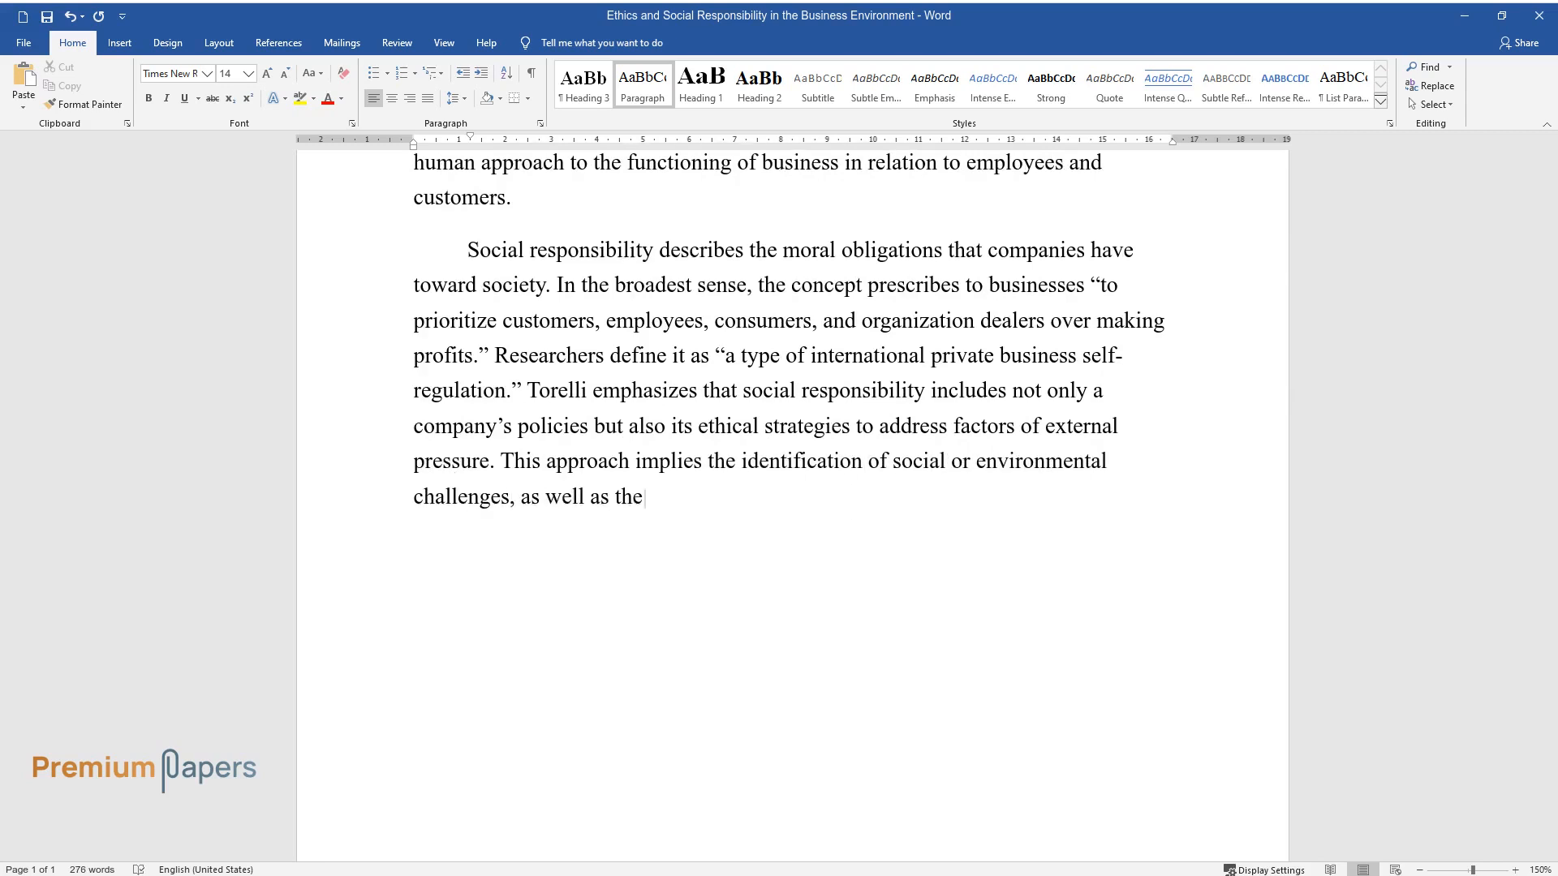
{"action": "type", "text": "acknowledgment of corporate responsibility in taking"}
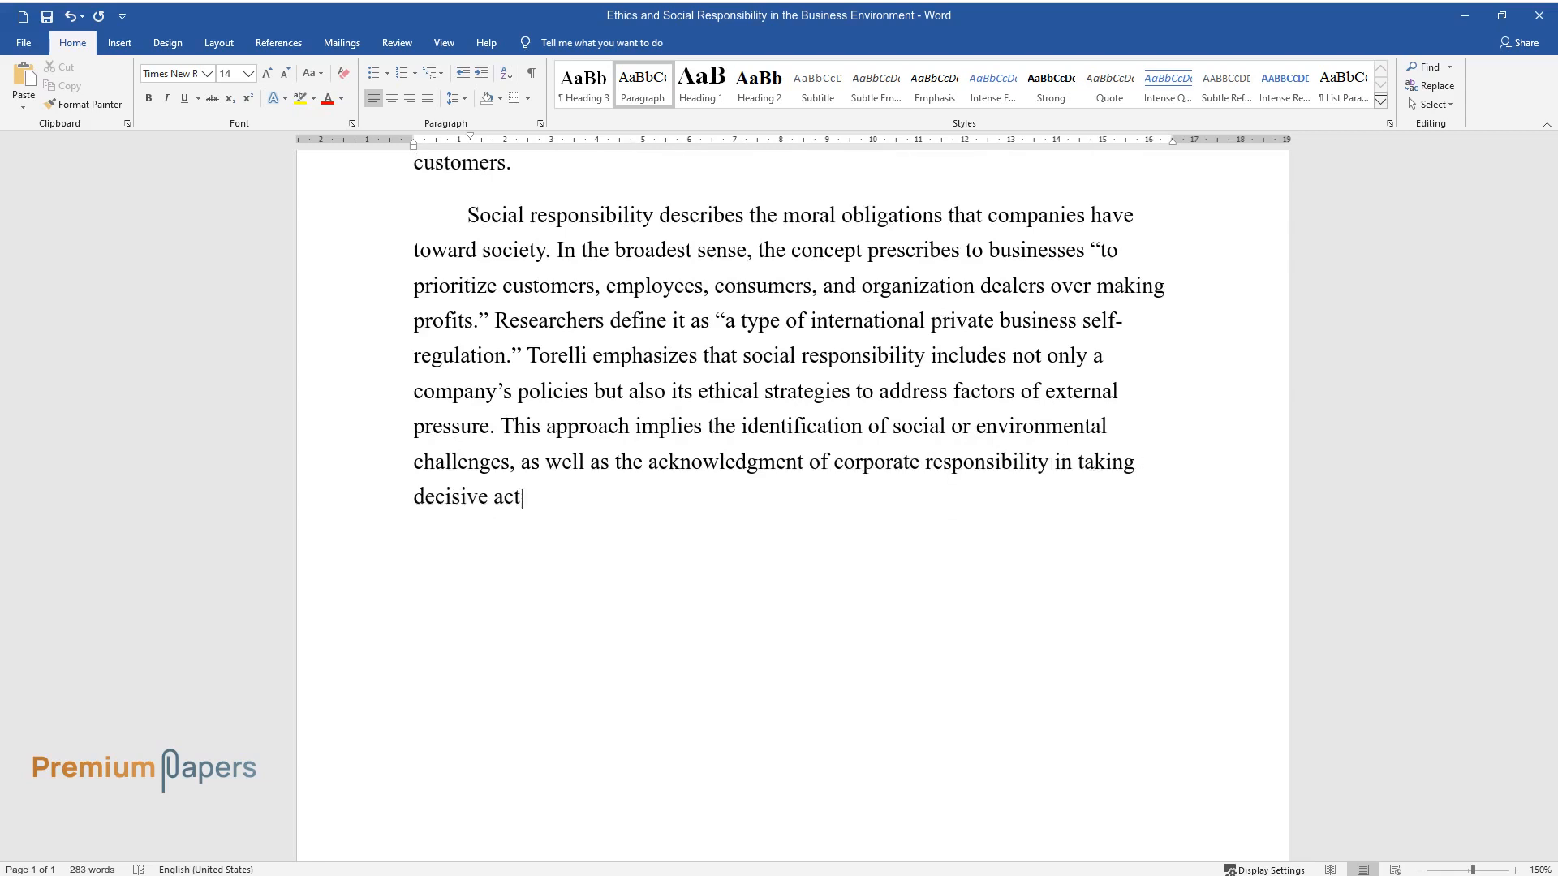
{"action": "type", "text": "ion in relation to these issues. T"}
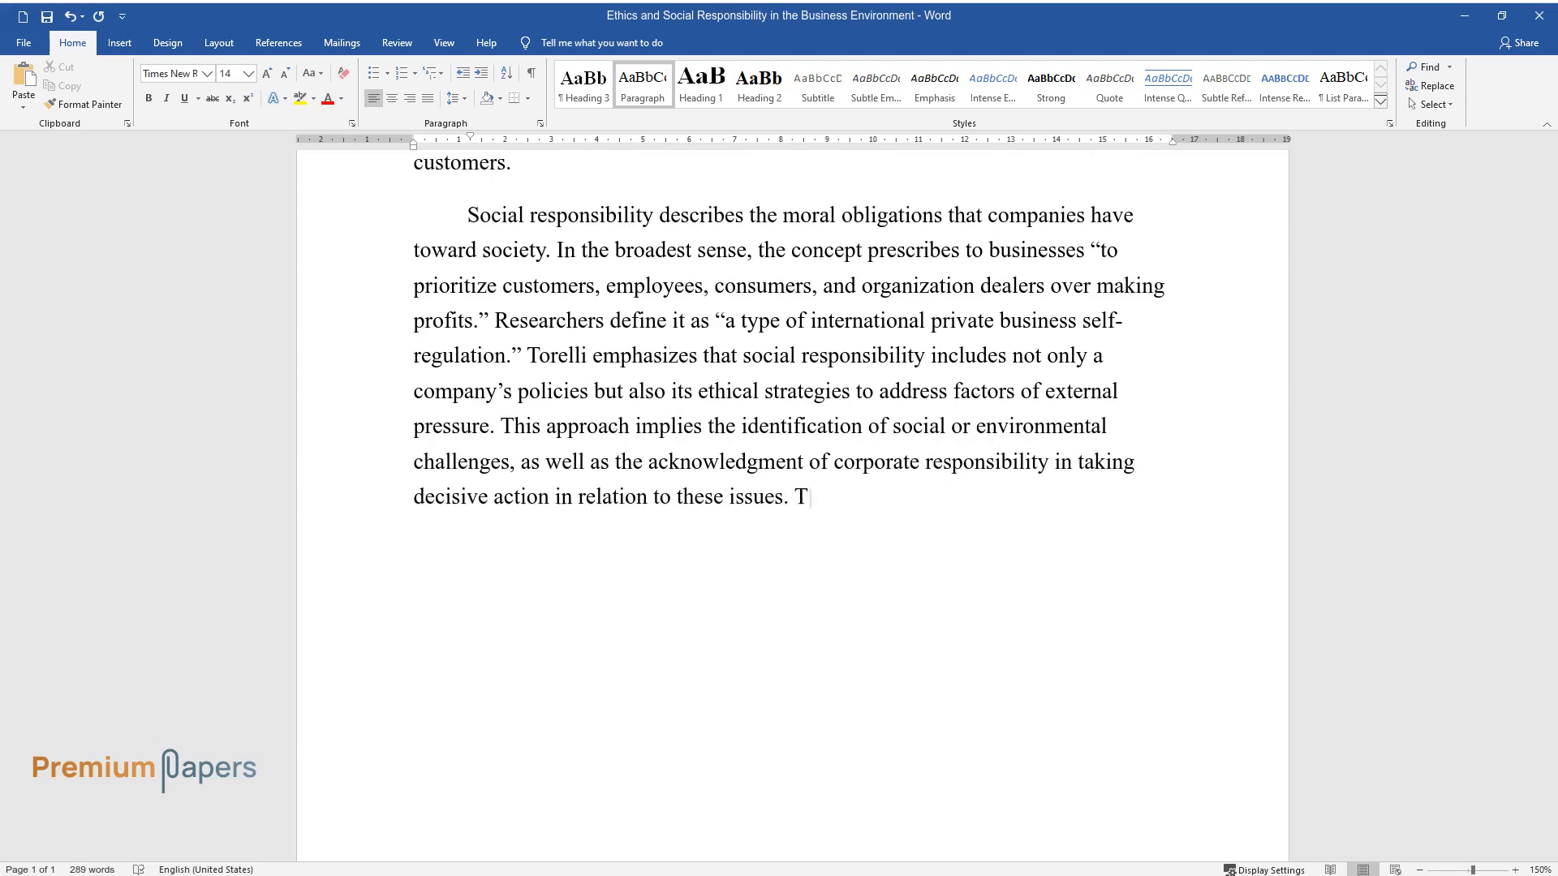
{"action": "type", "text": "he company's motivation may be the"}
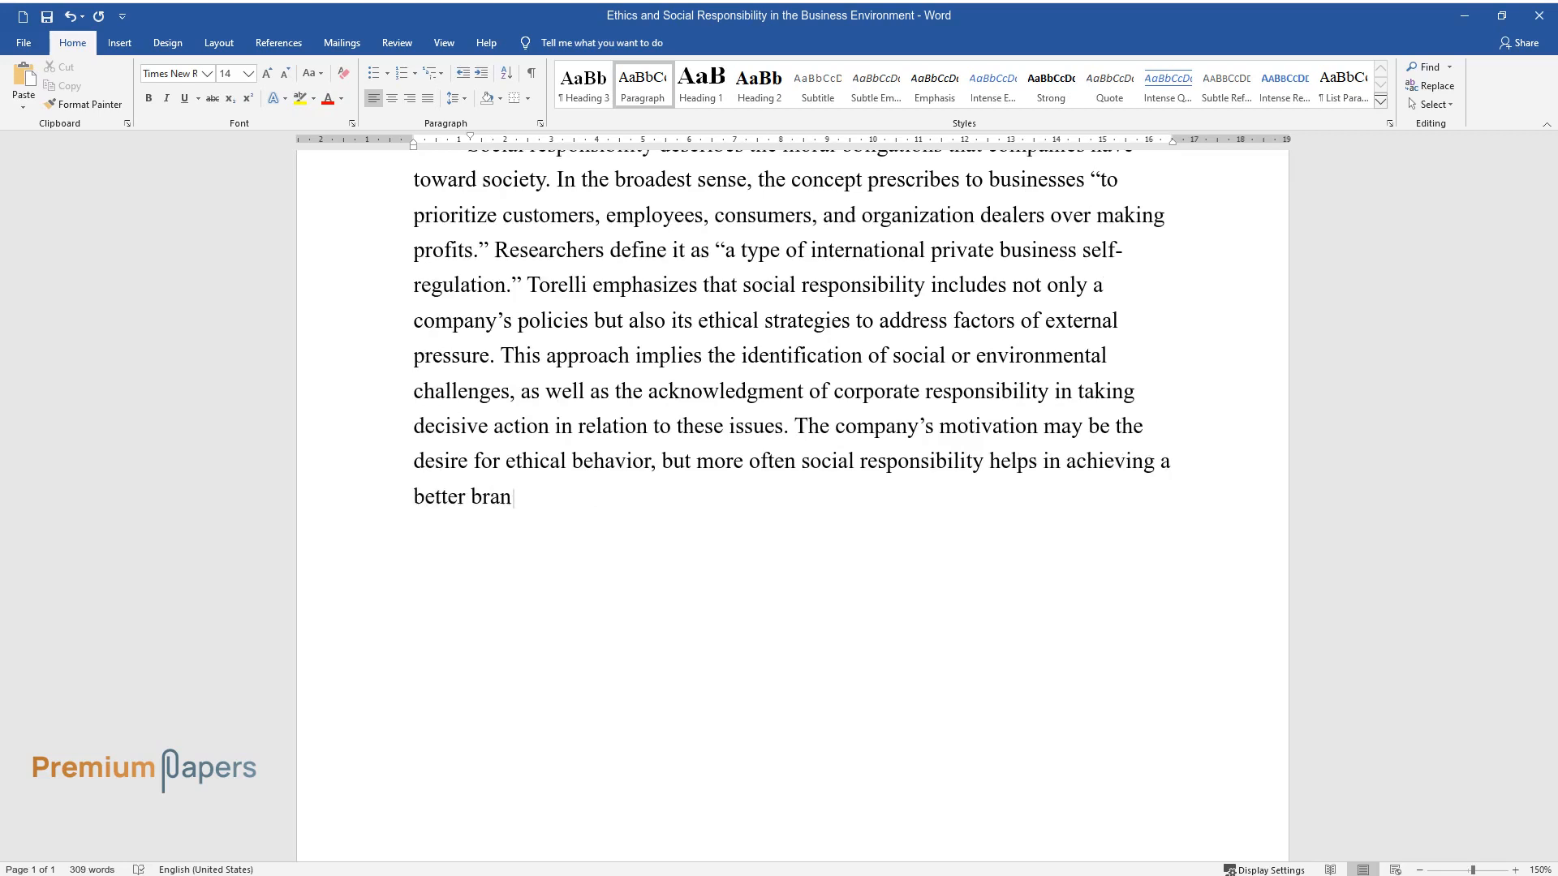
Complete the paragraph ending 'points of social and moral obligations of the company.'
{"action": "type", "text": "d image, higher profits, and gaini"}
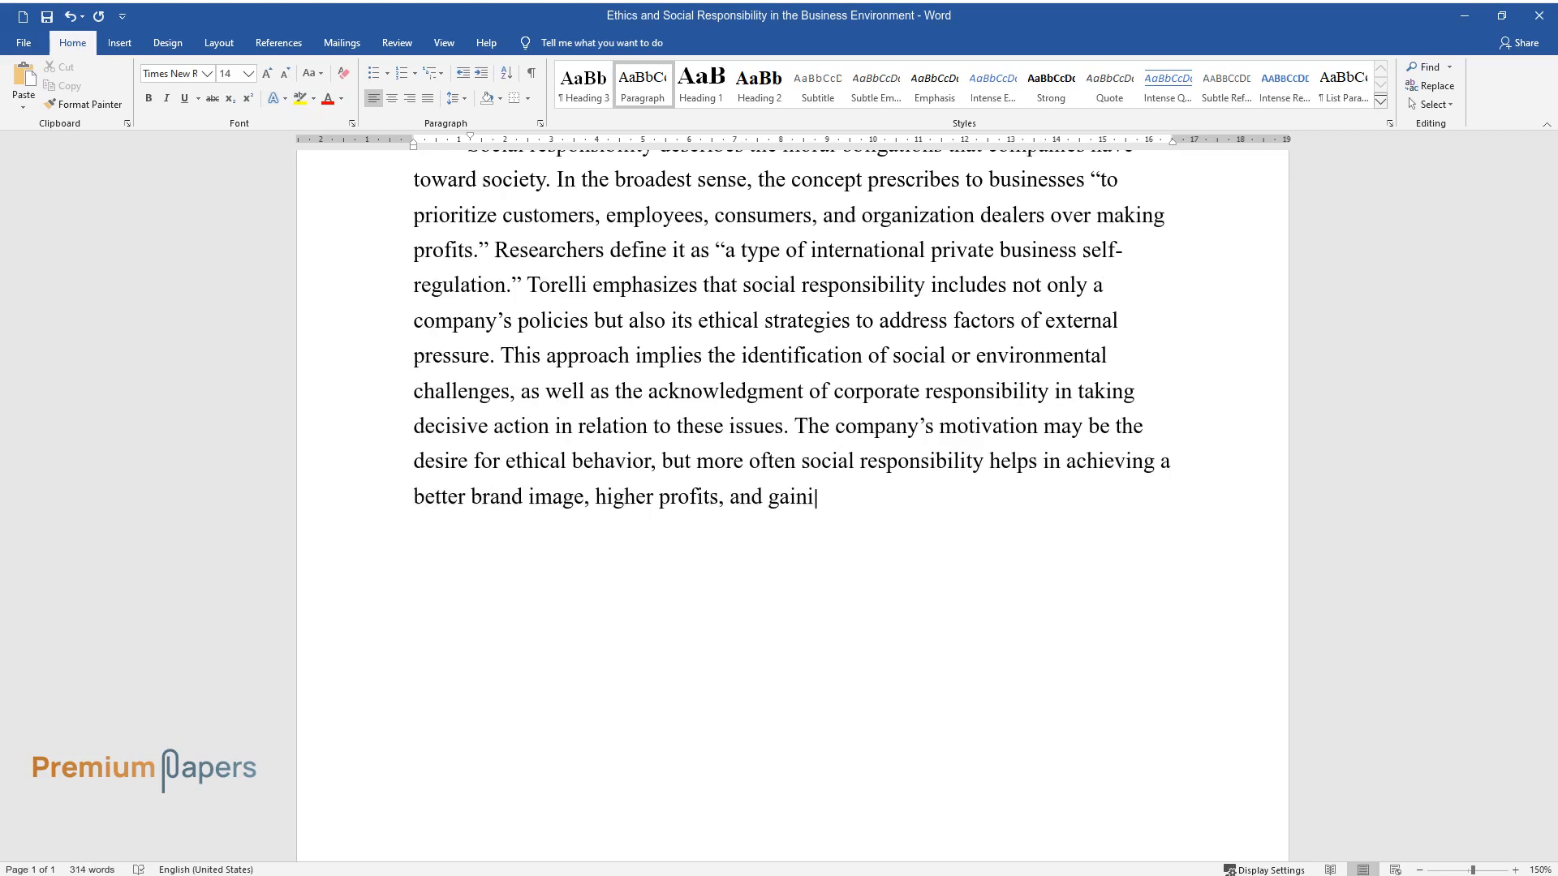
{"action": "type", "text": "ng competitive advantage. Thus,"}
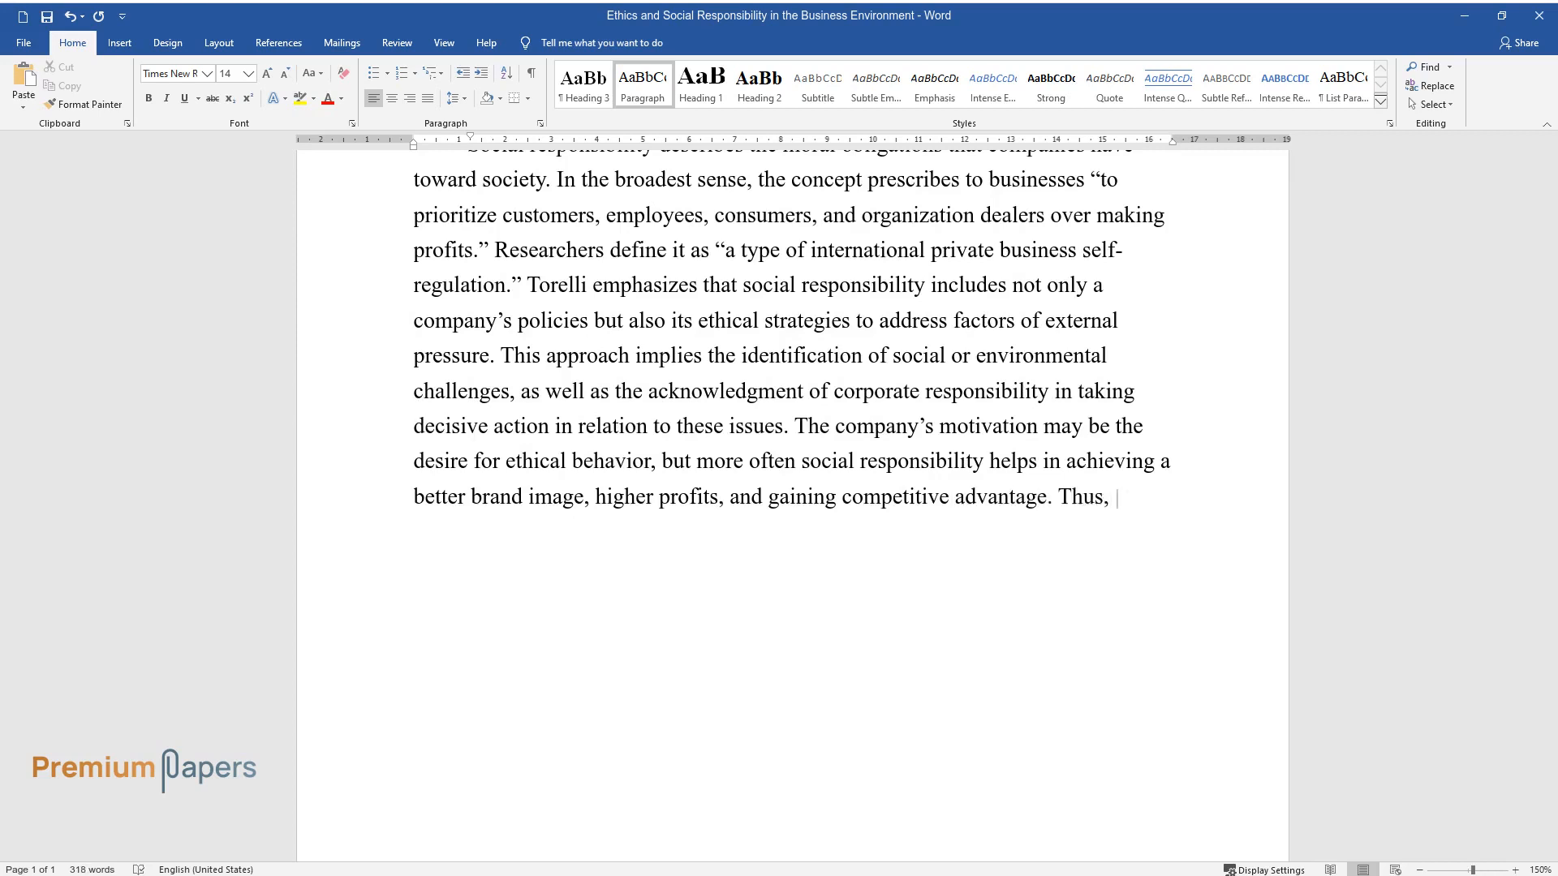
{"action": "type", "text": "ethics is the basis for making dec"}
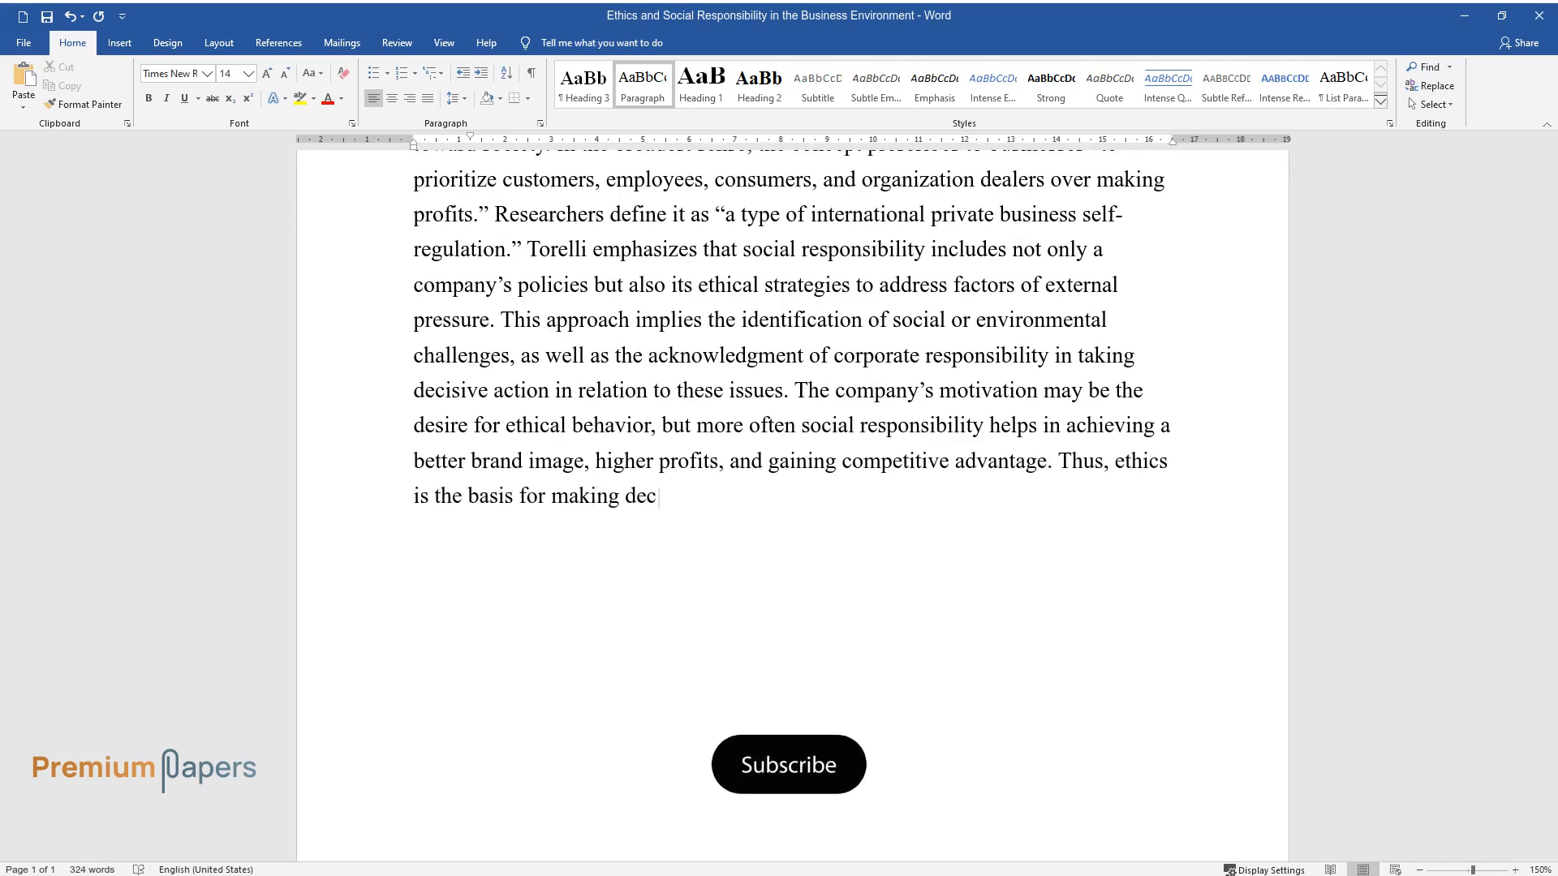
{"action": "left_click", "coordinate": [787, 764]}
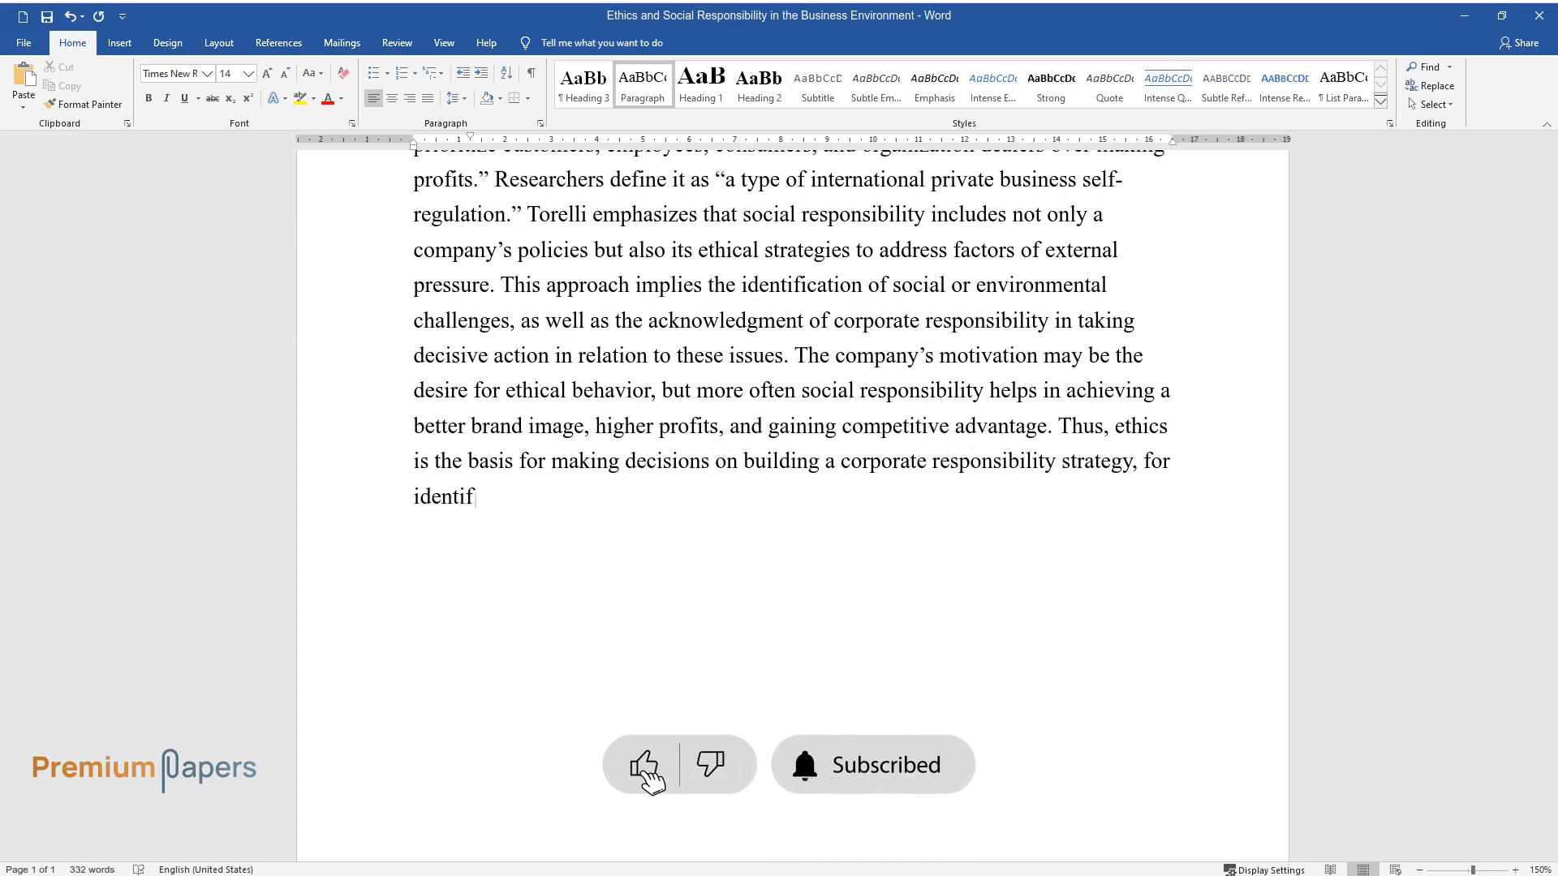
{"action": "type", "text": "ying points of social and moral o"}
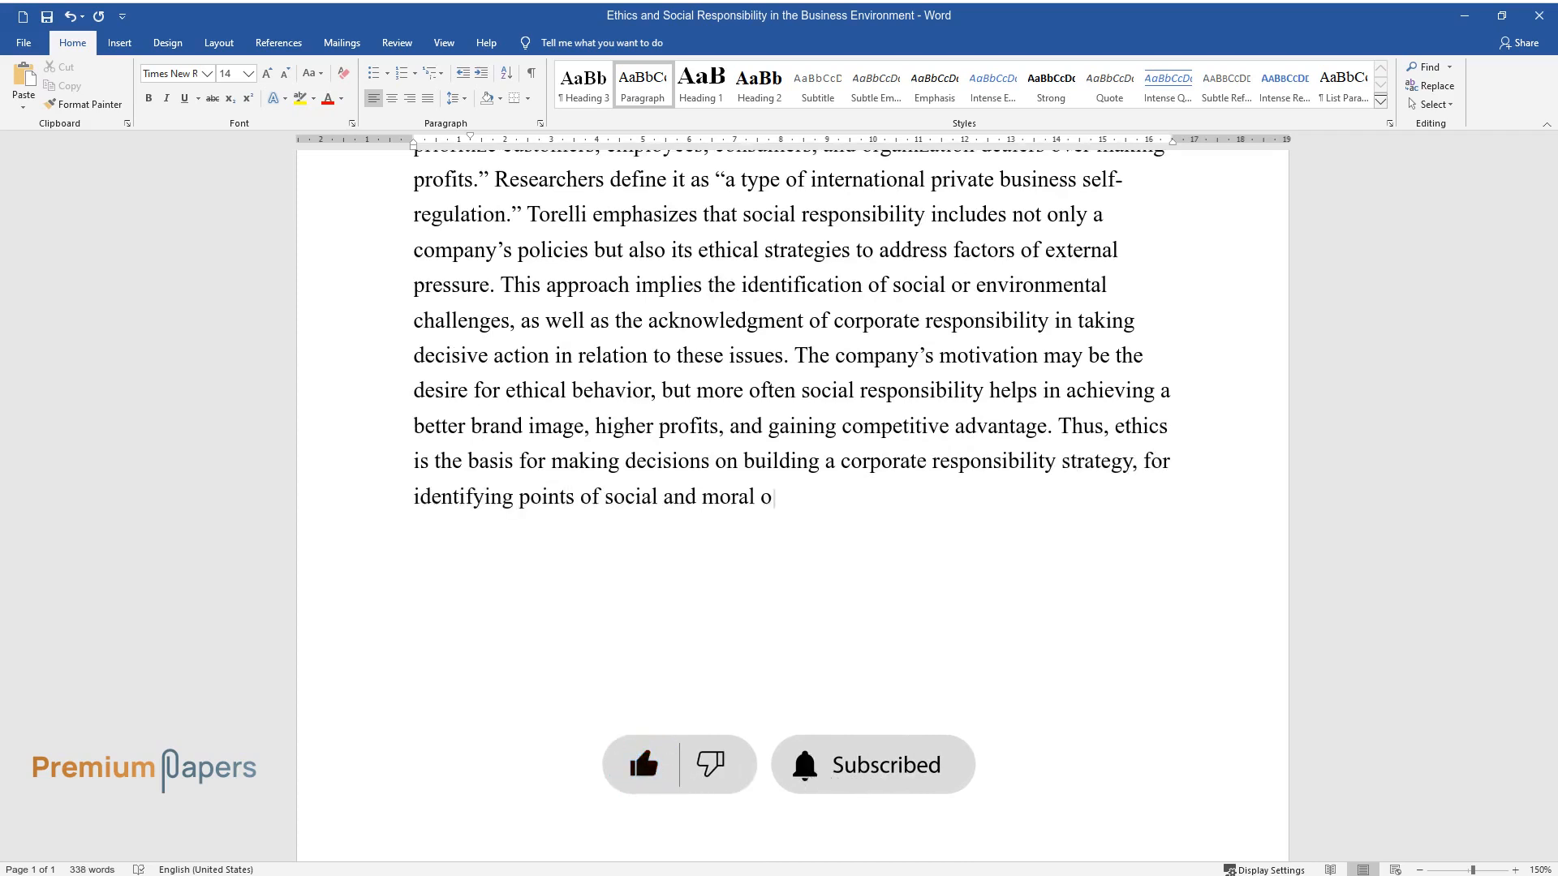
{"action": "type", "text": "bligations of the company."}
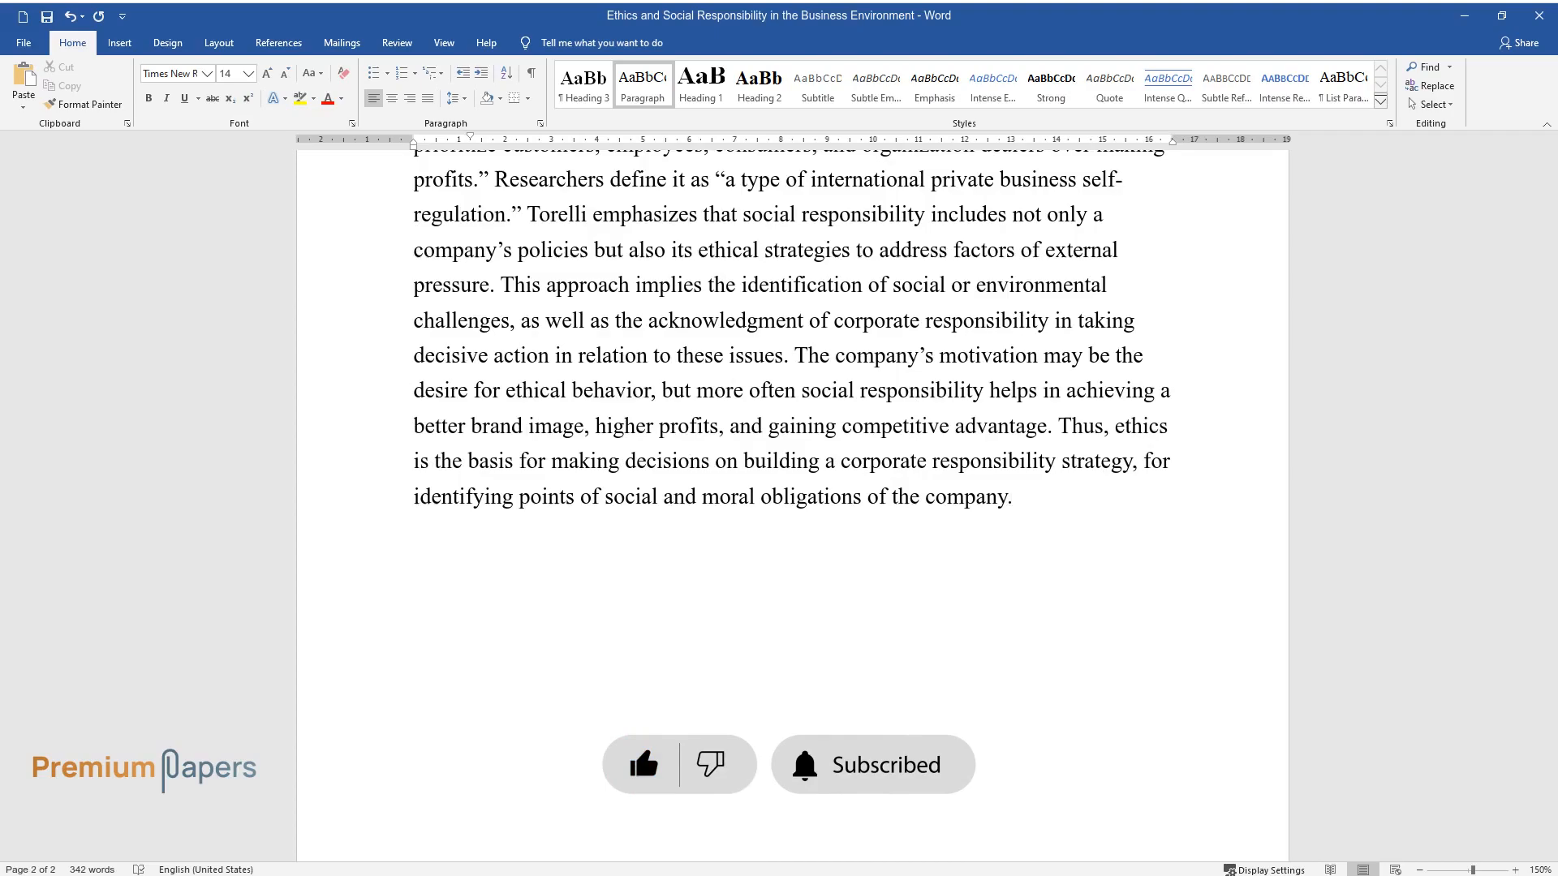